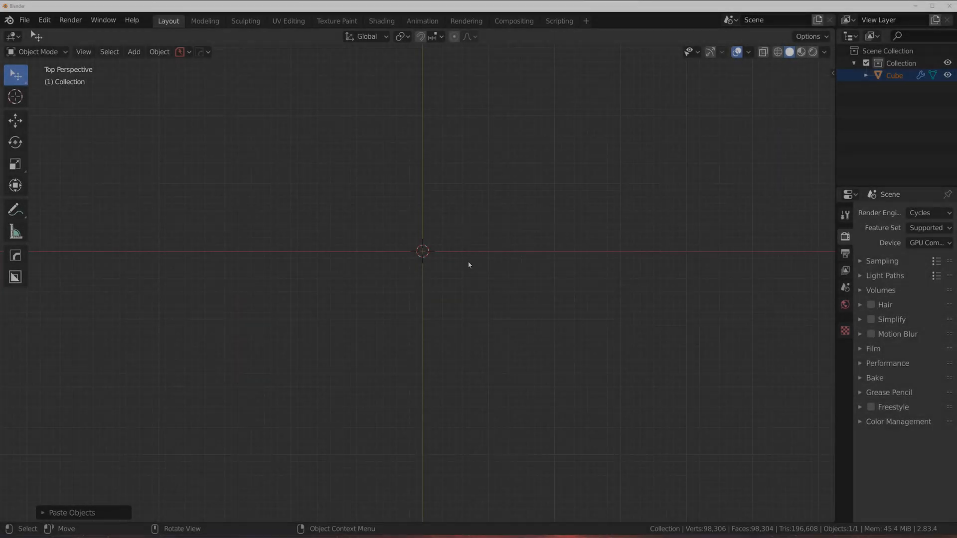
Add a plane mesh at the origin beside the existing Cube
left_click(134, 52)
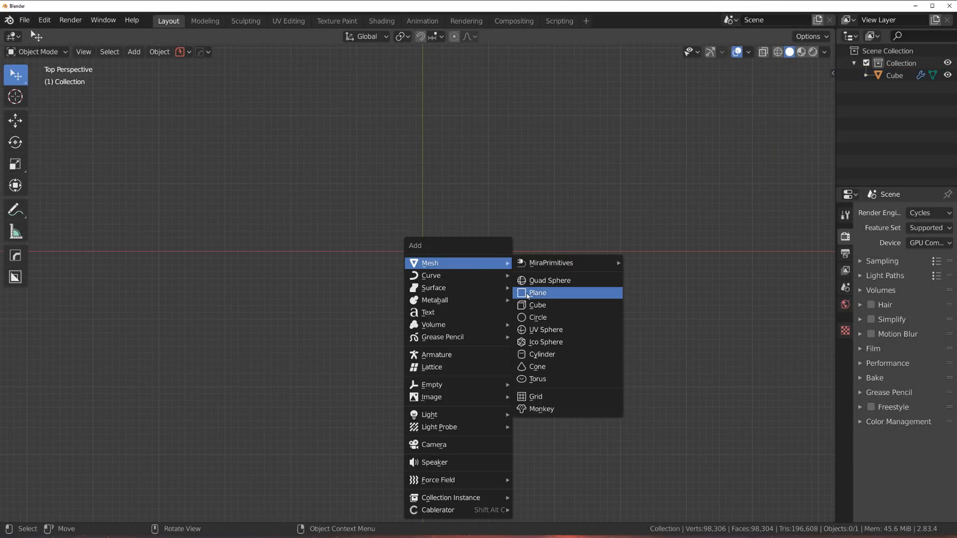
left_click(537, 293)
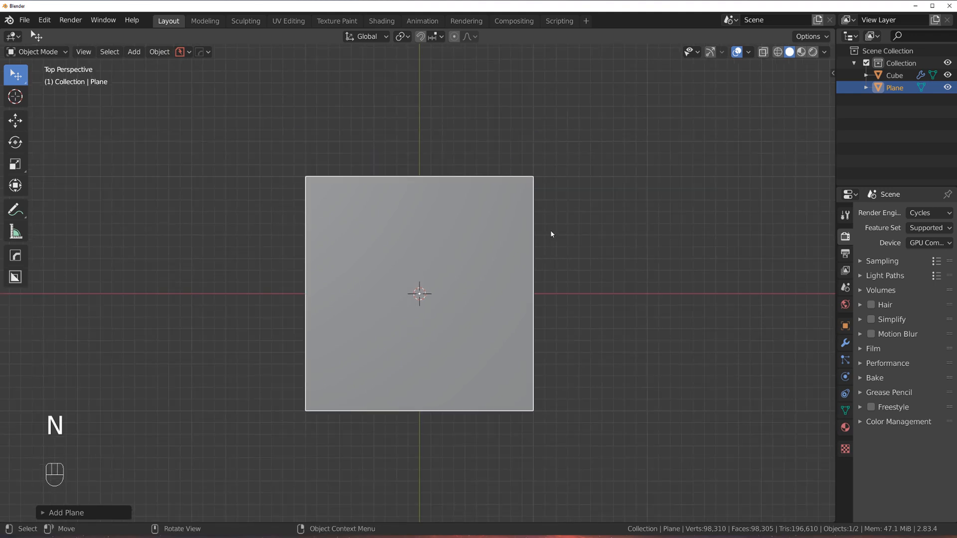
Cut a BoxCutter circle into the plane and mirror it with Symmetry
key("Alt+W")
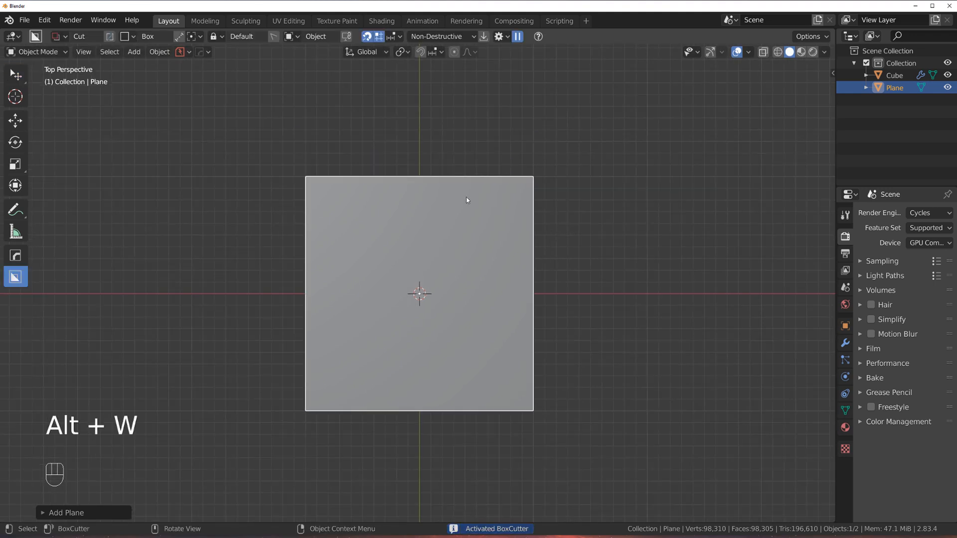
key("d")
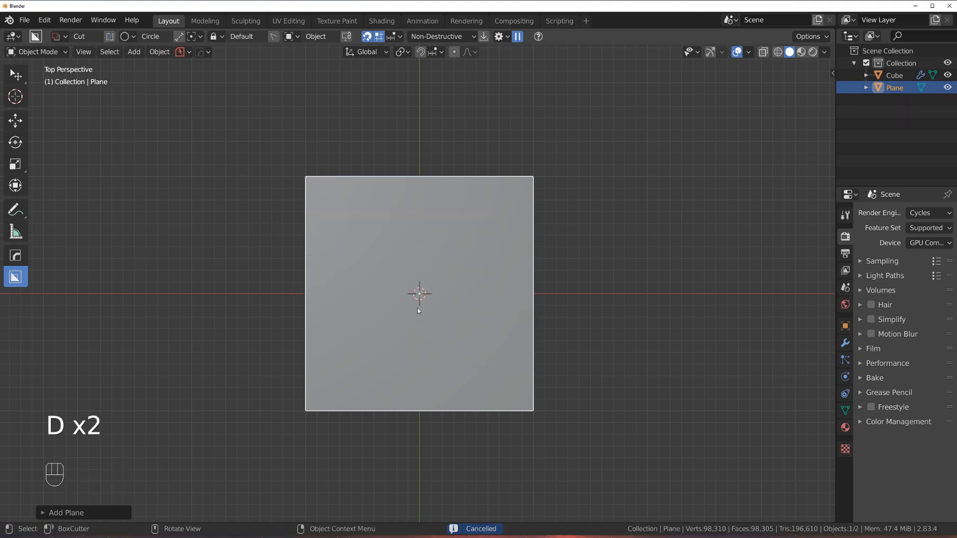
left_click_drag(419, 294, 523, 362)
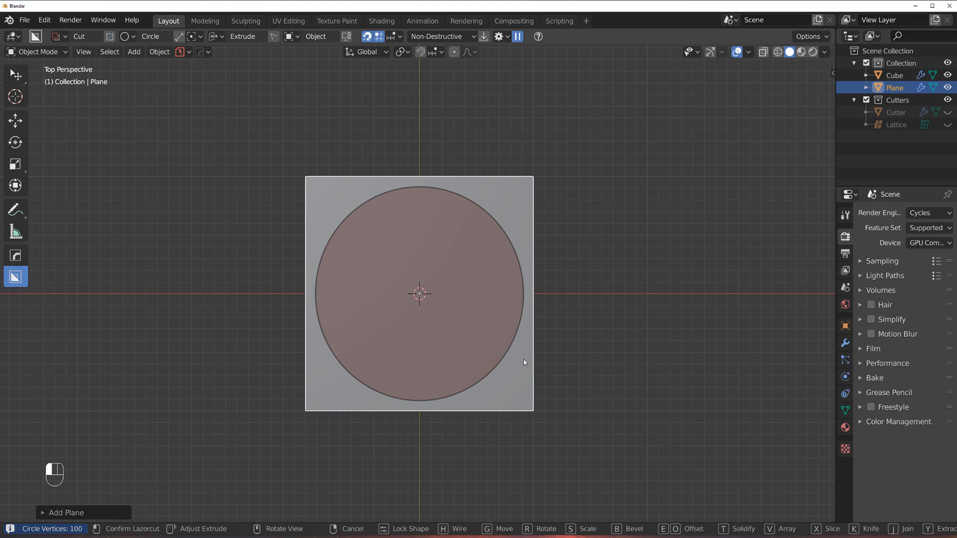
key("alt+x")
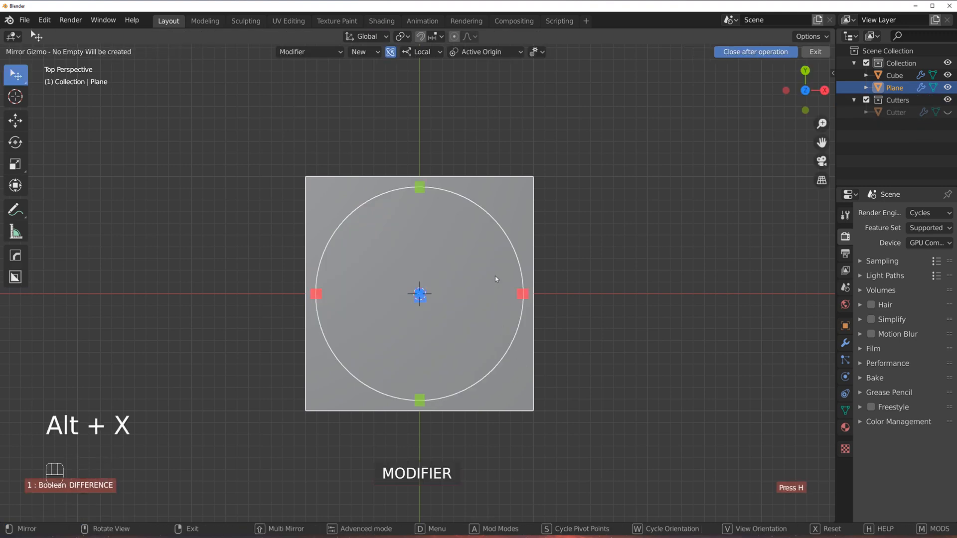
key("D")
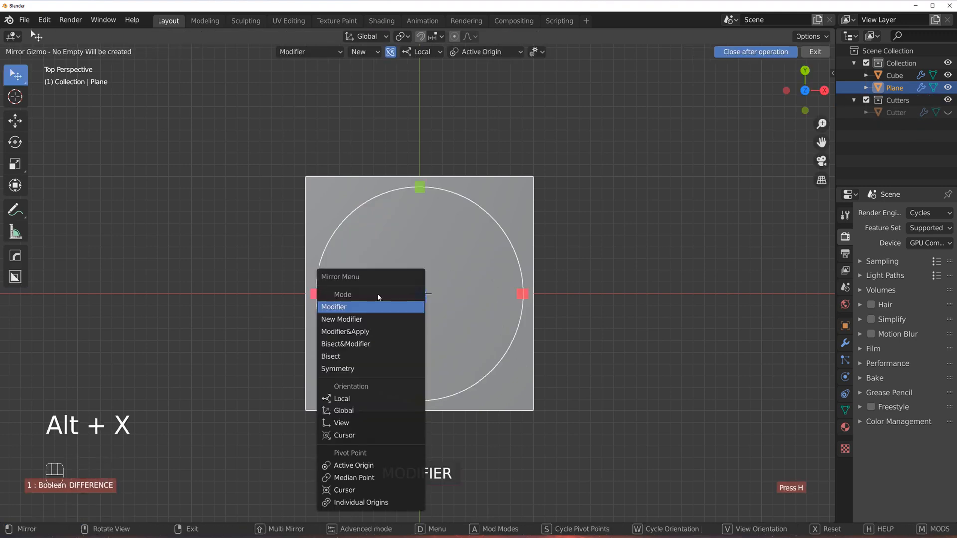
mouse_move(354, 369)
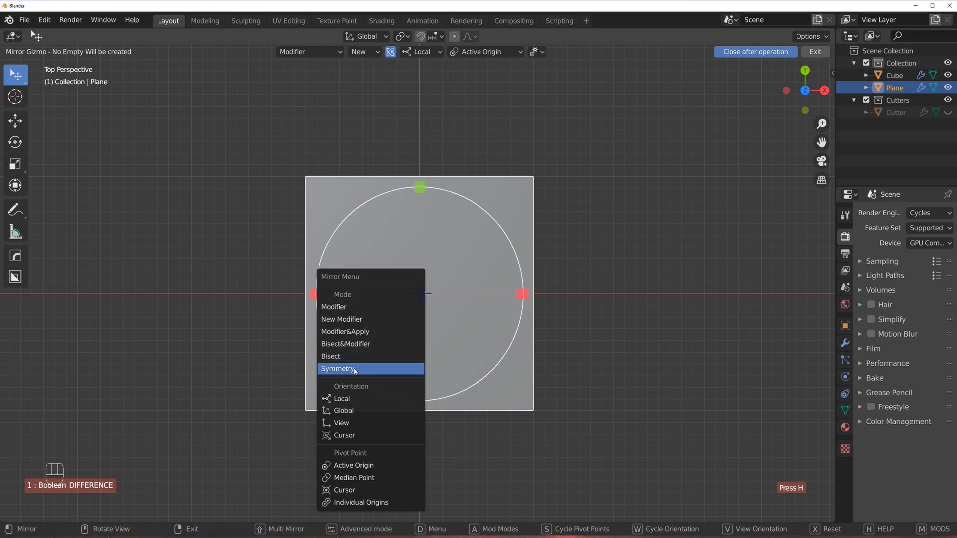
left_click(339, 369)
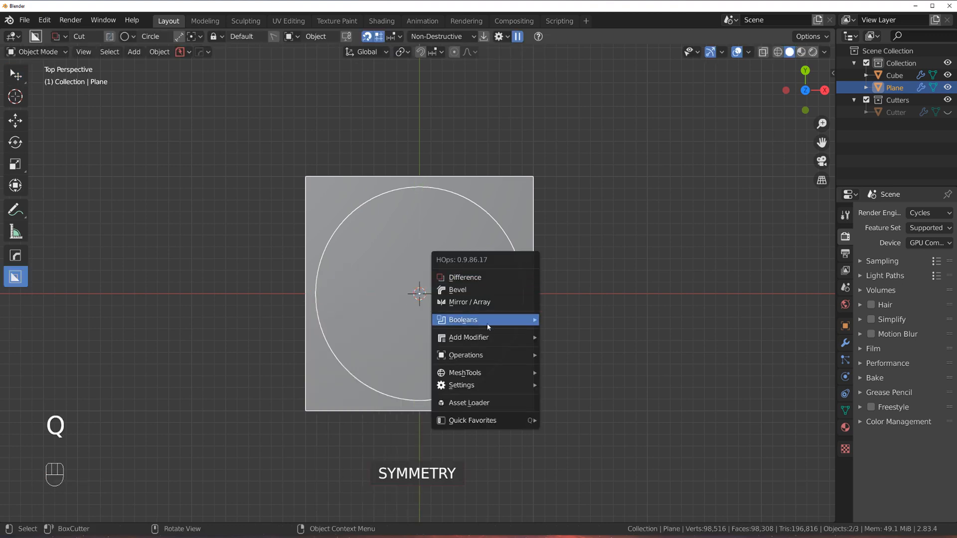
mouse_move(487, 351)
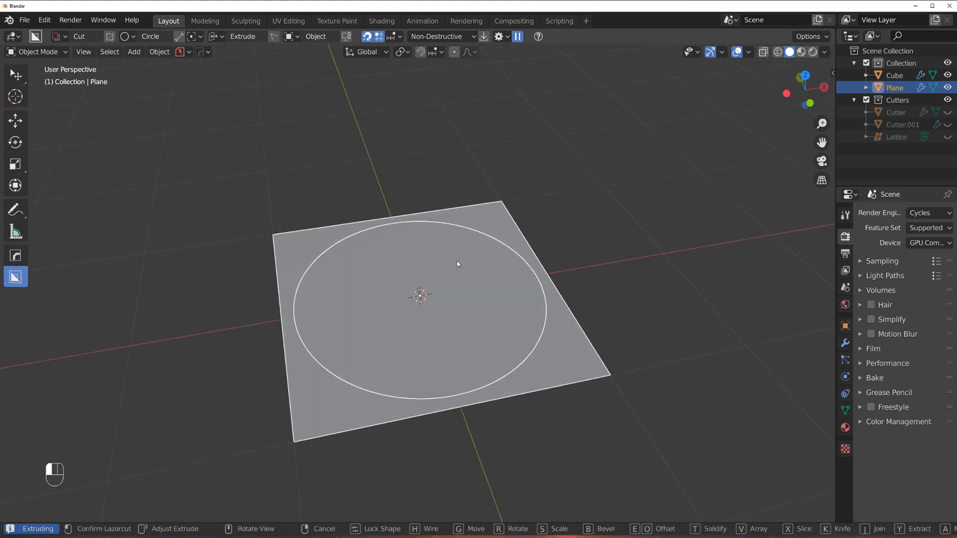
Confirm the circular slice and give it thickness with Solidify
key("Ctrl+Z")
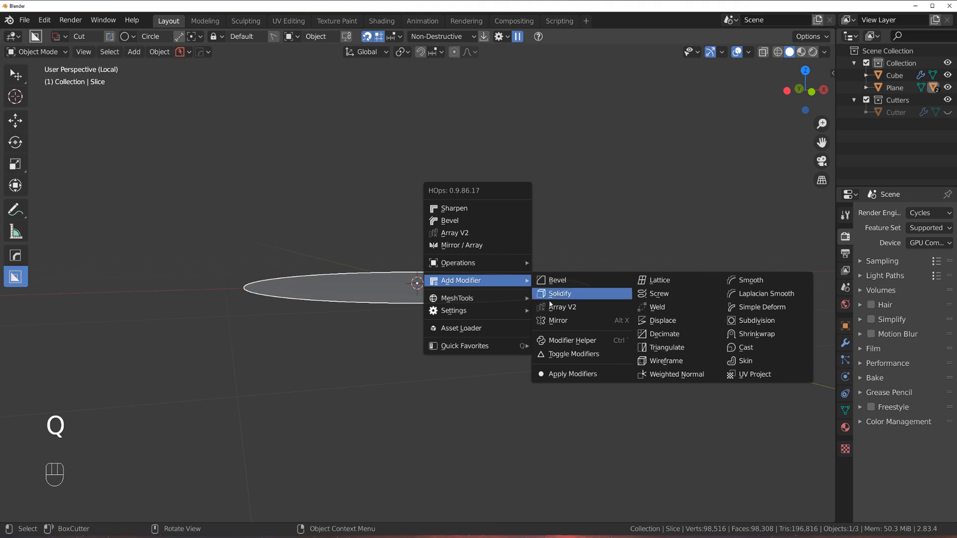
left_click(560, 294)
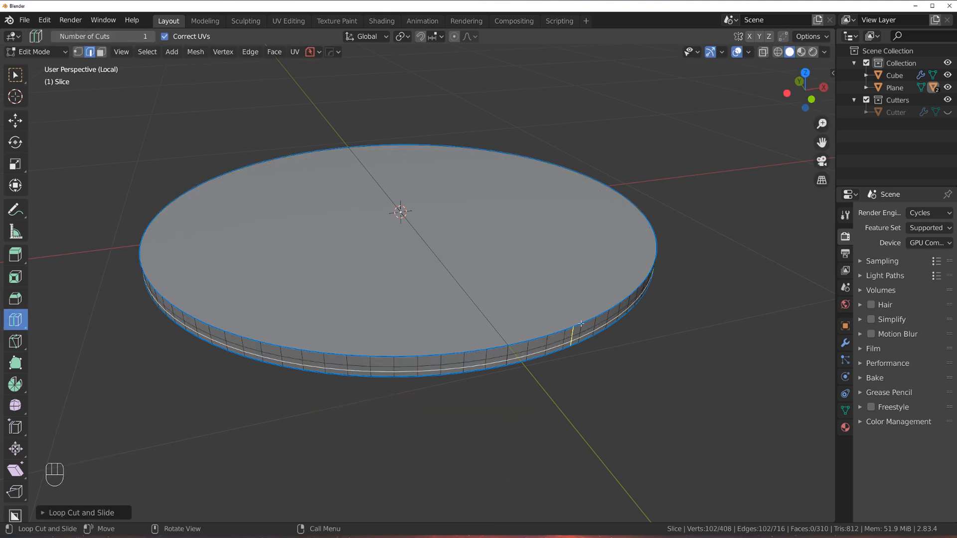
Fill the disc's top face, scale it inward, and undo the curve extraction
key("Tab")
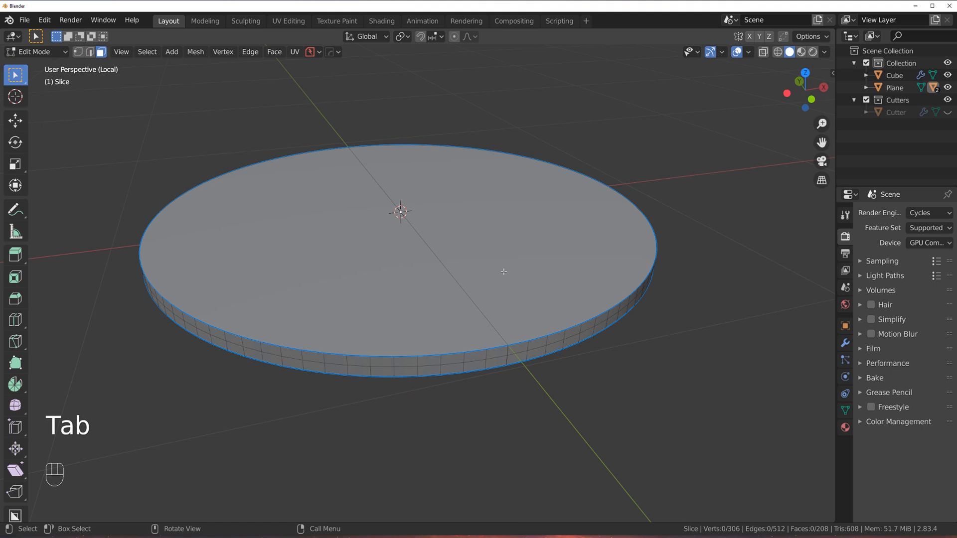
key("F")
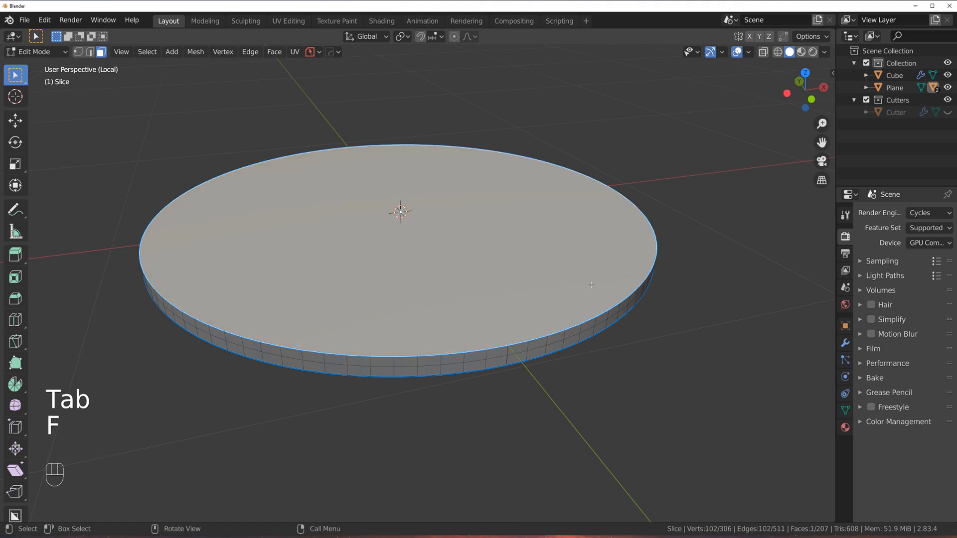
key("s")
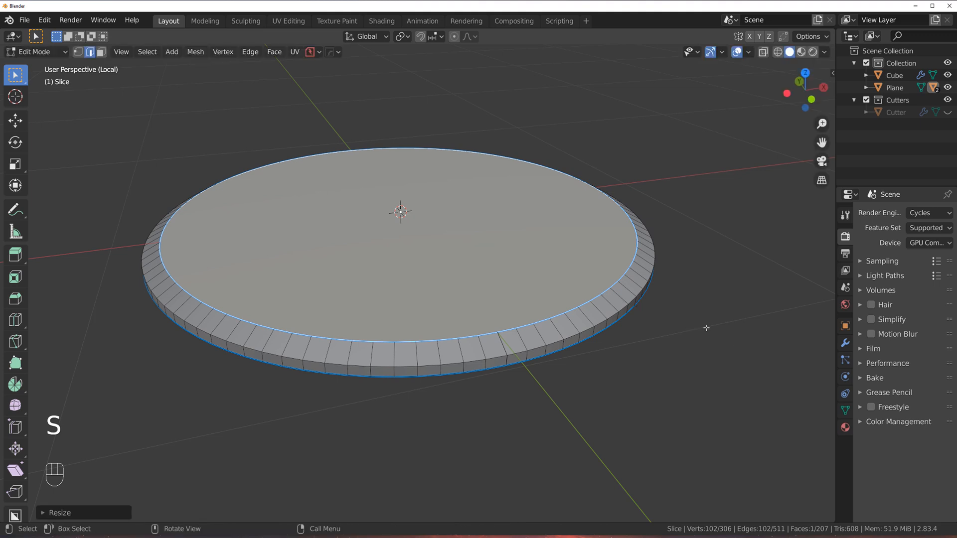
key("q")
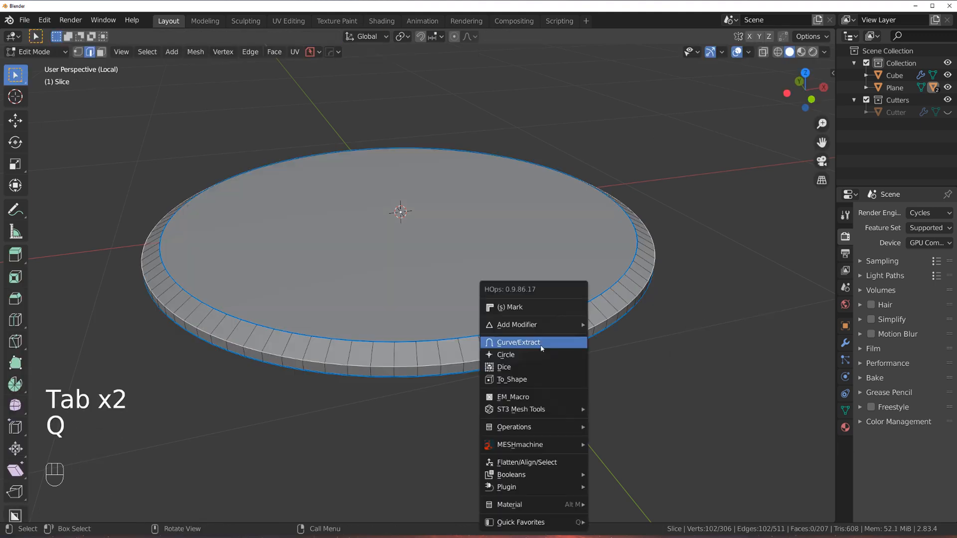
left_click(518, 342)
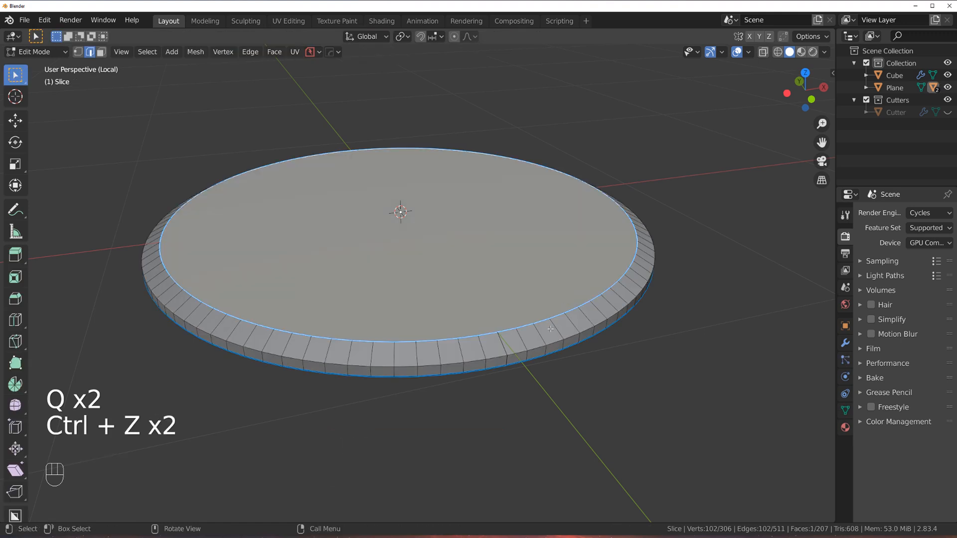
key("q")
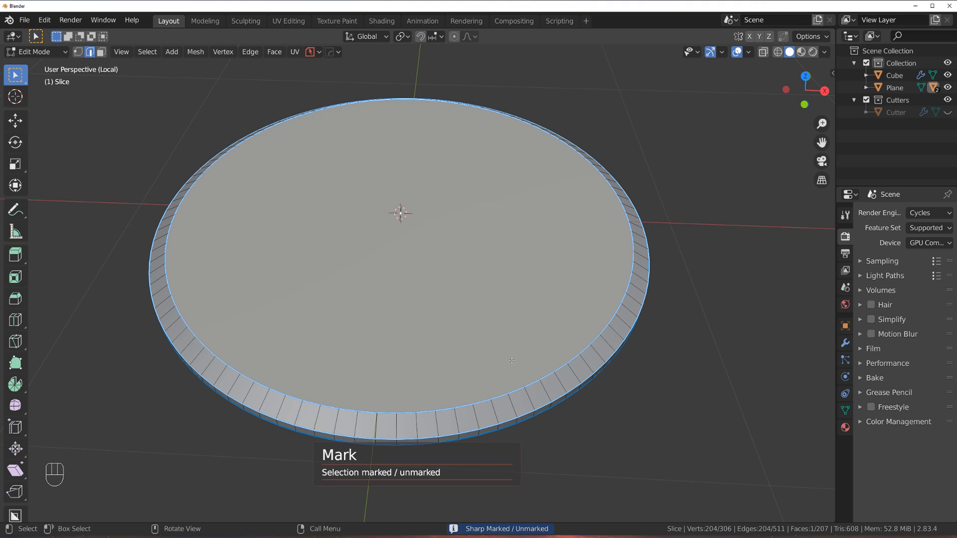
key("Tab")
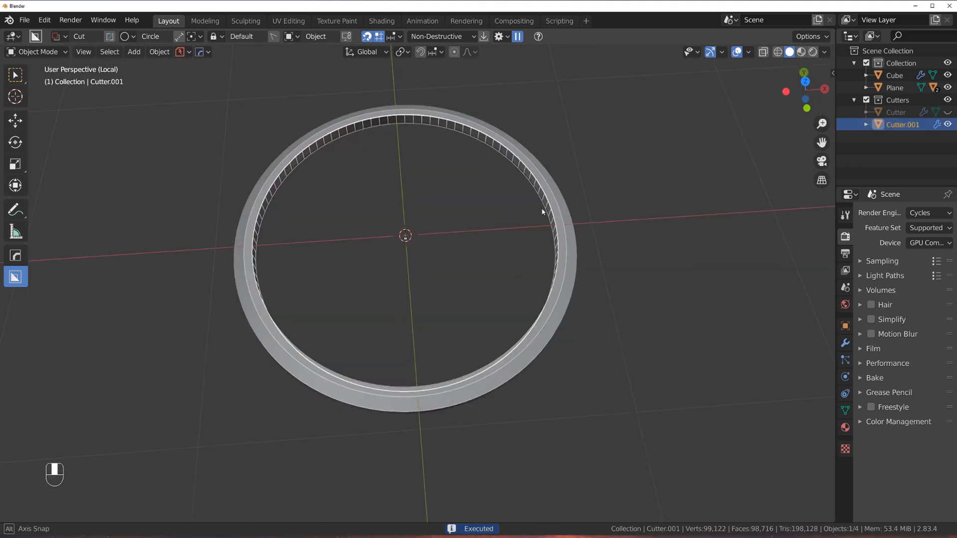
Raise the ring cutter along Z and shrink a duplicate slightly
key("g")
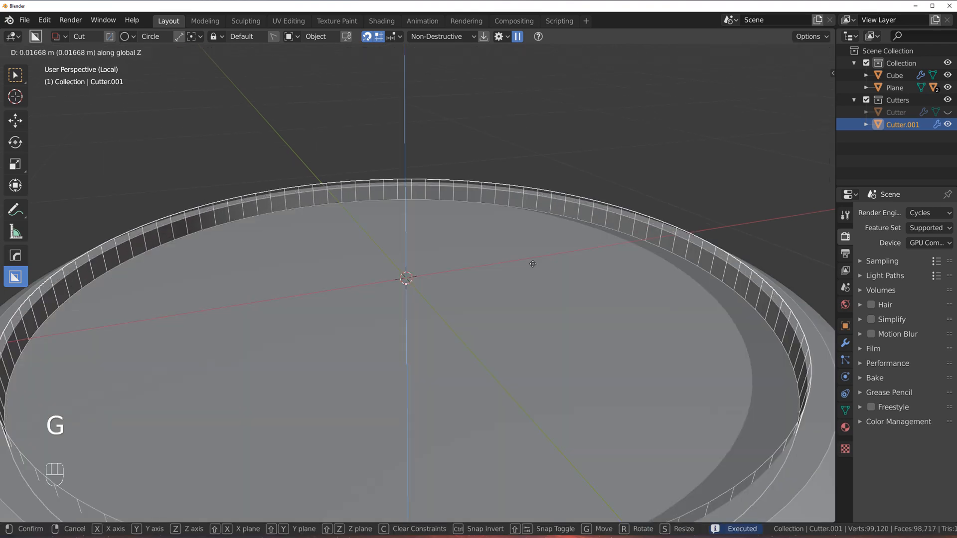
key("shift")
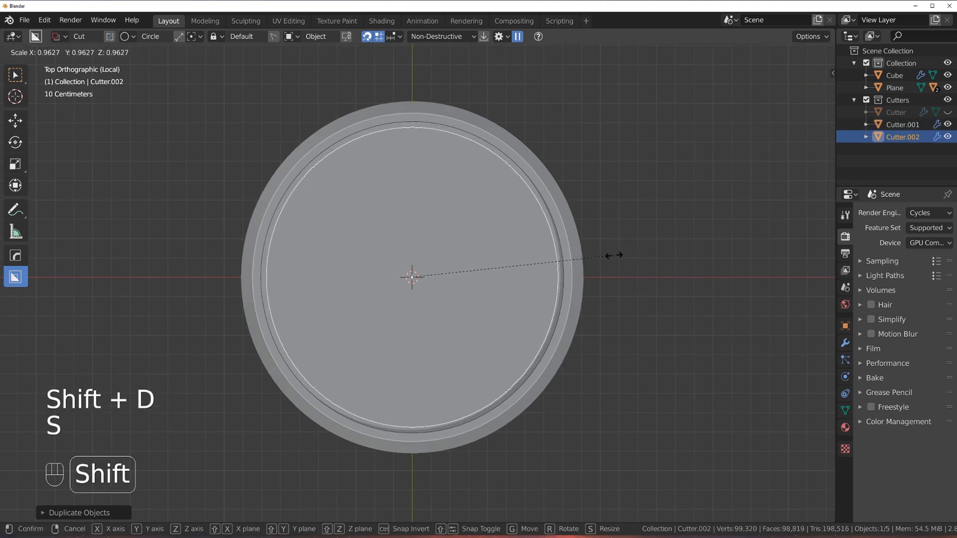
key("z")
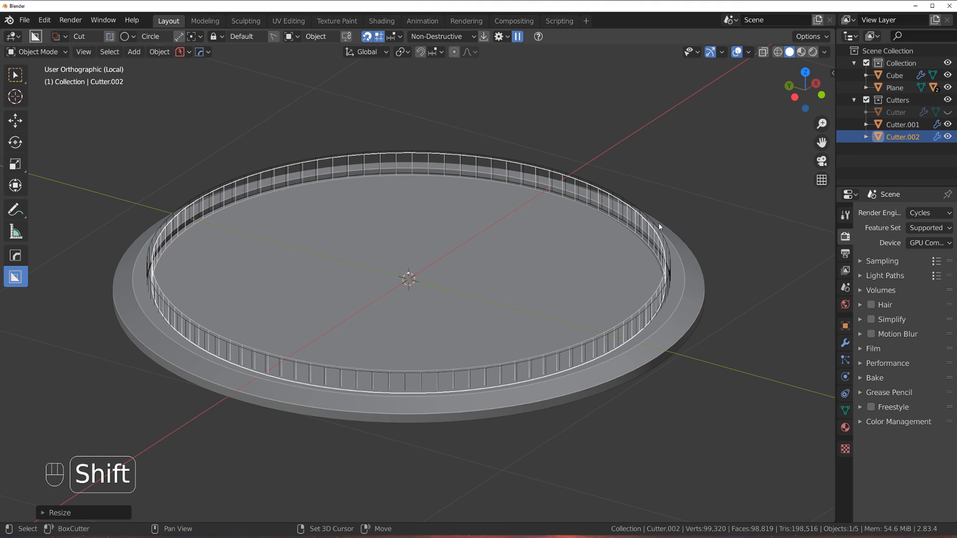
key("Ctrl+Z")
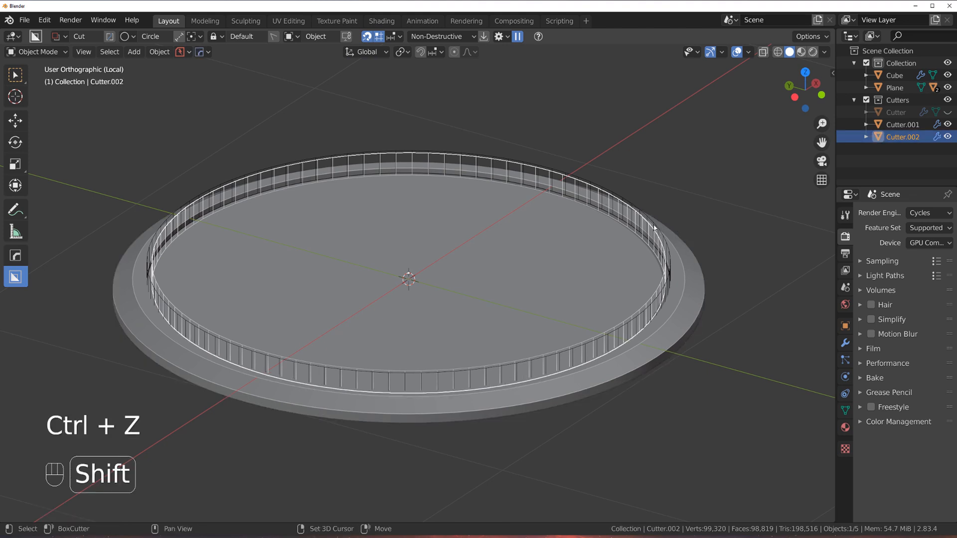
Cut the ring groove into the disc with a boolean difference, then isolate the cutter
key("Q")
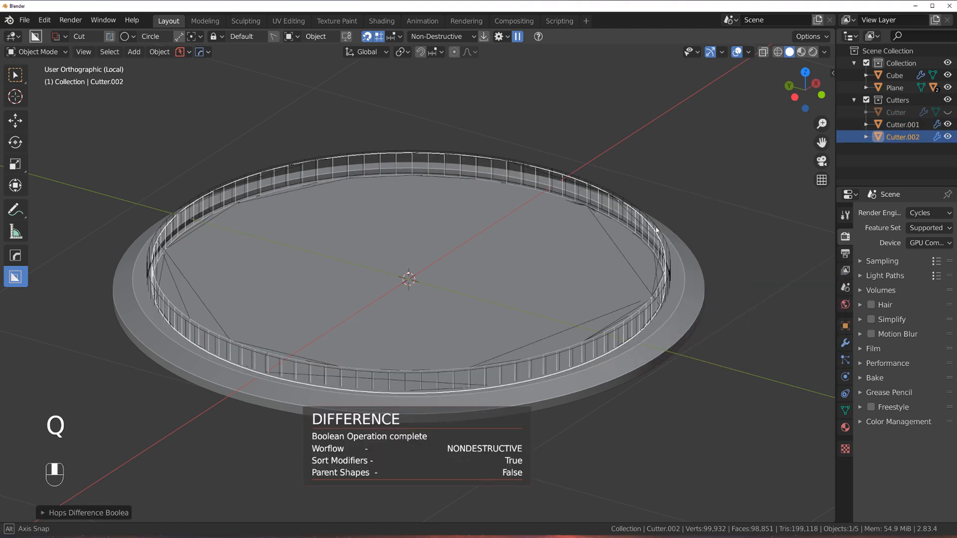
key("ctrl+z")
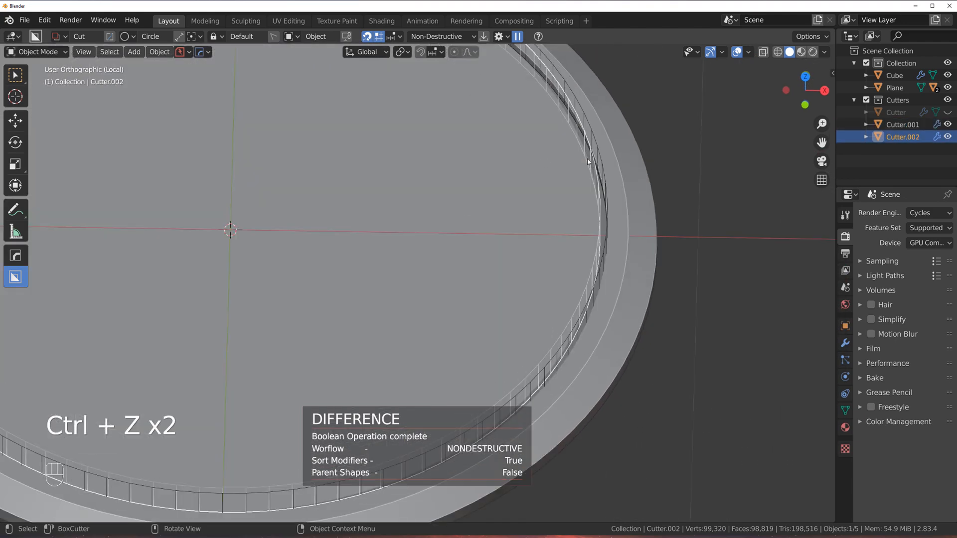
key("s")
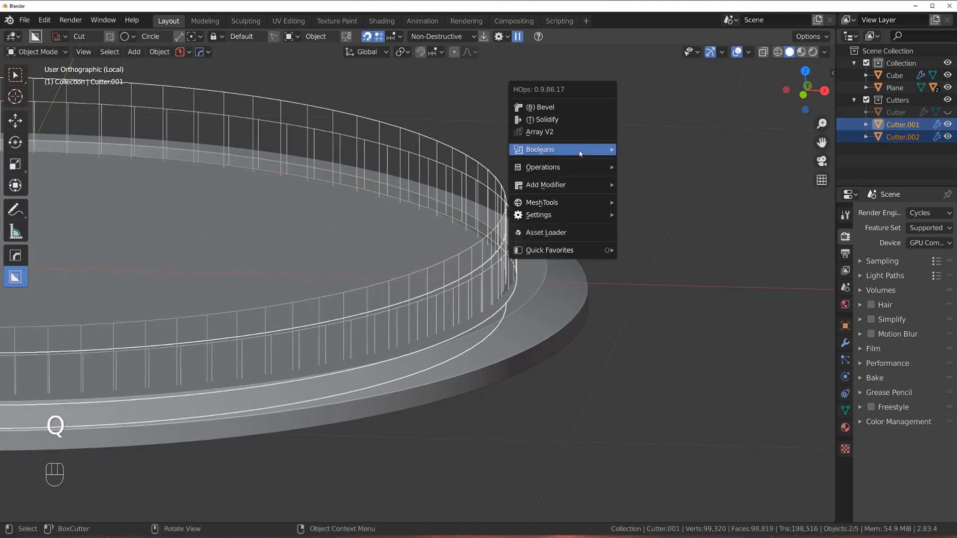
left_click(540, 150)
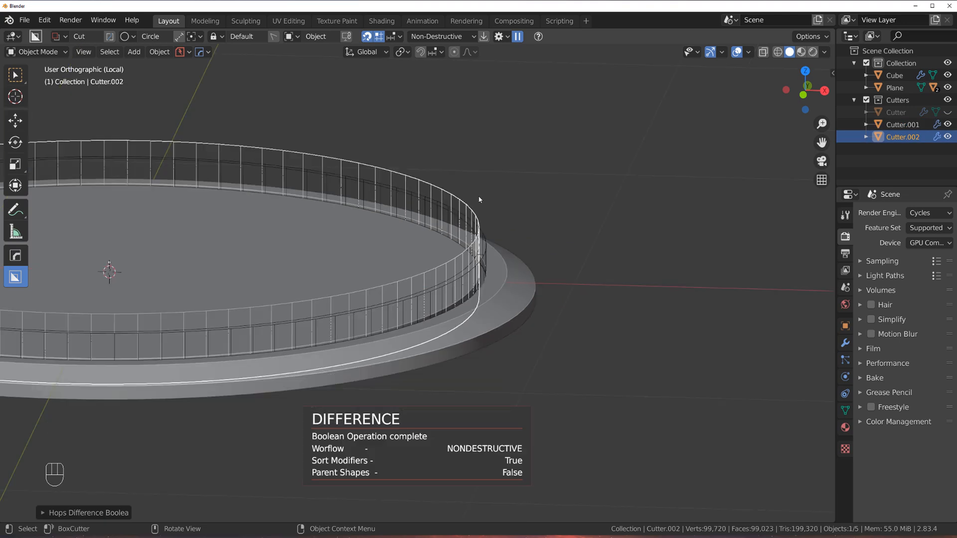
key("shift+2")
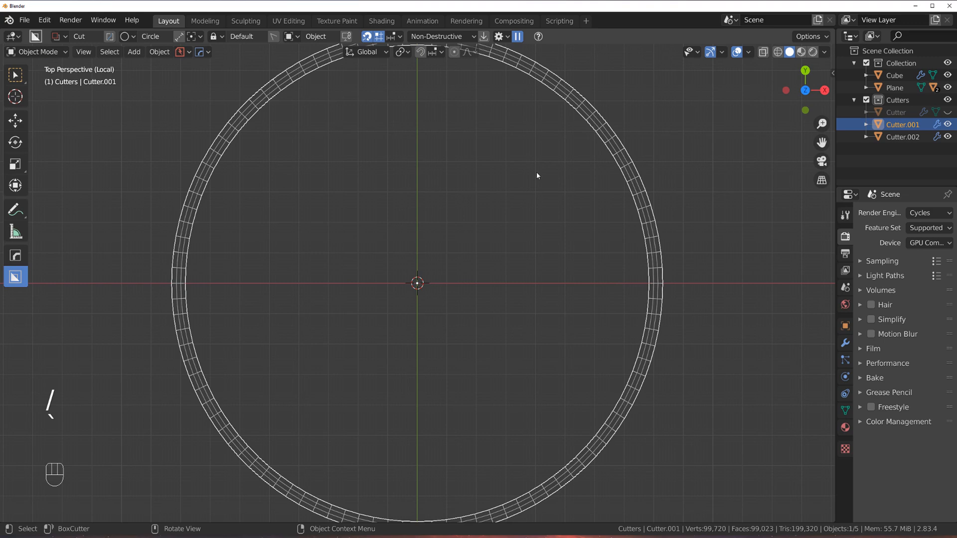
Smart Apply Cutter.001's modifiers in orthographic view, then return to the full scene
key("Q")
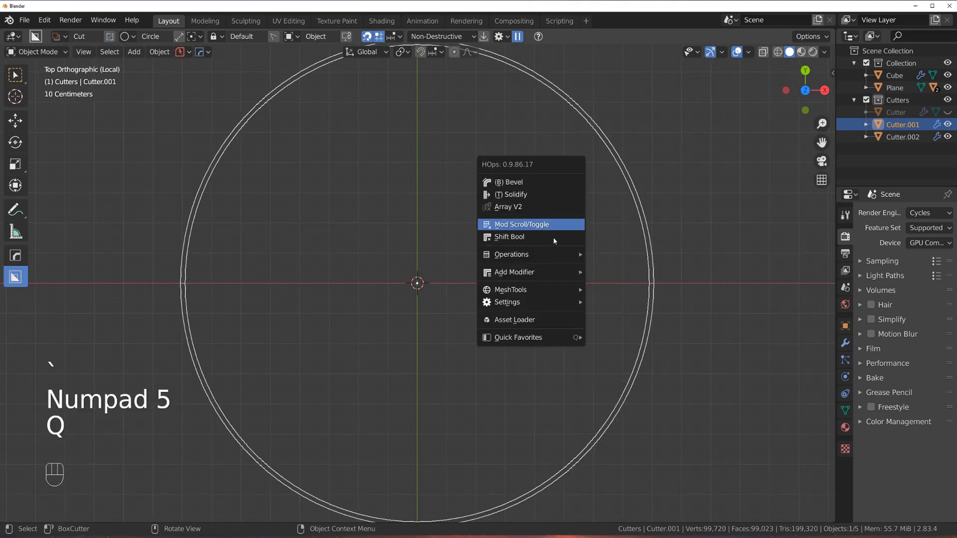
mouse_move(511, 254)
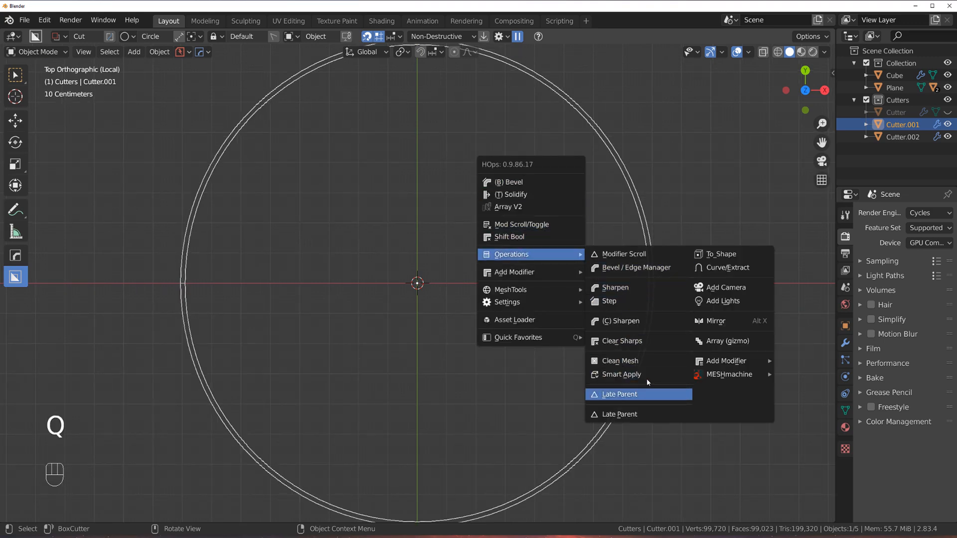
left_click(621, 375)
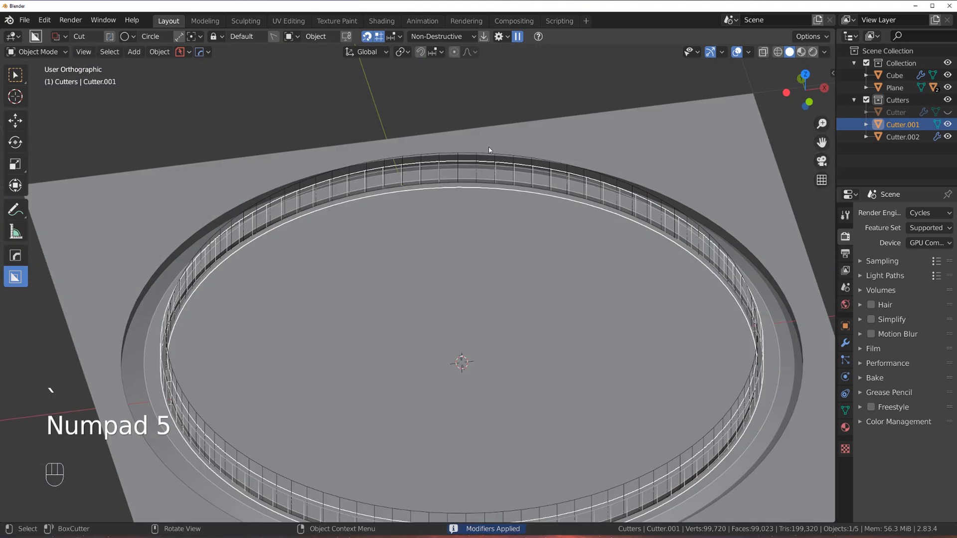
key("g")
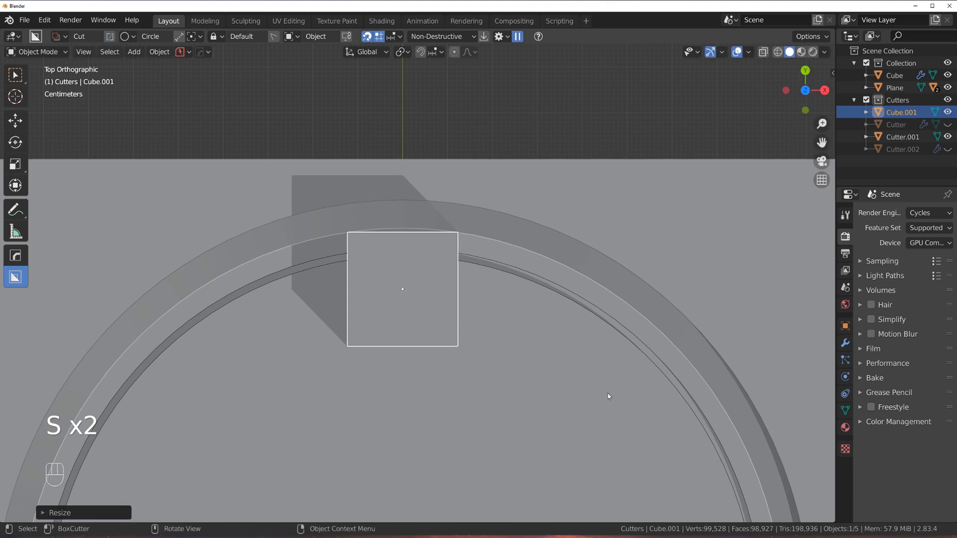
Resize the small block cutter, mirror it across X, and show its modifiers
key("g")
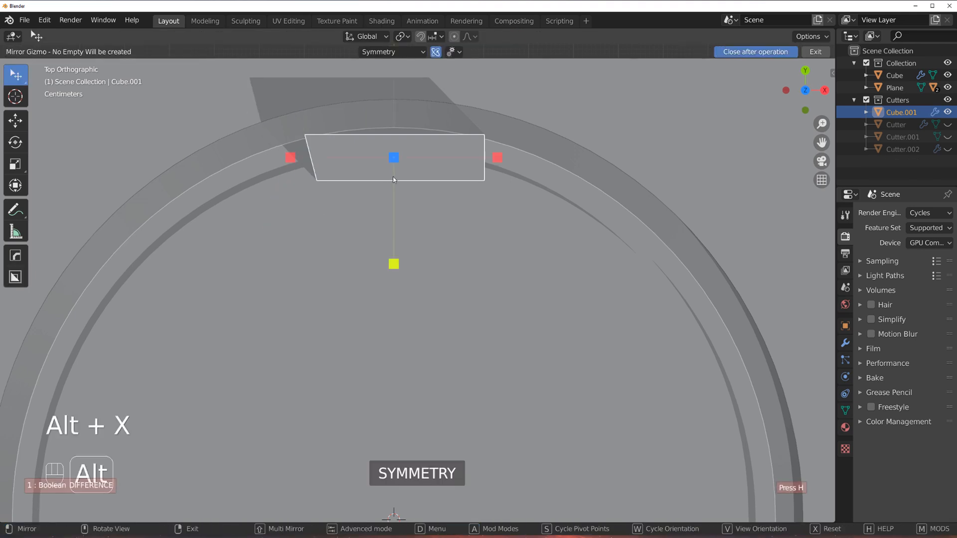
key("Return")
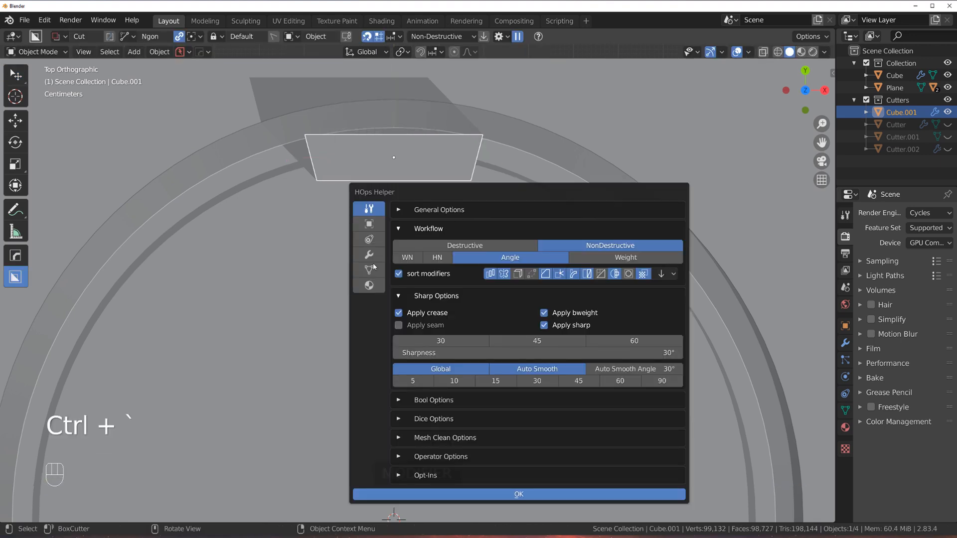
left_click(369, 255)
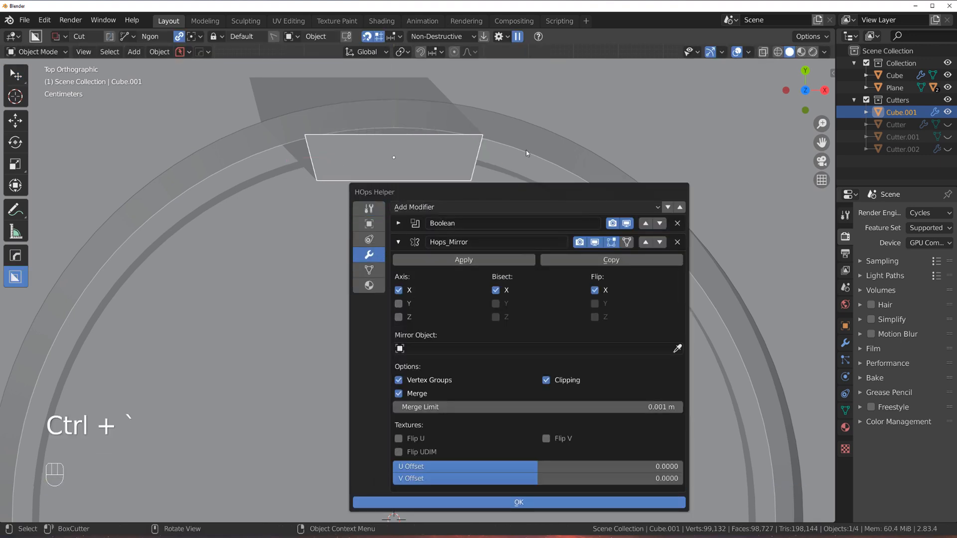
key("Q")
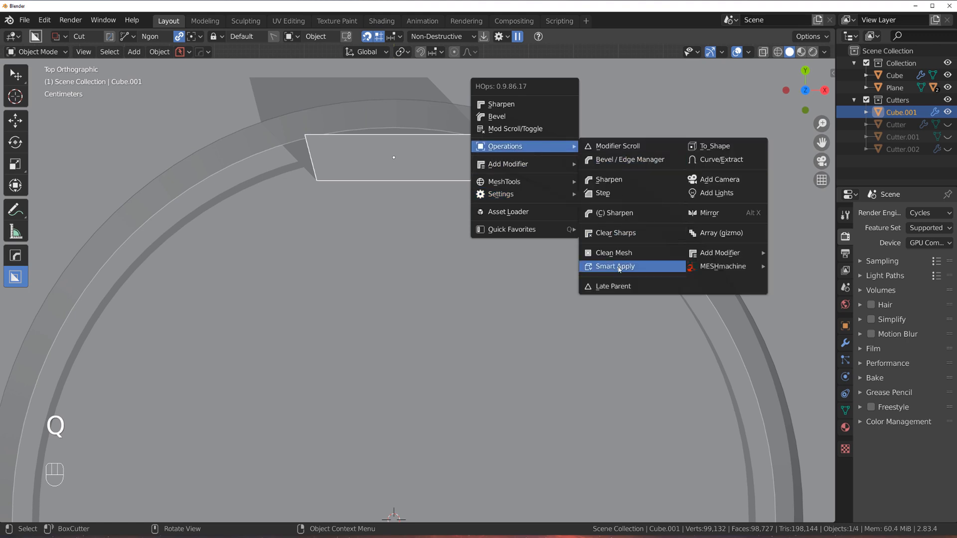
Apply the block cutter's modifiers and orbit around its radial copies on the ring
left_click(615, 266)
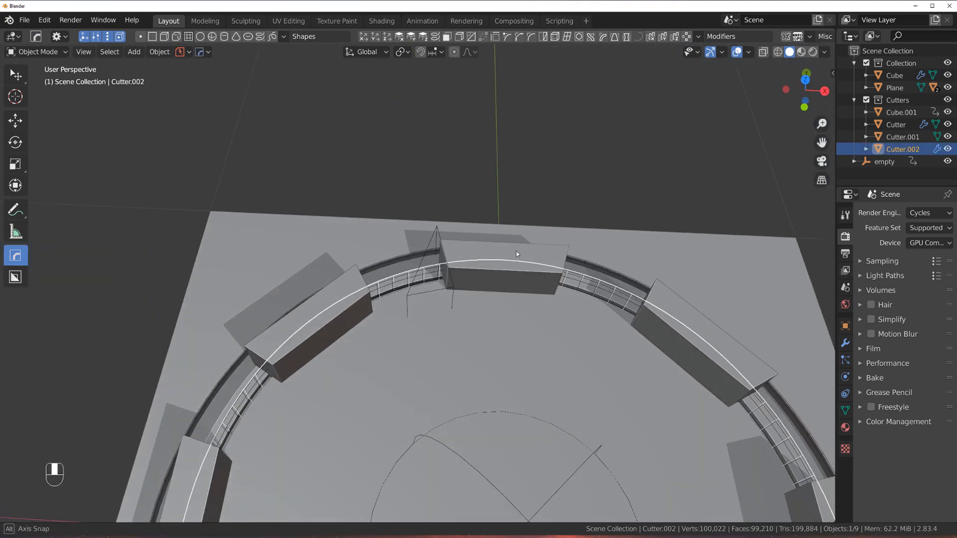
left_click_drag(516, 254, 535, 316)
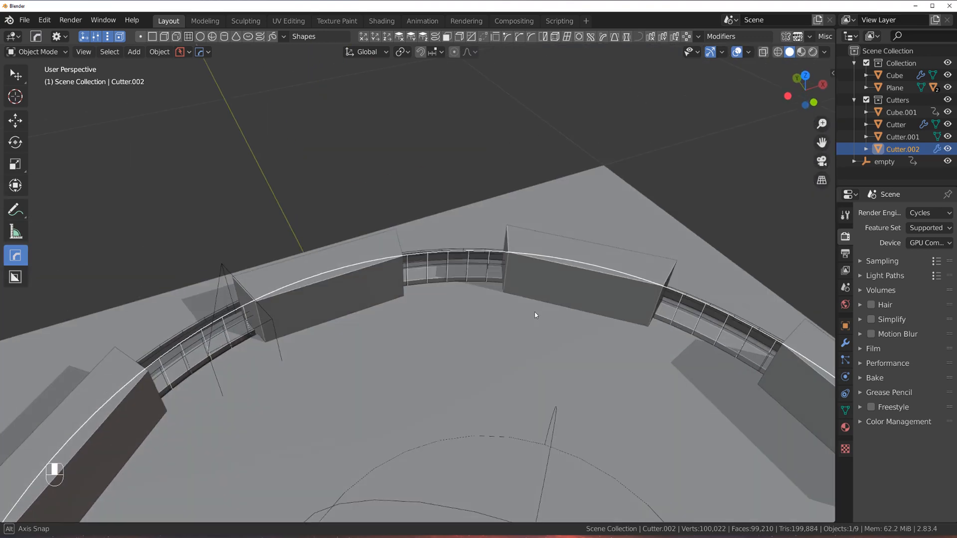
key("g")
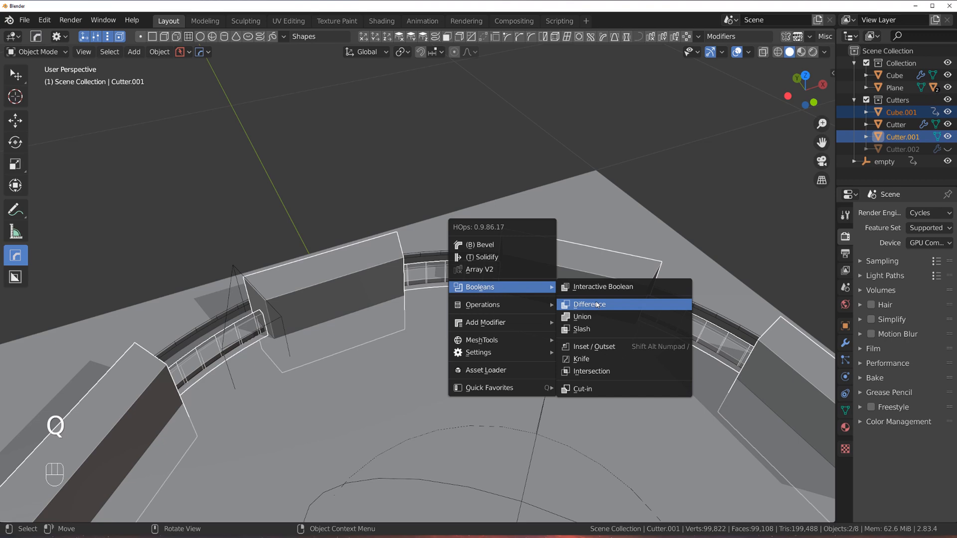
Subtract the block cutters from the ring cutter and Late Parent the slot cutters
left_click(596, 305)
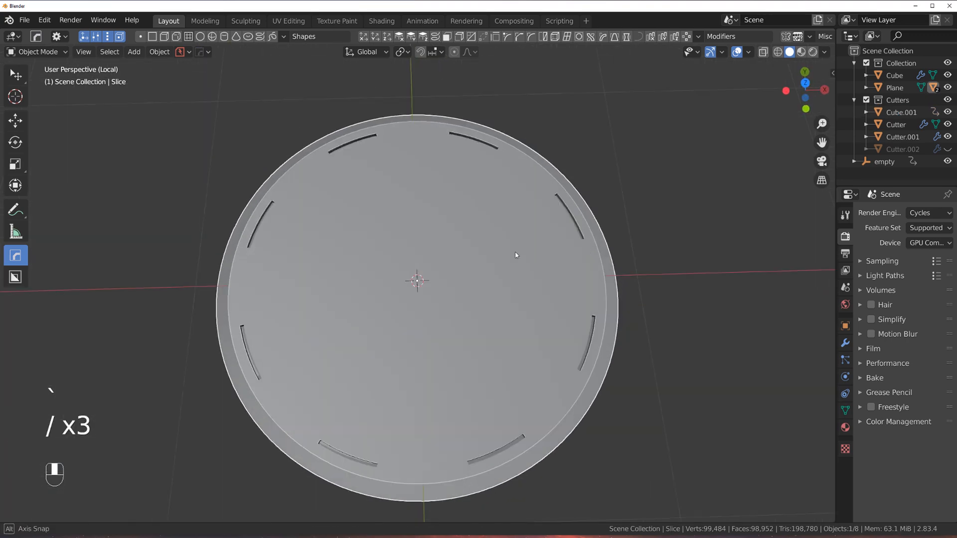
left_click_drag(516, 256, 557, 161)
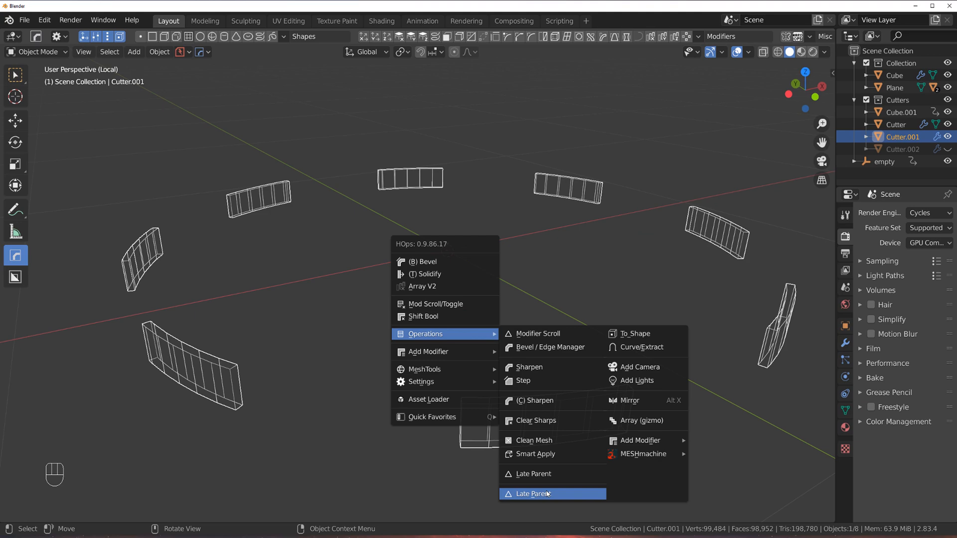
left_click(535, 454)
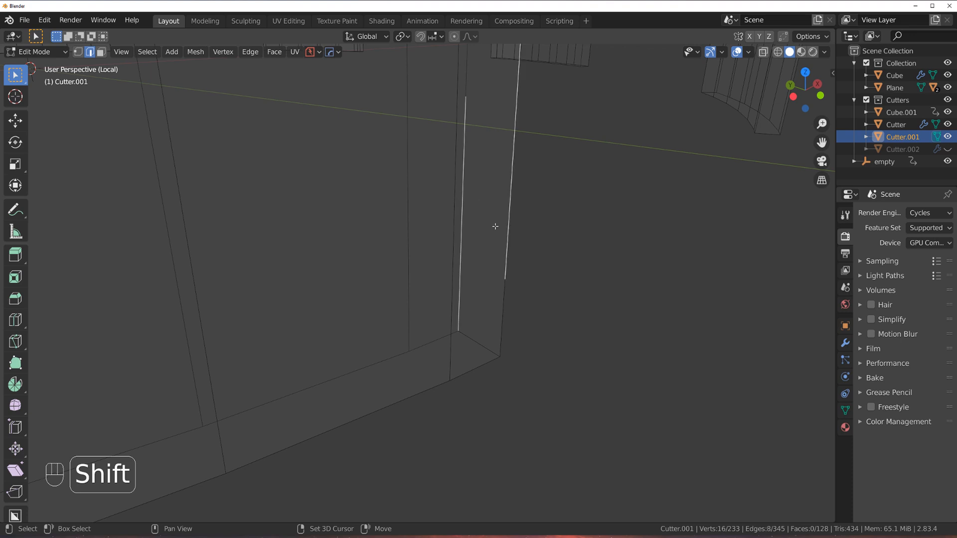
Edit Cutter.001 in Edit Mode, framing the selection and undoing repeated attempts
key("Tab")
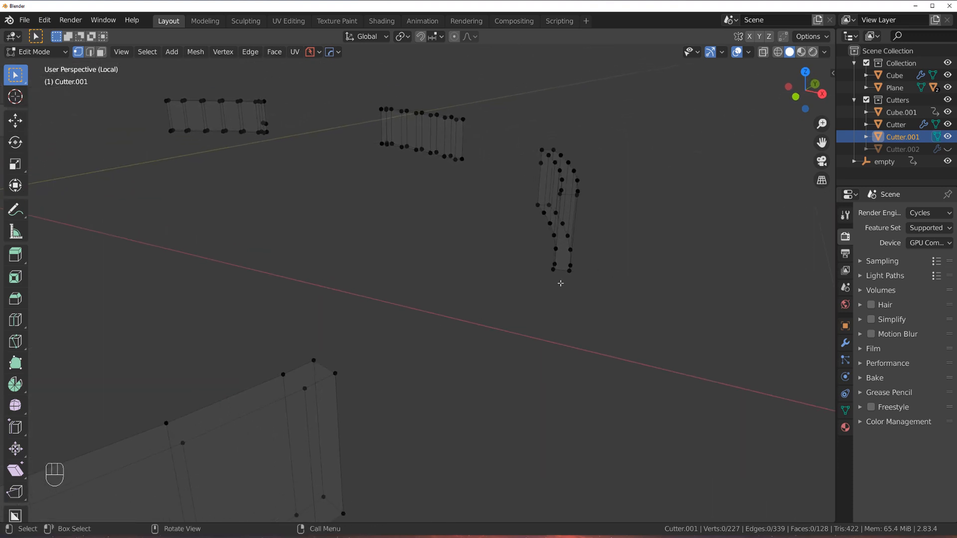
key("Numpad .")
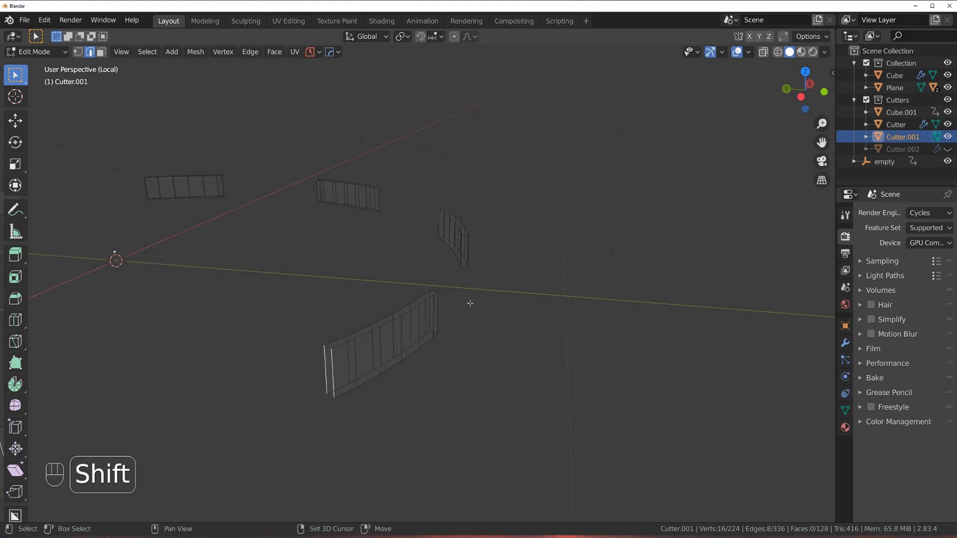
key("ctrl+z")
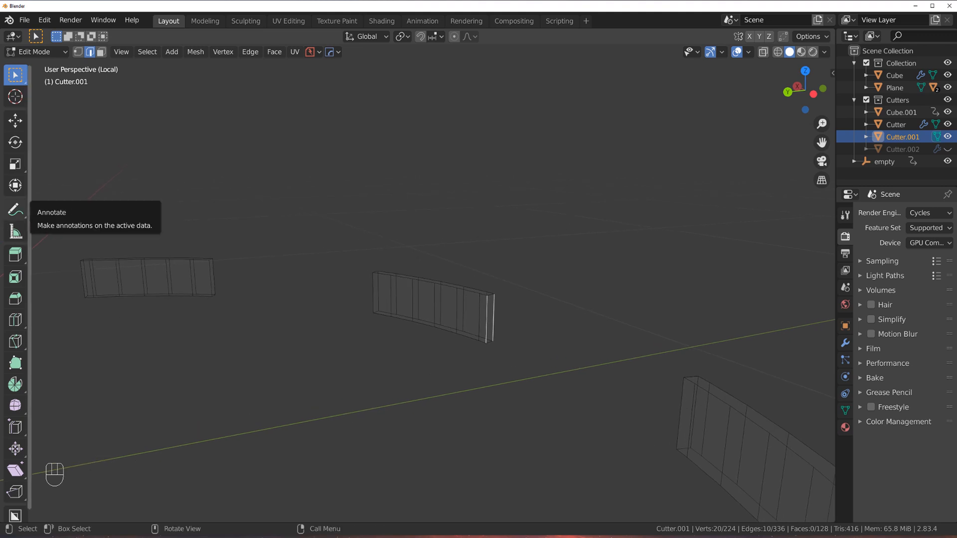
key("KP_Period")
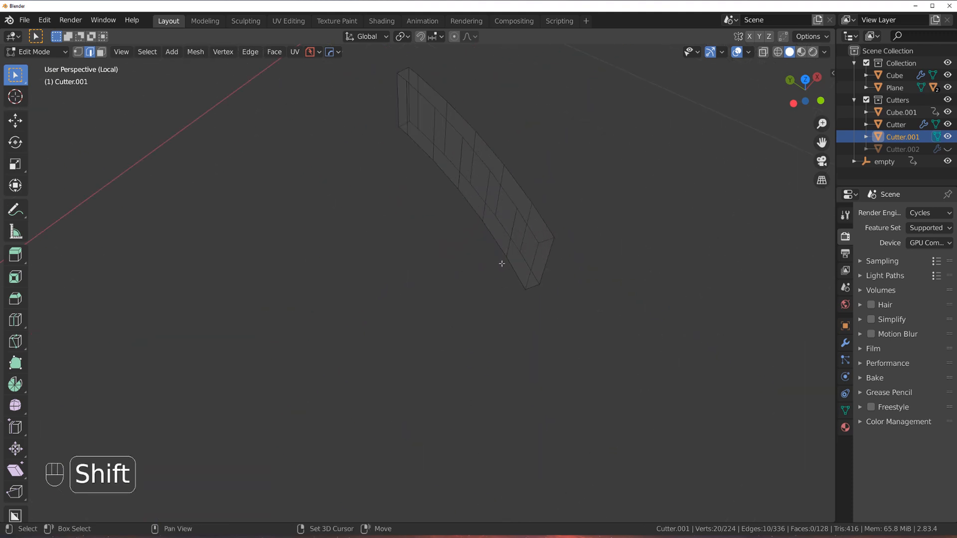
key("ctrl+z")
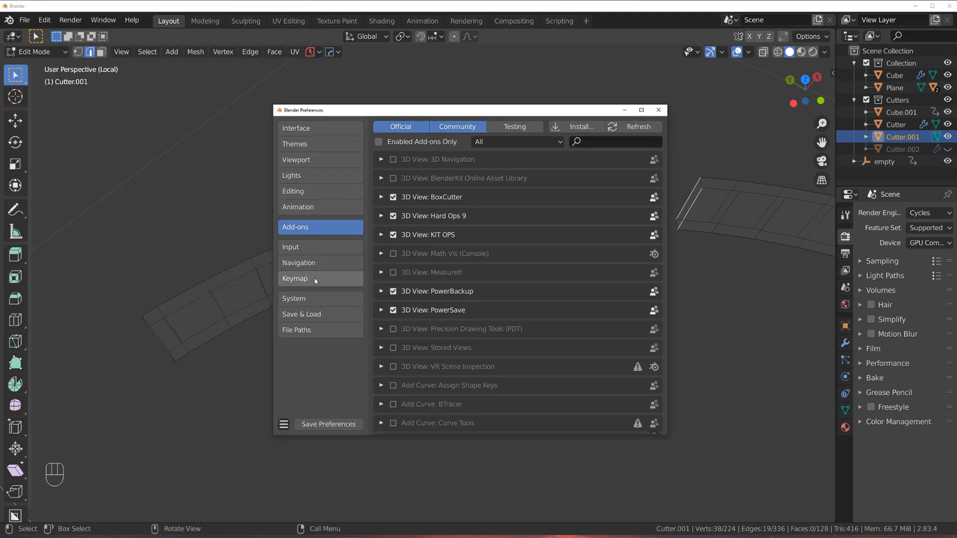
left_click(298, 262)
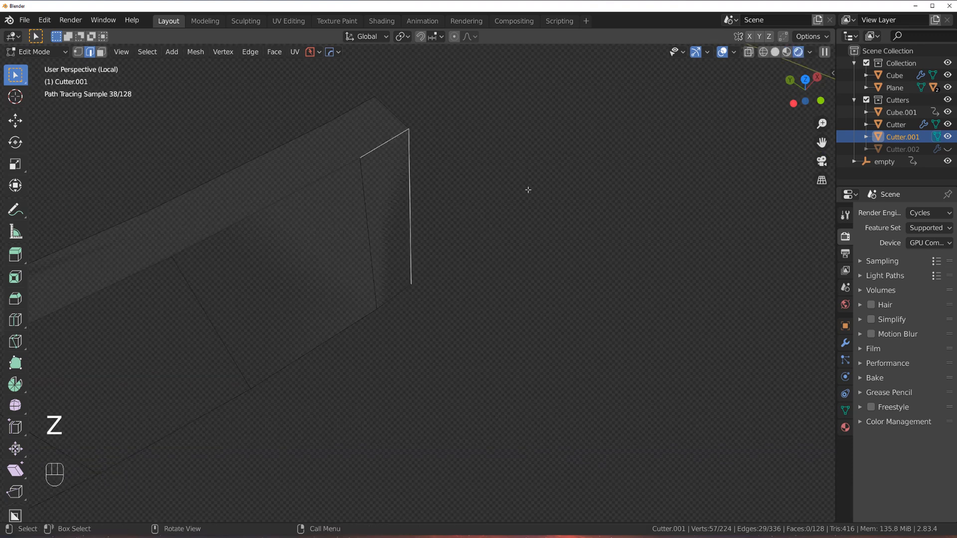
Bevel the slot cutters' short end edges with several segments so the eight slots get rounded ends
key("ctrl+z")
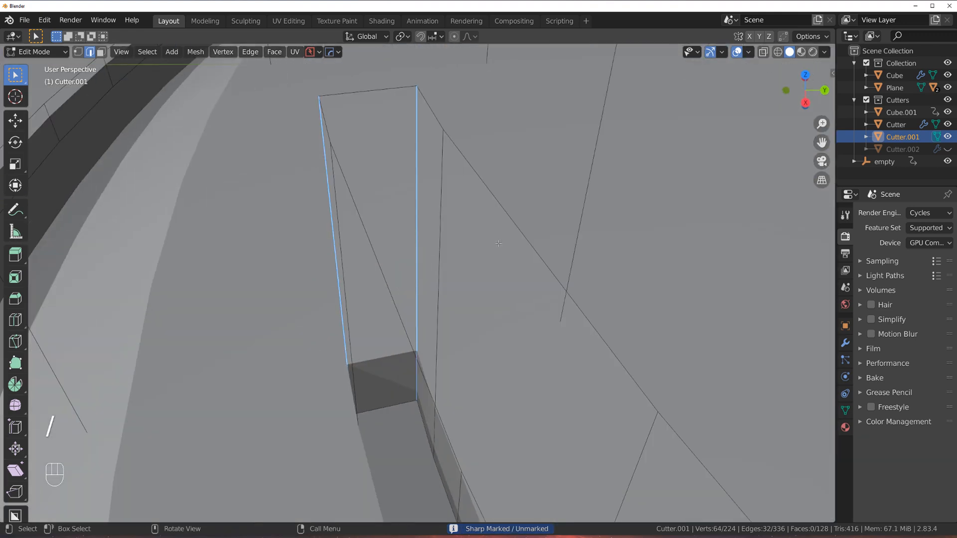
key("ctrl+b")
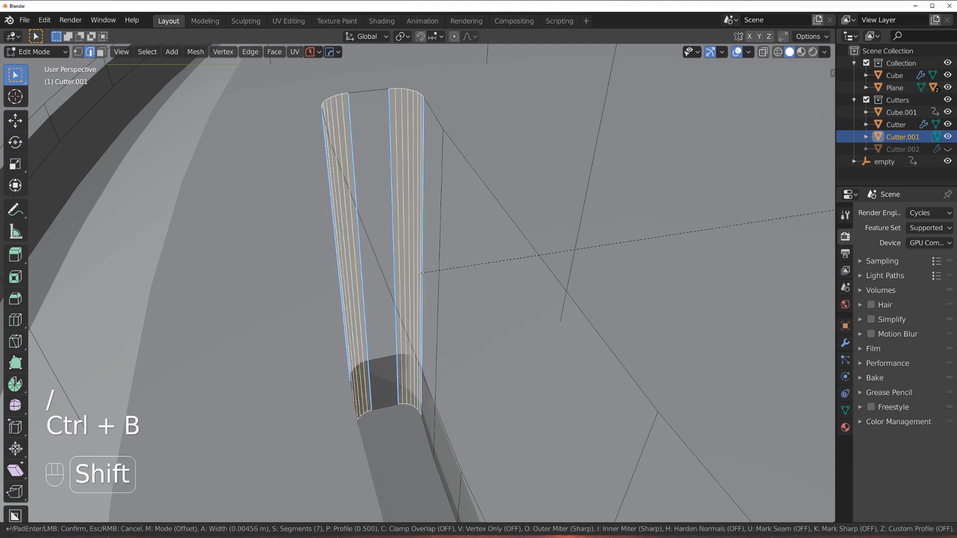
left_click(427, 289)
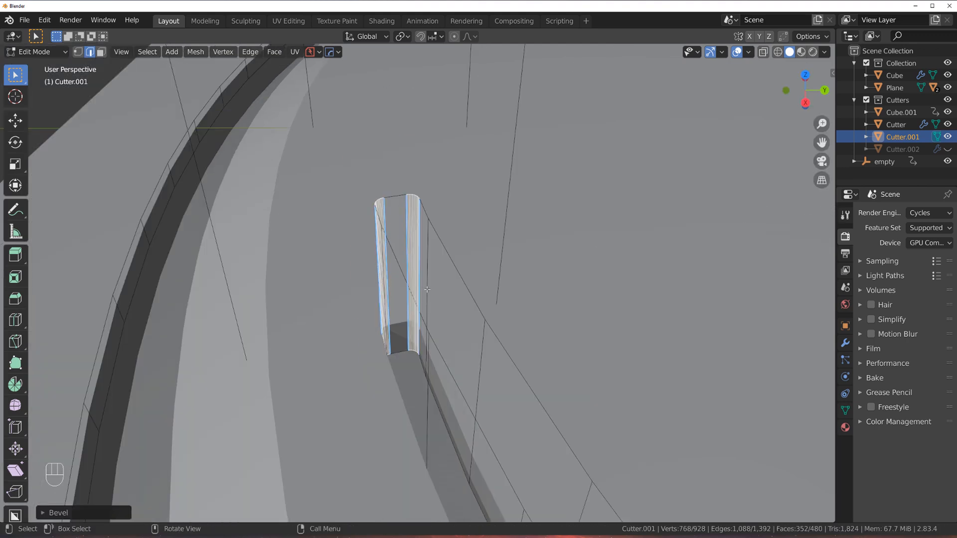
key("Tab")
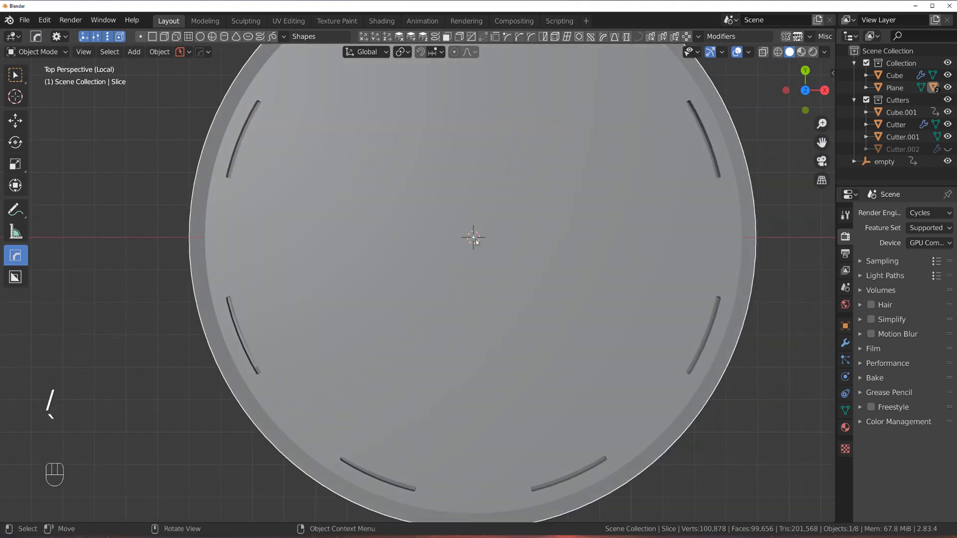
In orthographic top view, inset the disc's top face to form a narrow ring inside the rim
key("Tab")
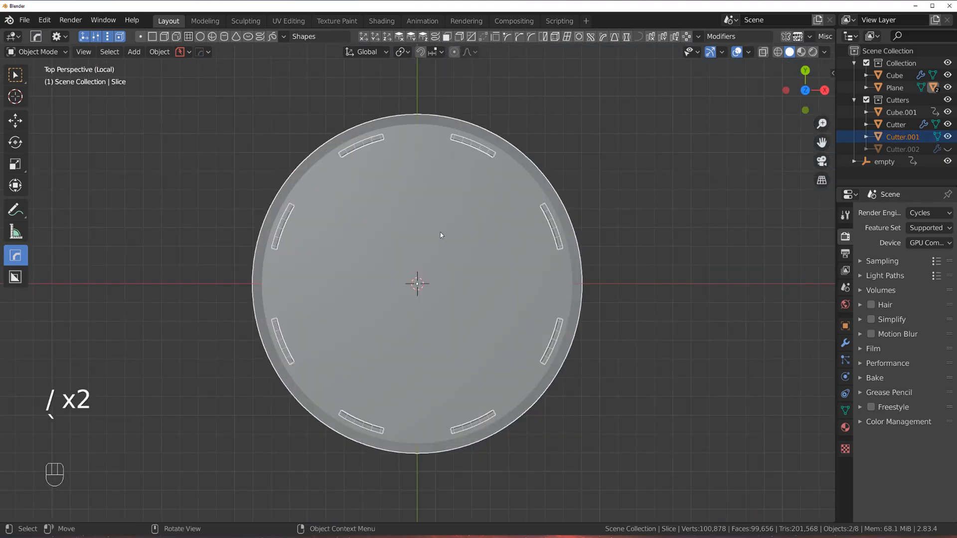
key("Tab")
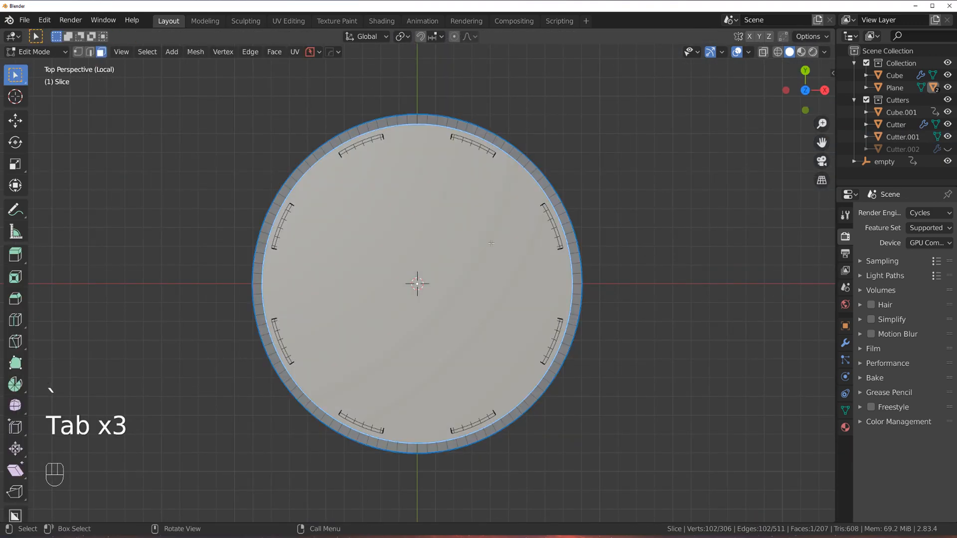
key("KP_5")
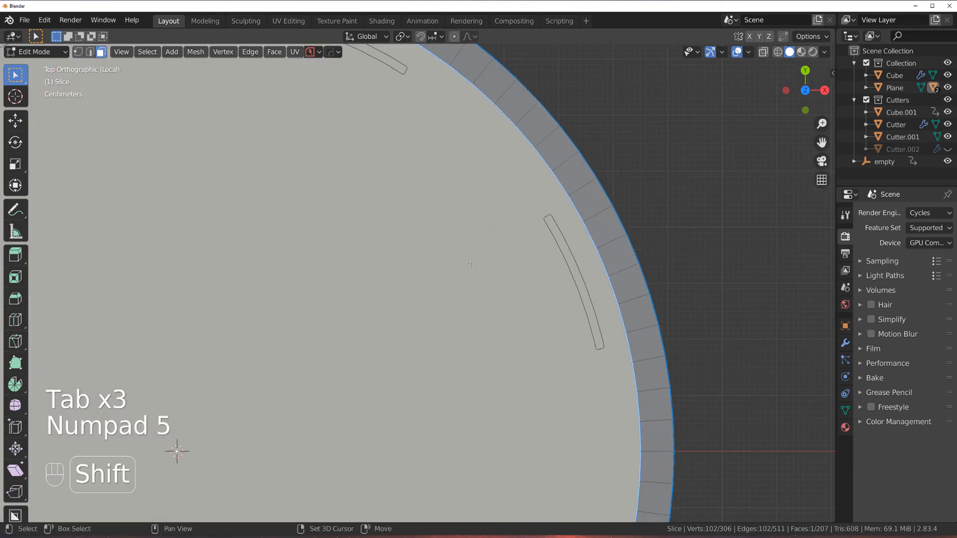
key("i")
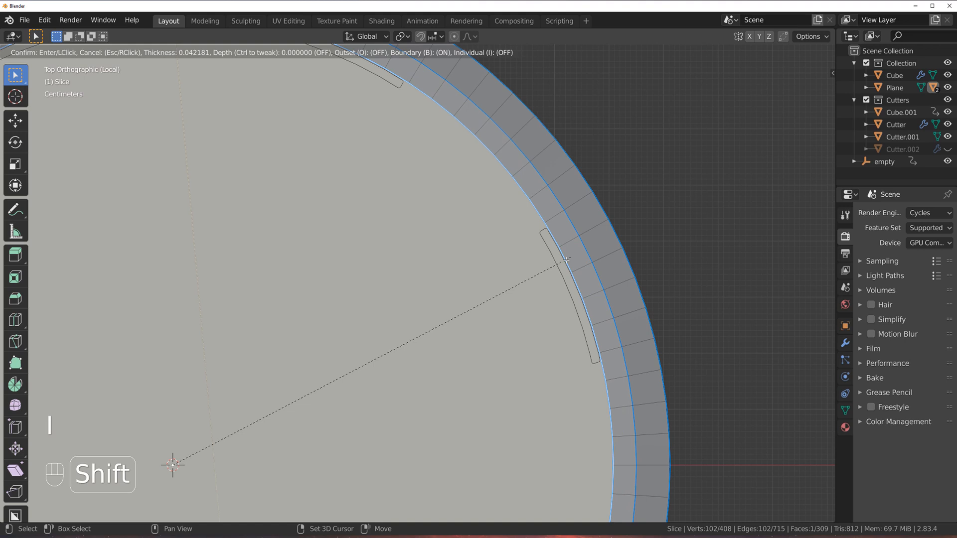
mouse_move(527, 276)
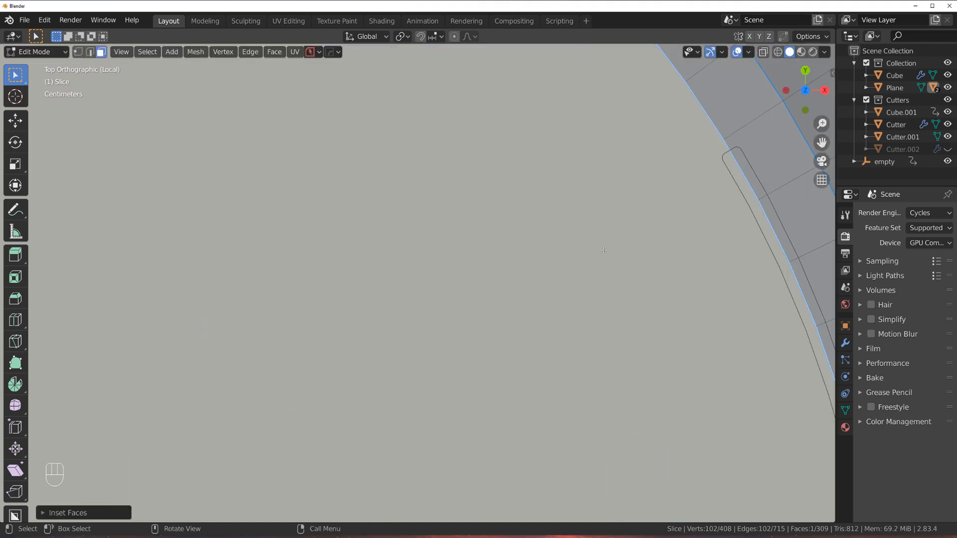
key("Tab")
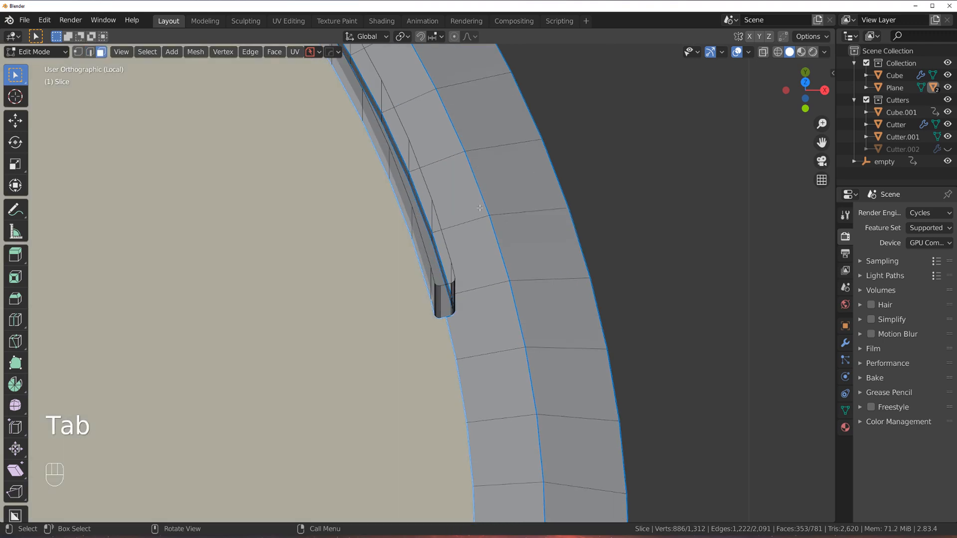
key("Tab")
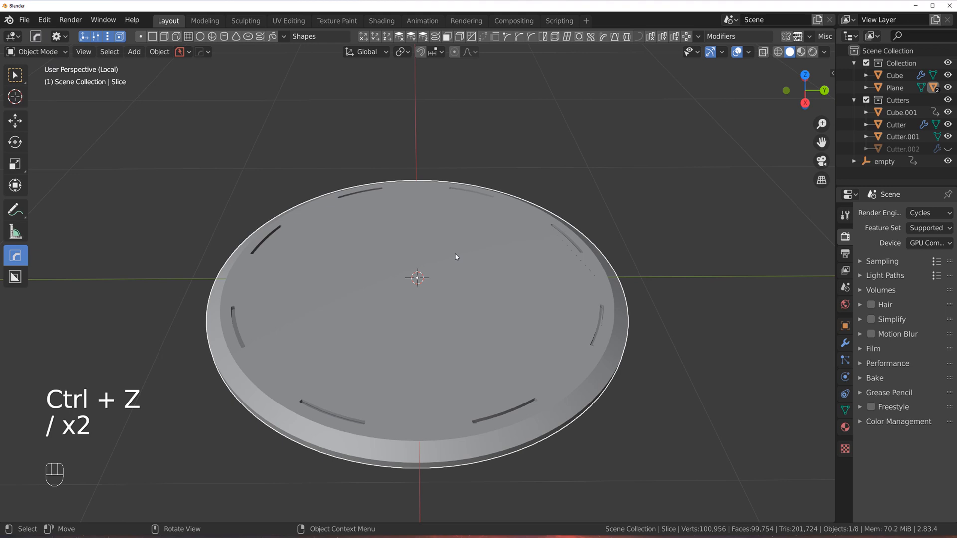
Mark the radial rim-ring edge sharp from the Q menu in edge select mode
key("Tab")
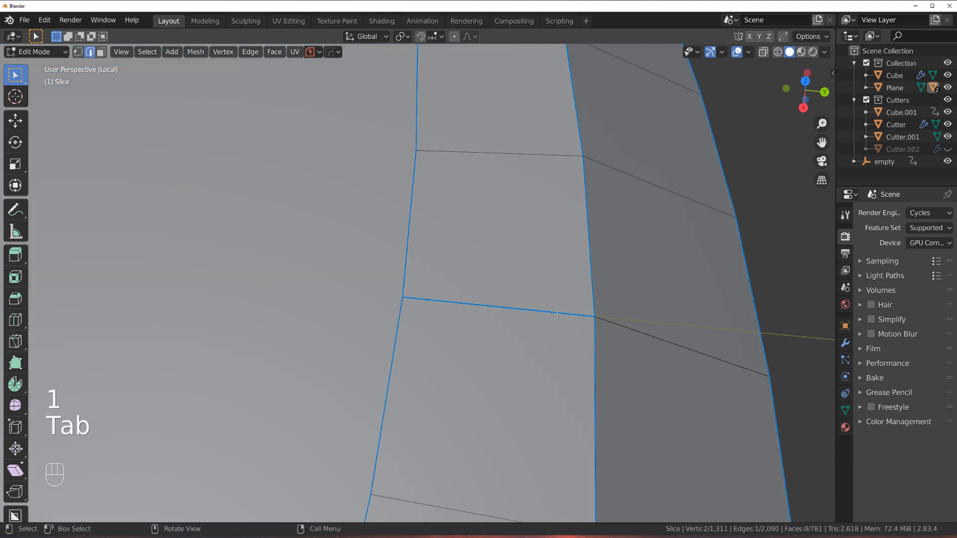
key("Q")
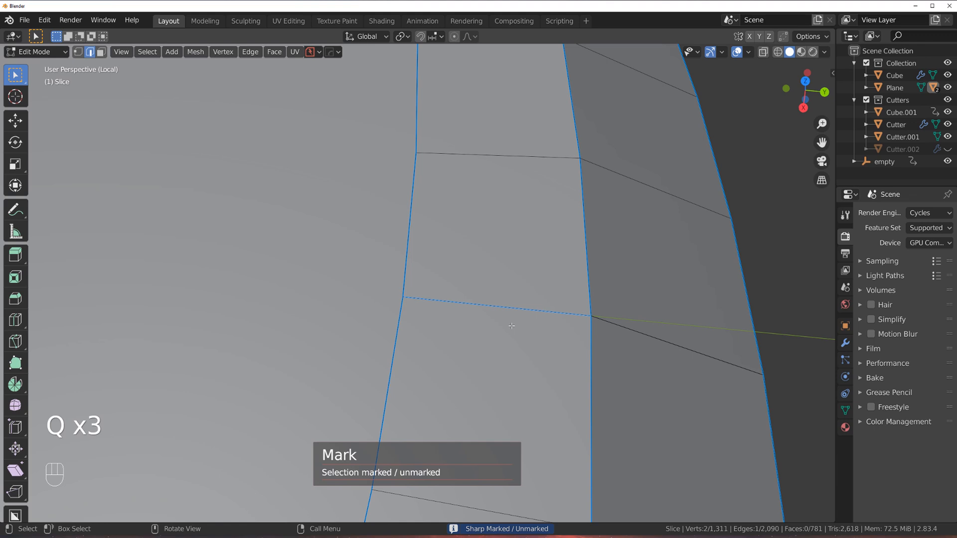
key("x")
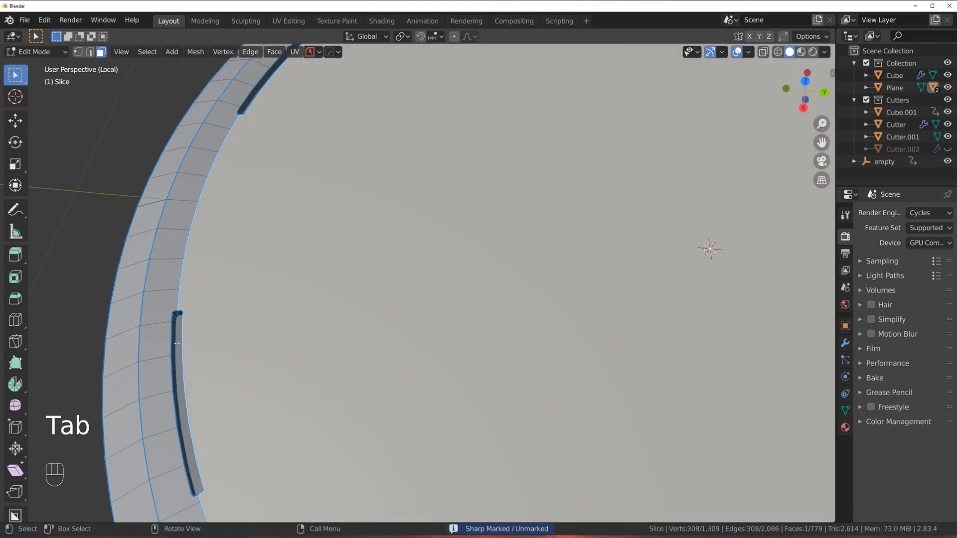
Select the co-planar slot faces, convert them to edges, and bevel the slot top edges smooth
key("shift+g")
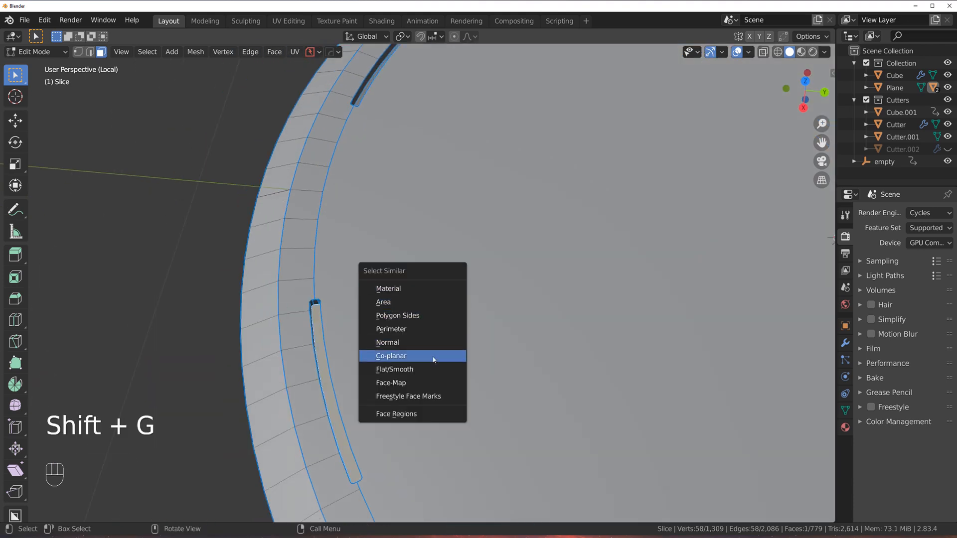
left_click(391, 356)
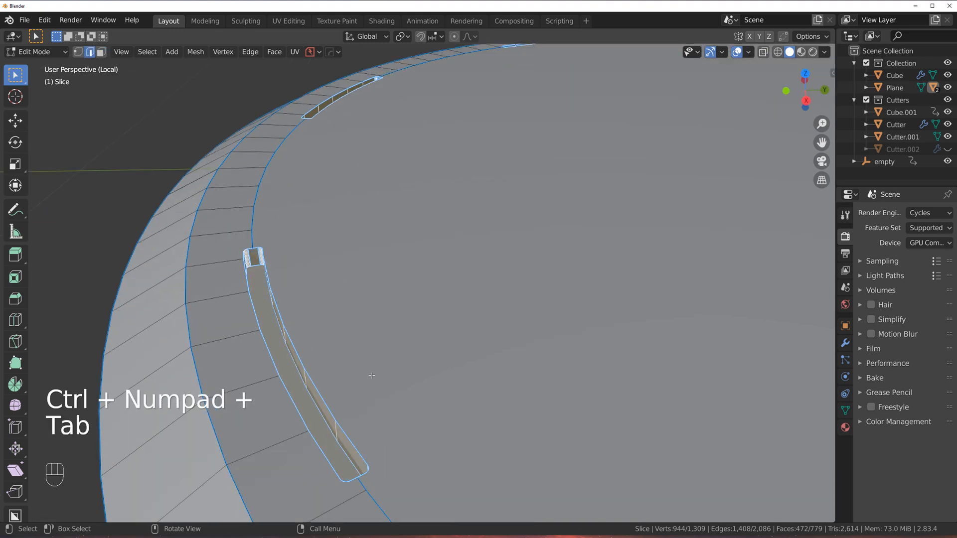
key("1")
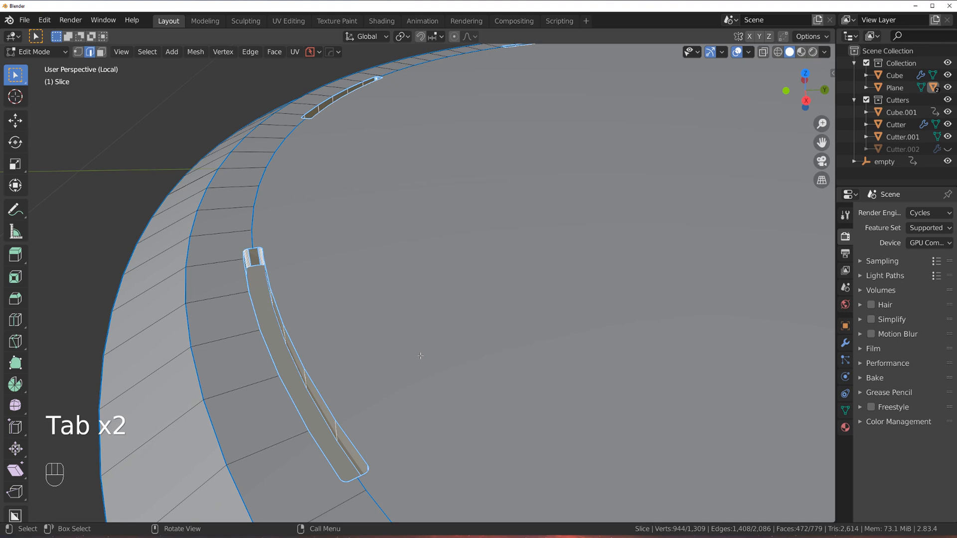
key("shift+`")
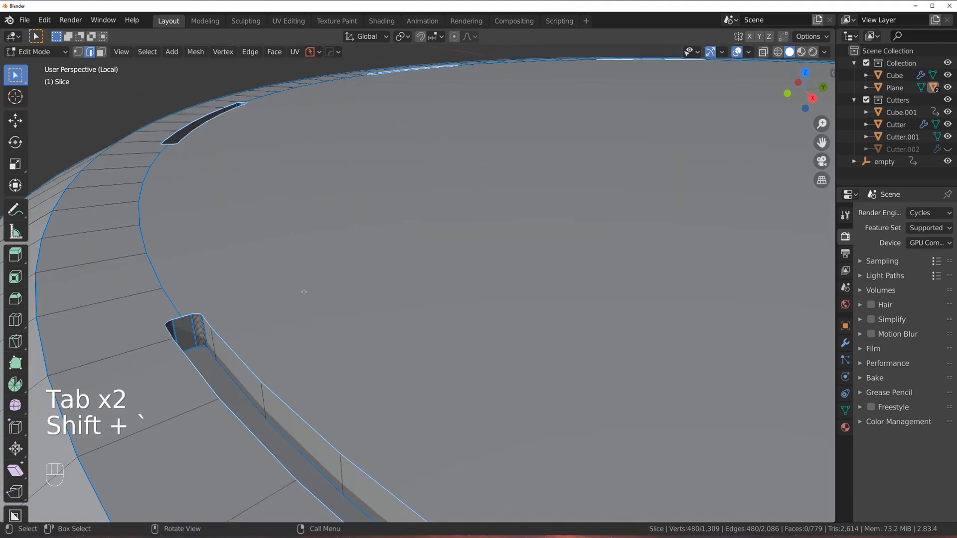
key("Ctrl+B")
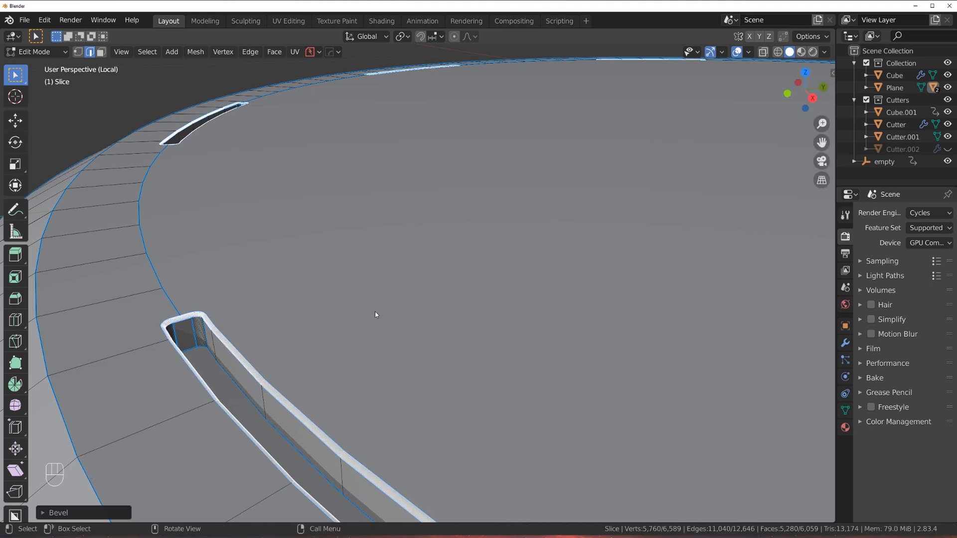
key("Tab")
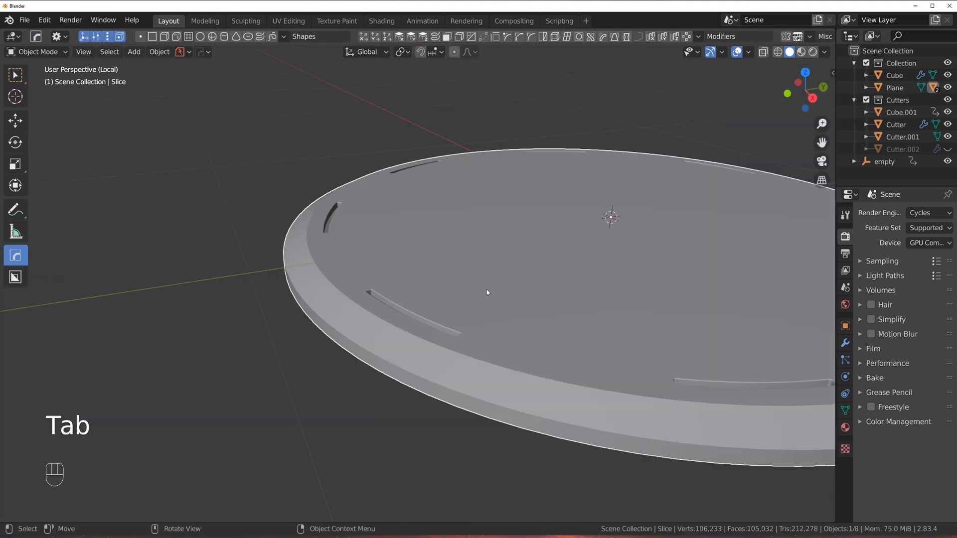
key("Tab")
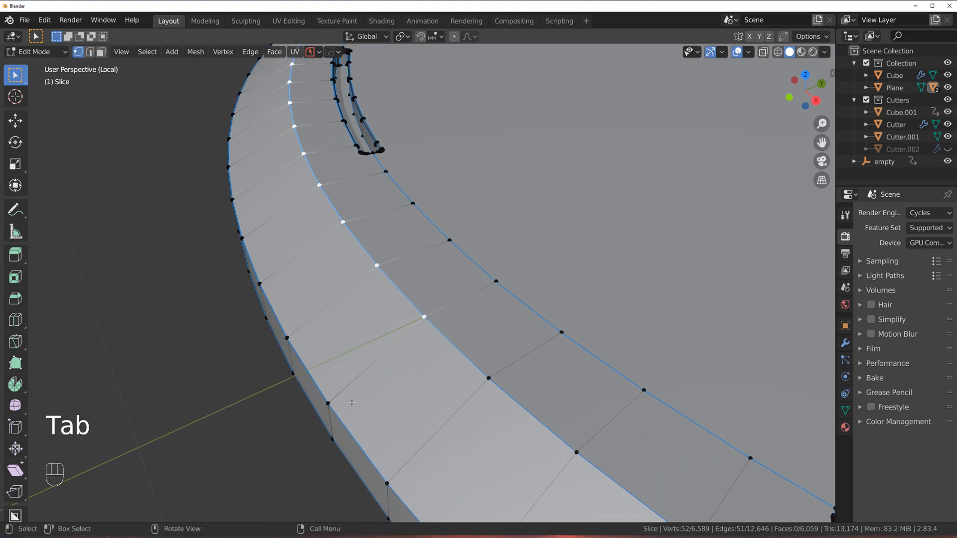
Merge the stray rim vertex with Smart Vert and bevel the outer rim edge loops
key("g")
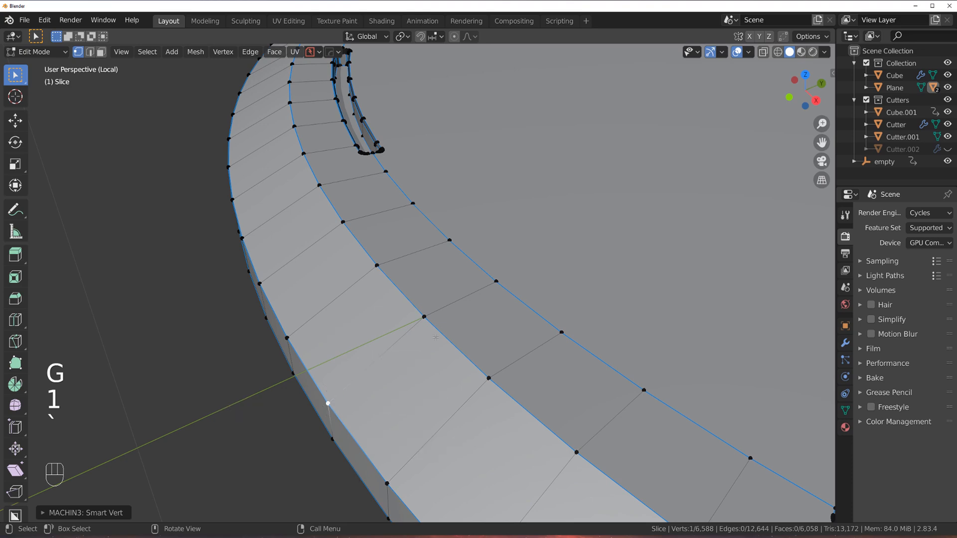
left_click(520, 362)
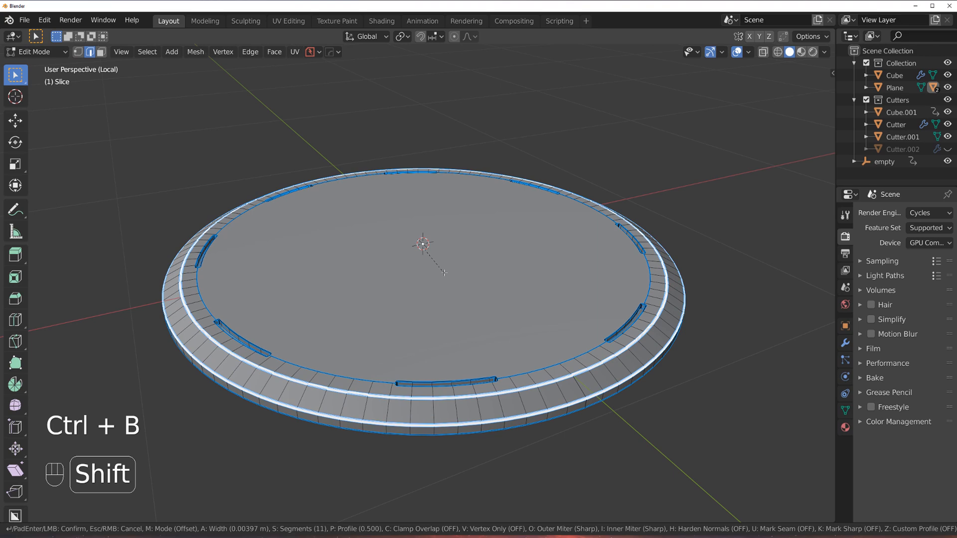
key("Tab")
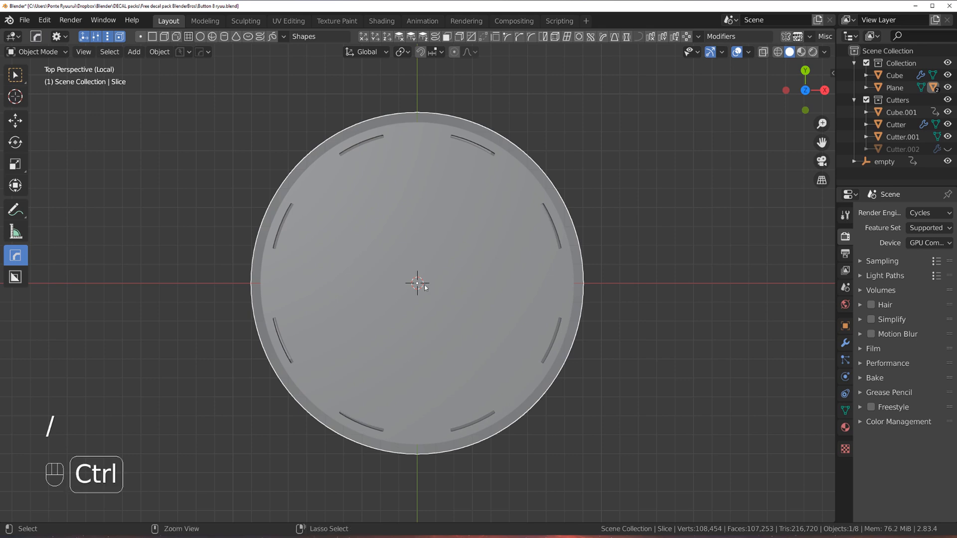
Carve the C-shaped groove into the disc top with BoxCutter circle and ngon cuts
key("alt+w")
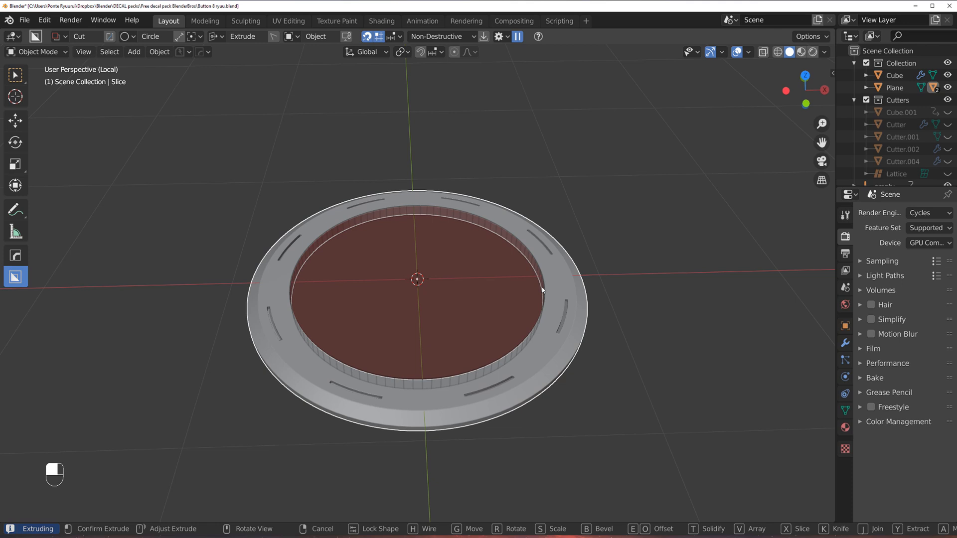
key("shift")
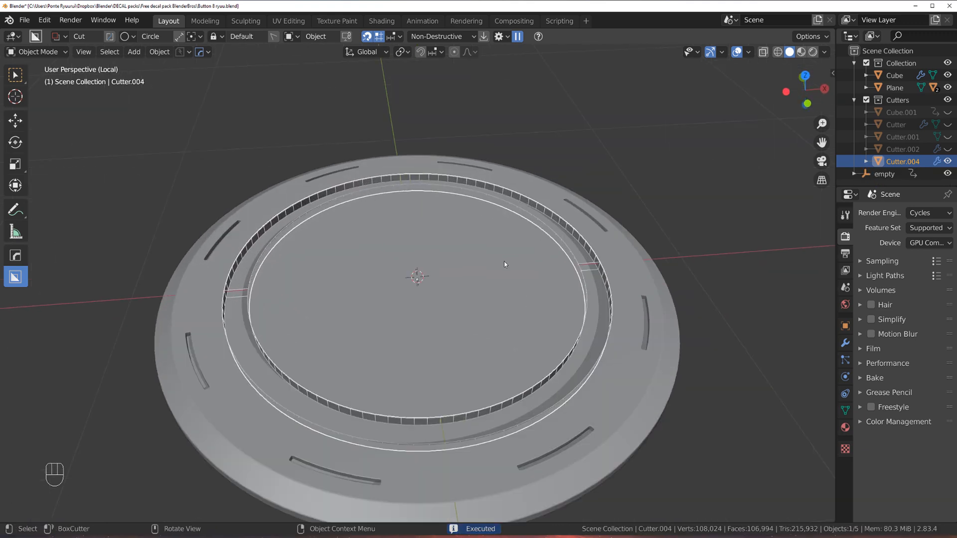
key("KP_7")
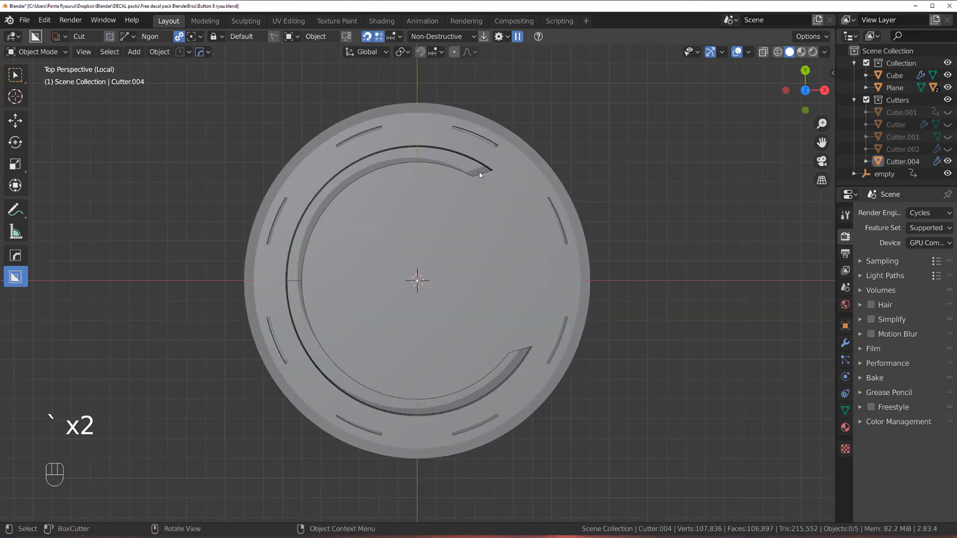
Rotate cutter Cutter.004 so the groove's opening faces right
left_click(477, 175)
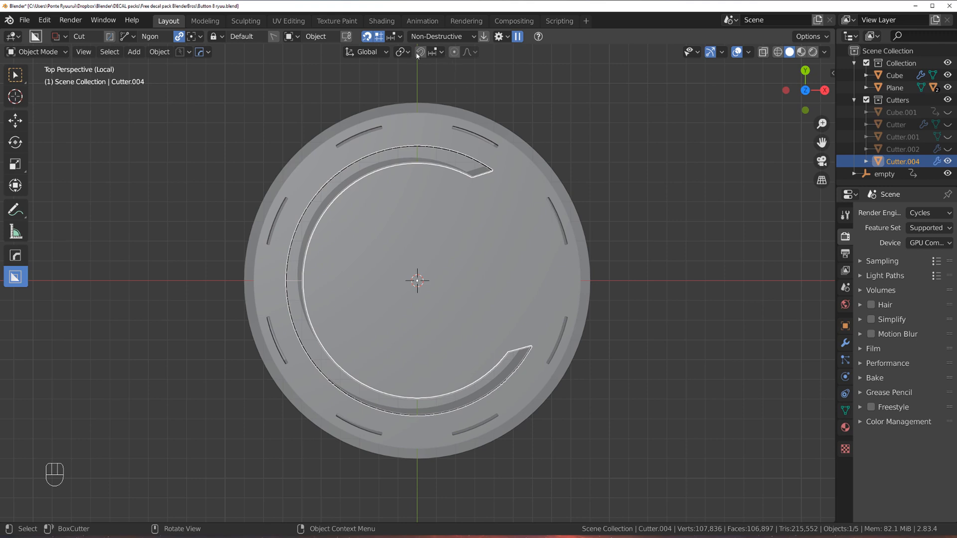
key("r")
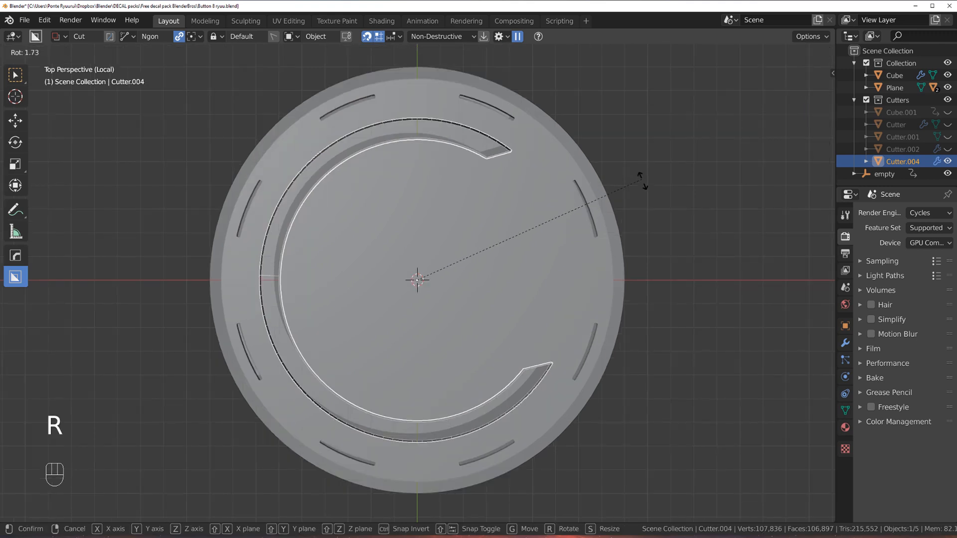
key("Ctrl")
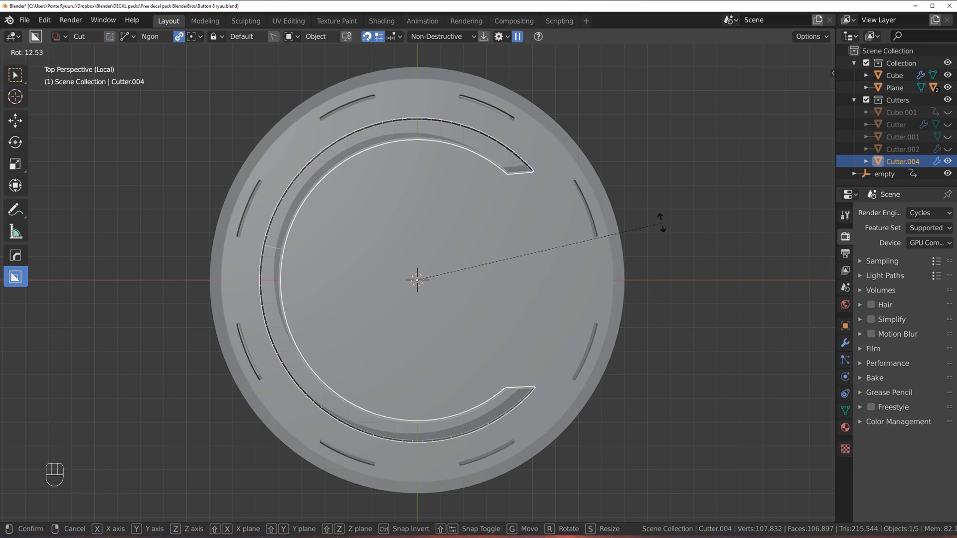
left_click(416, 281)
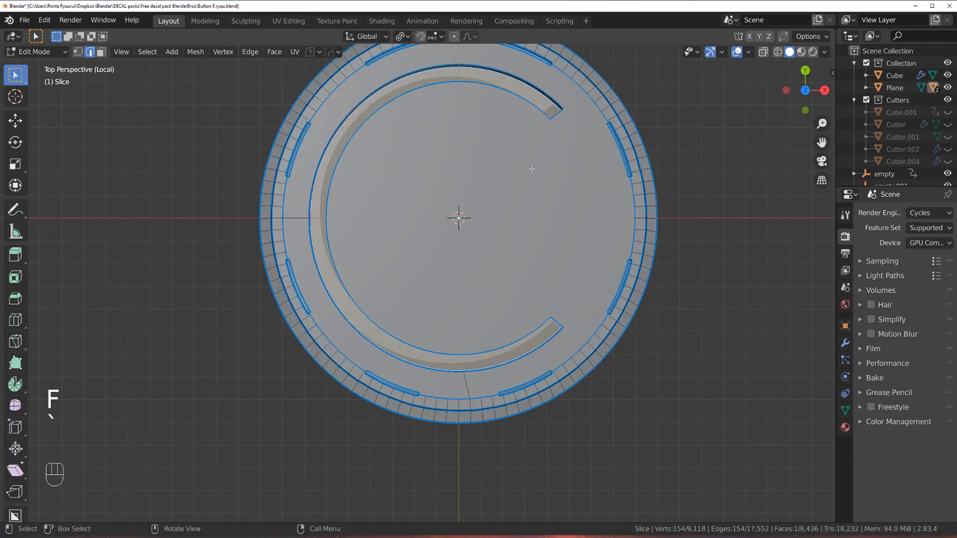
Shrink the groove floor faces with S so the groove's inner walls slope down
key("ctrl+z")
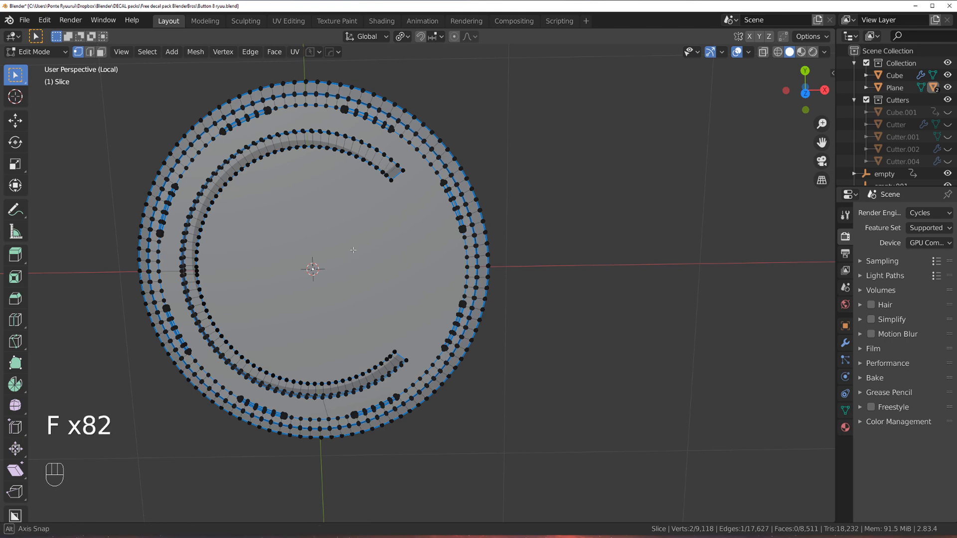
key("Tab")
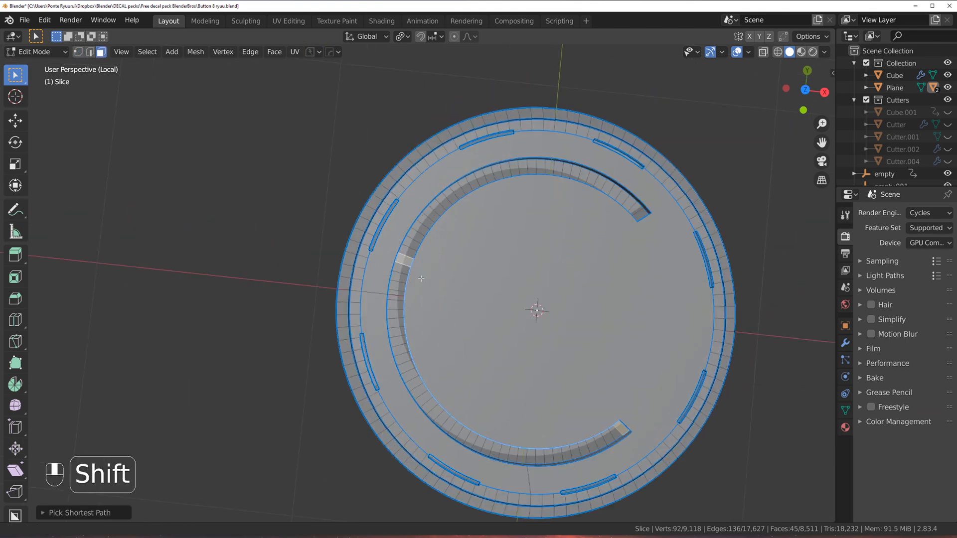
key("Ctrl+Z")
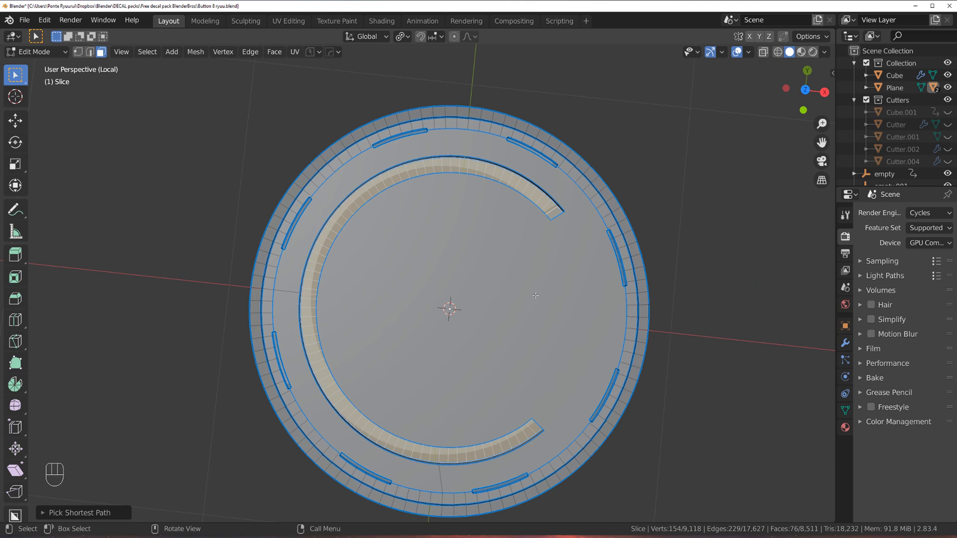
key("s")
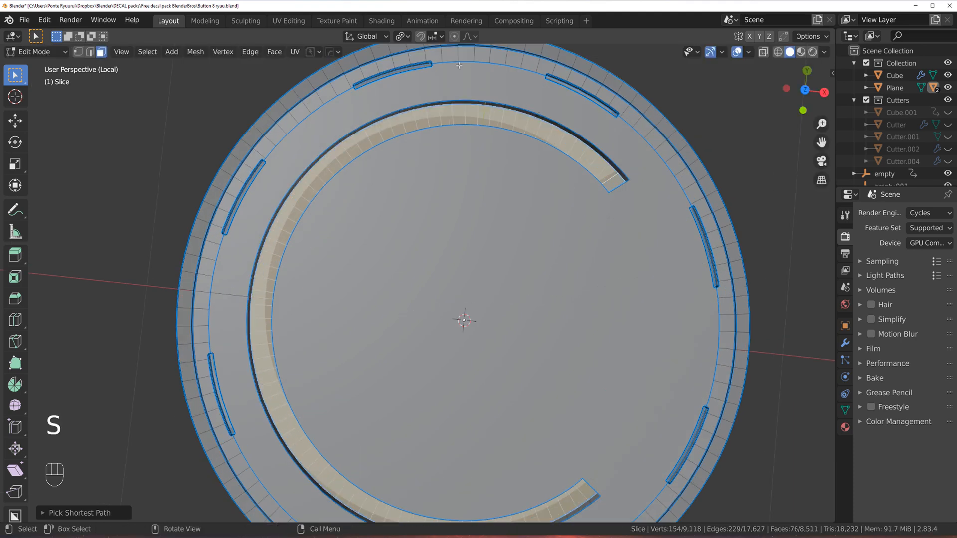
key("s")
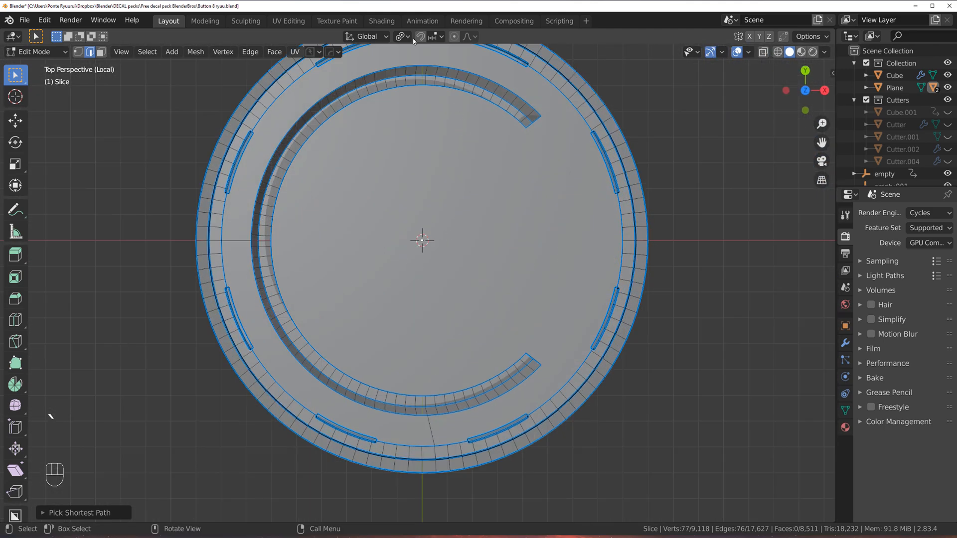
left_click(400, 37)
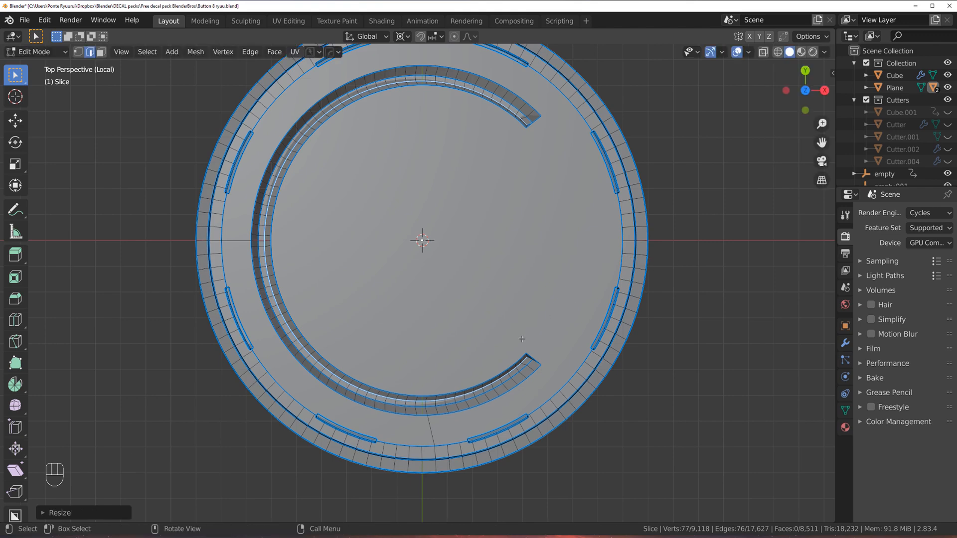
key("Tab")
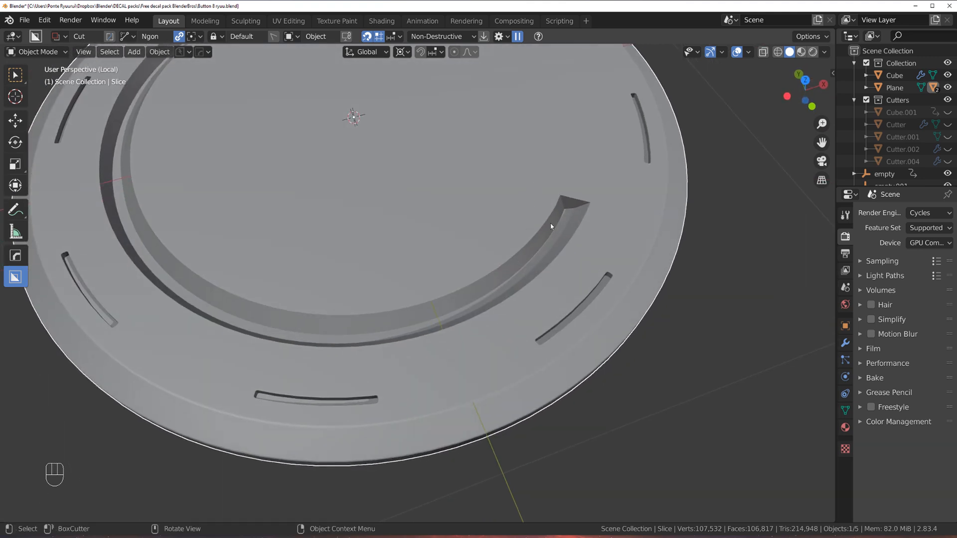
Mark the groove and slot border edges with HardOps (s) Mark from the Q menu
key("Tab")
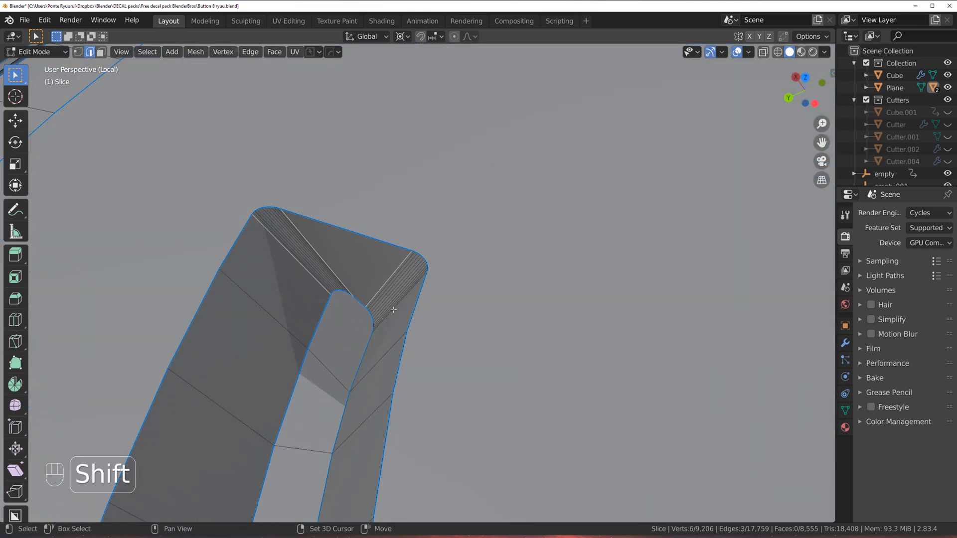
key("Q")
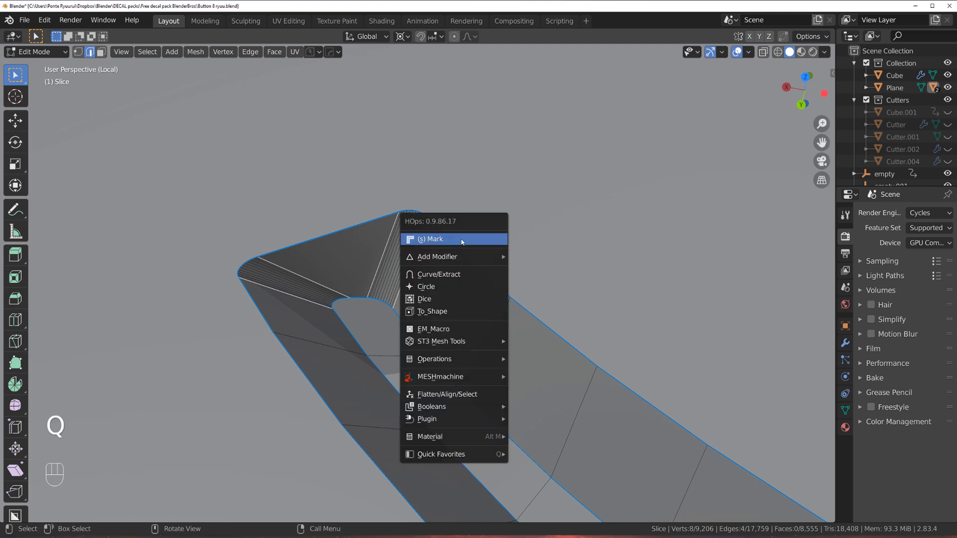
left_click(455, 239)
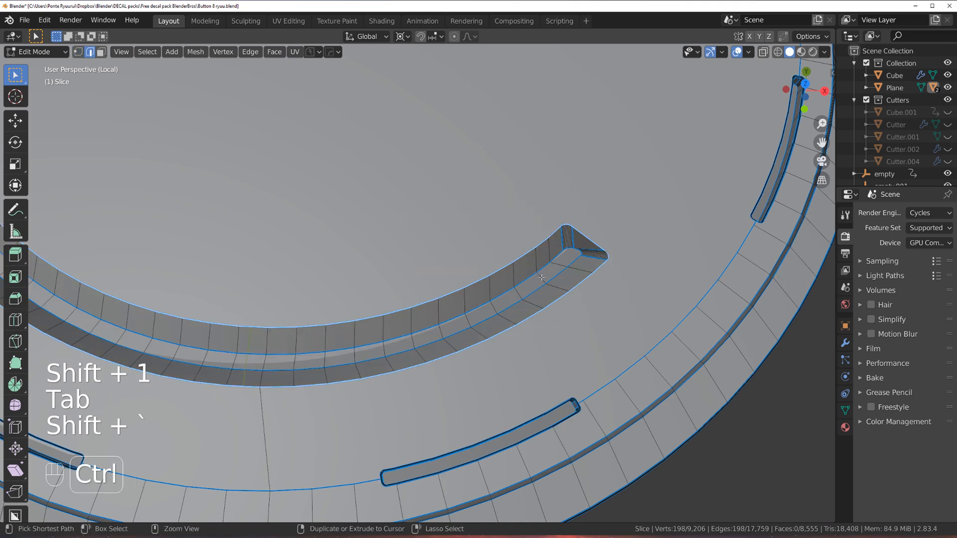
key("Ctrl+B")
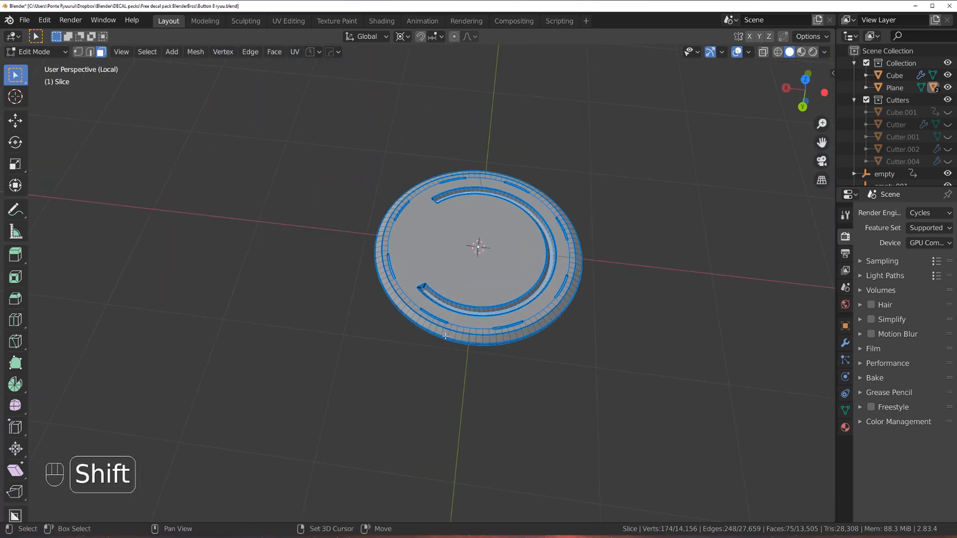
Undo the stray change, then bevel the groove outline edges with many segments
key("Ctrl+Z")
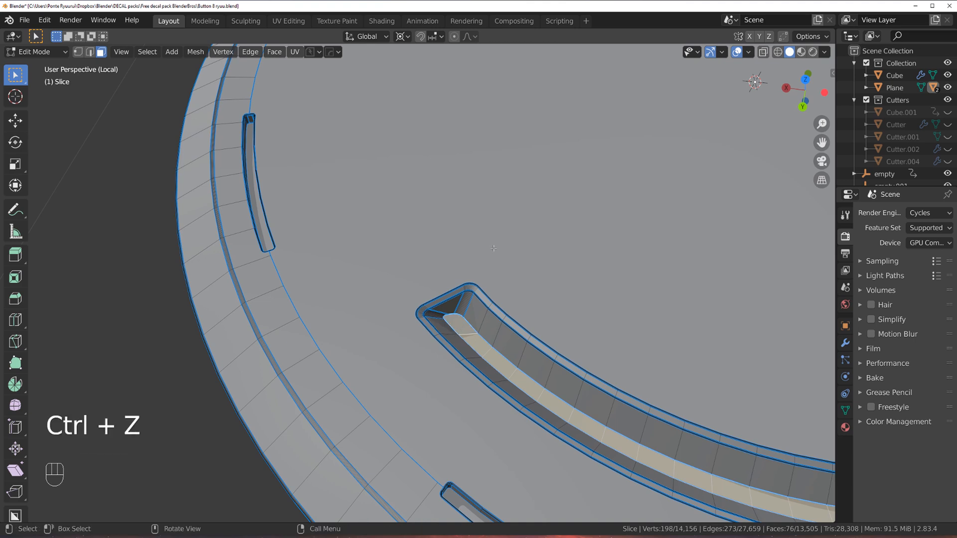
key("Tab")
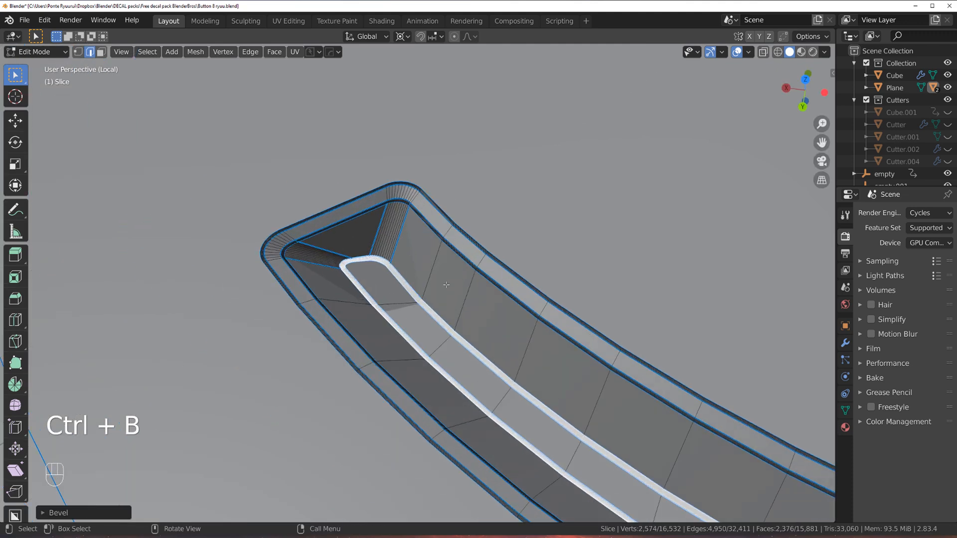
key("Tab")
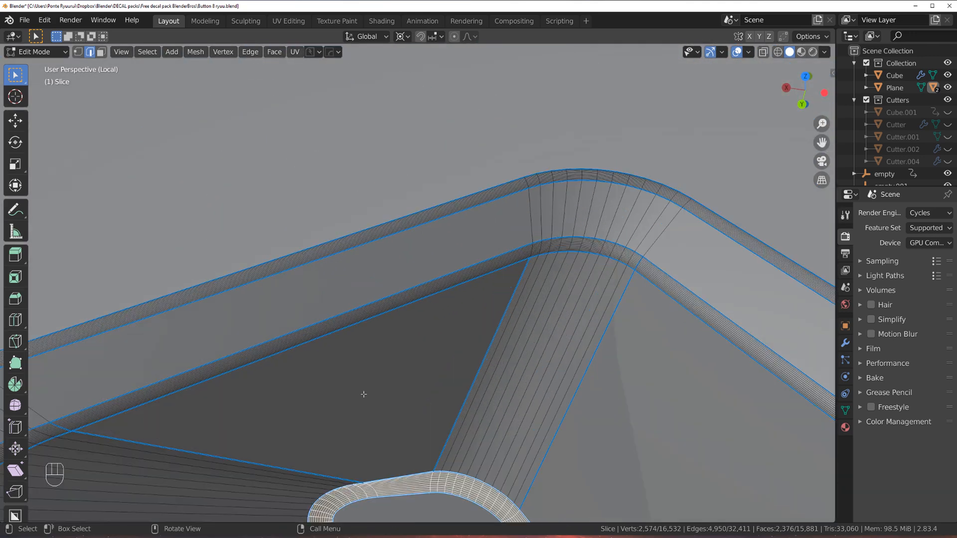
key("Tab")
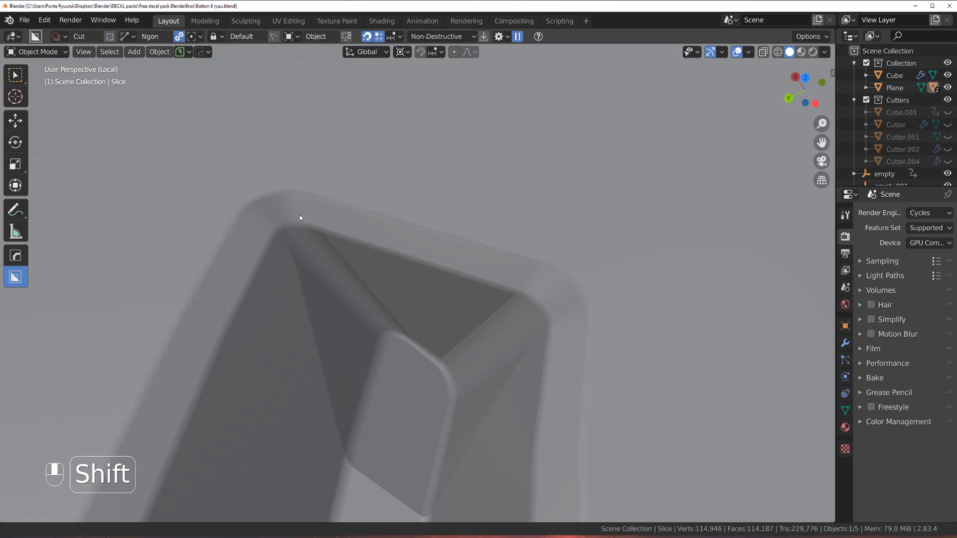
Box-select the beveled corner vertices at the groove end and move them to tidy the corner
key("Tab")
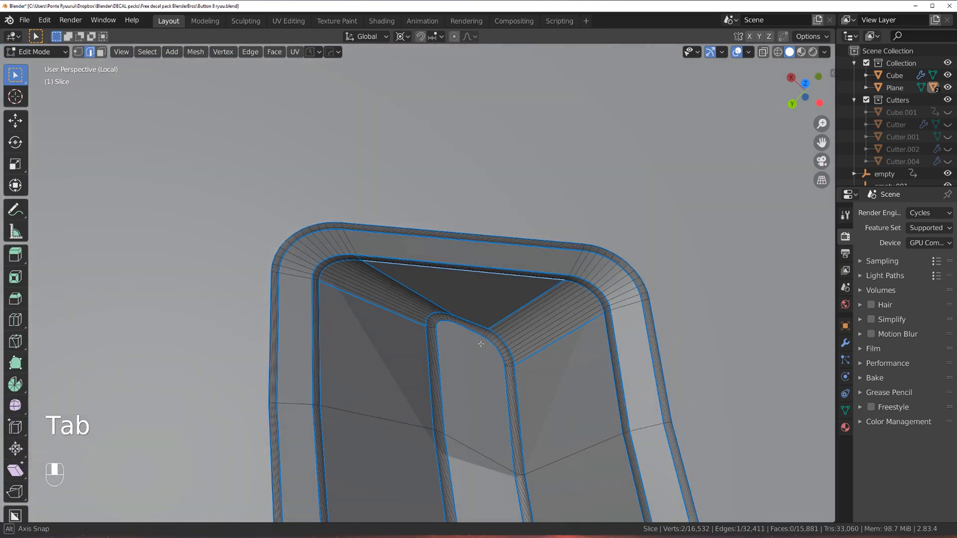
left_click_drag(483, 342, 409, 378)
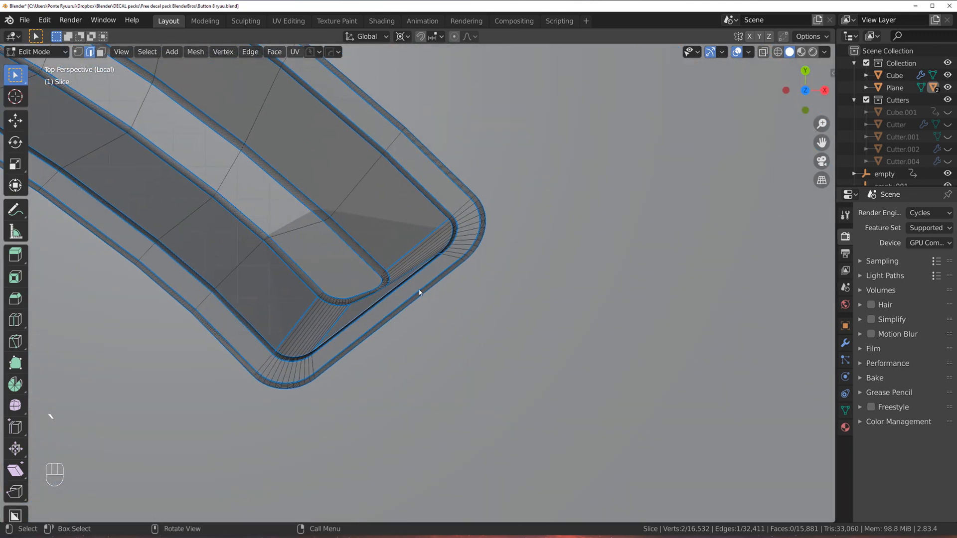
key("B")
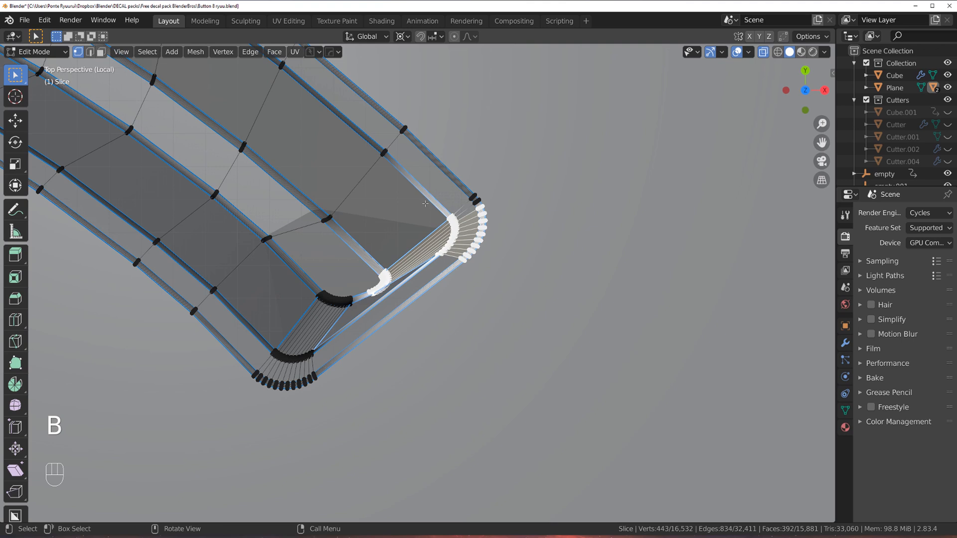
key("b")
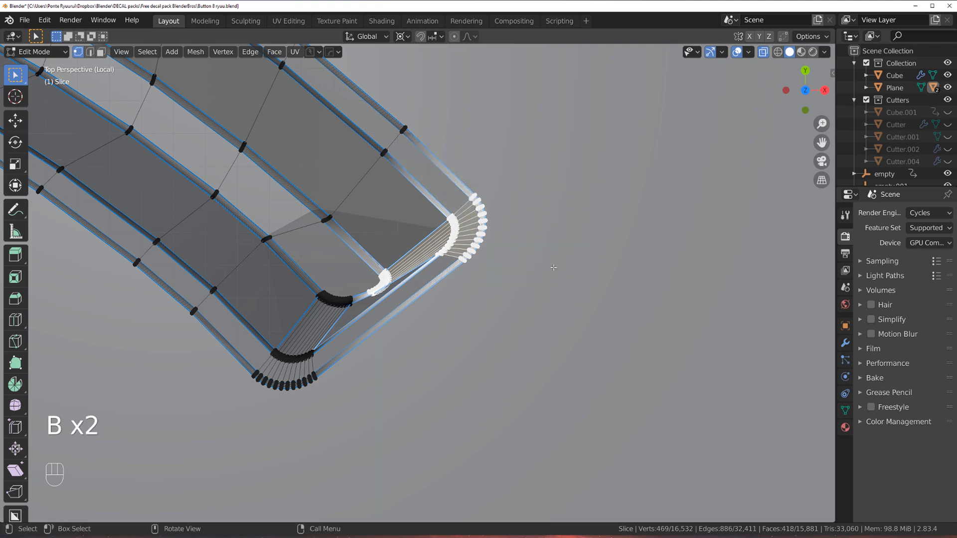
key("g")
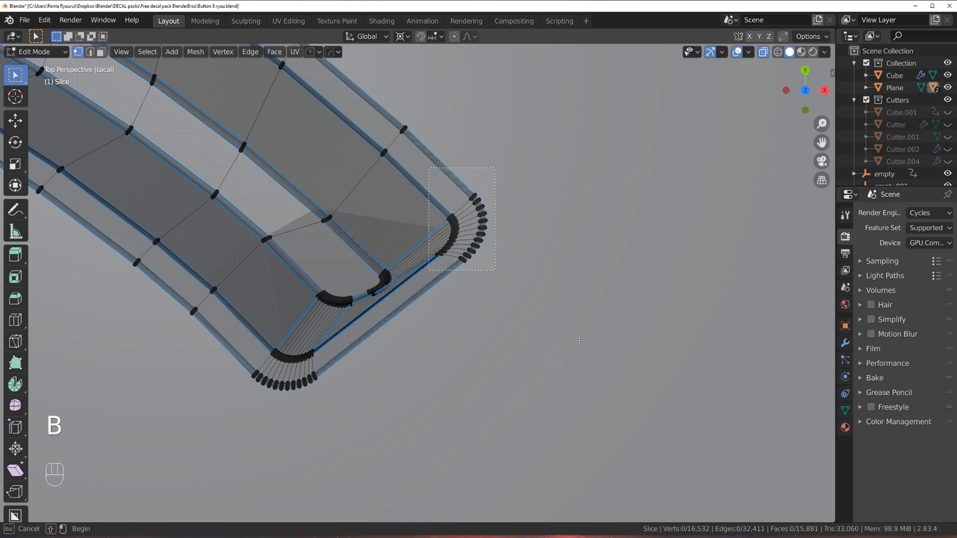
key("g")
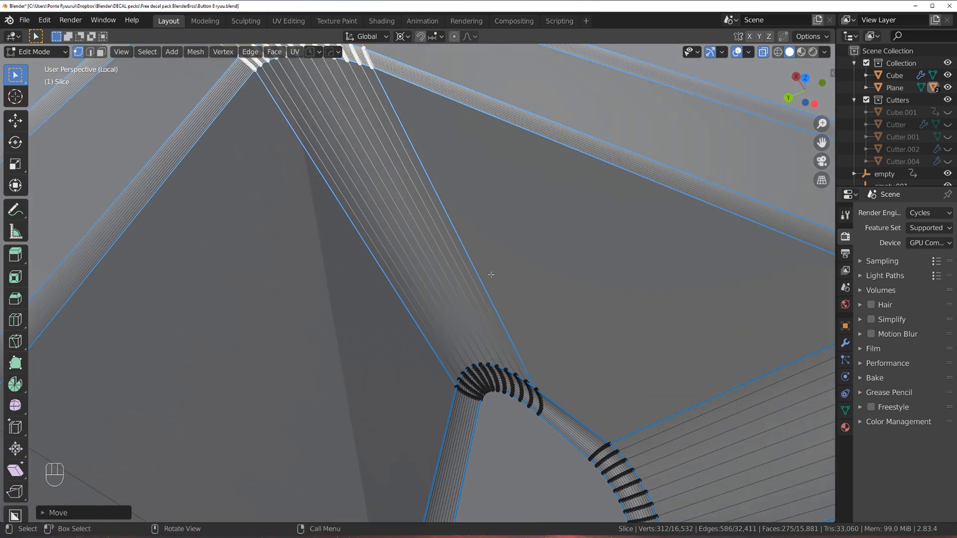
key("Tab")
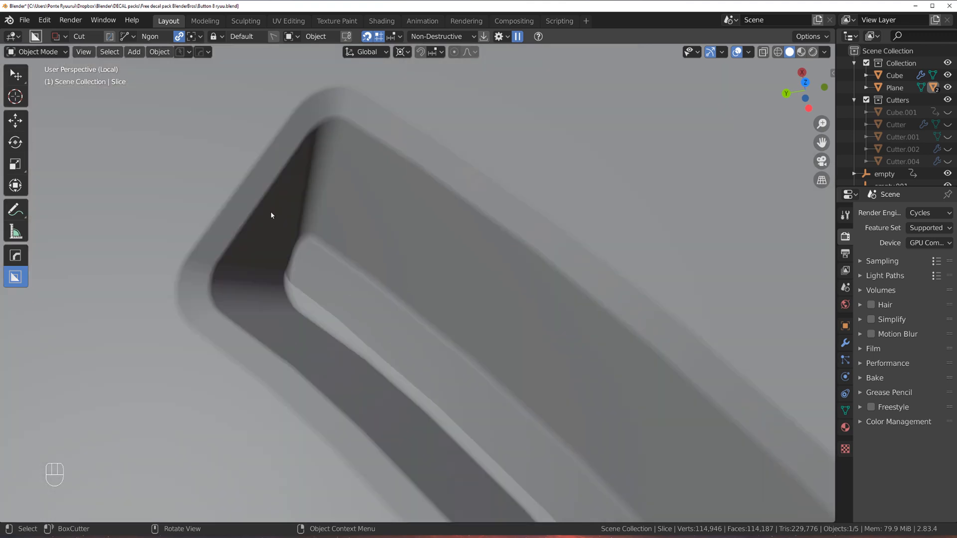
Slide the groove-tip corner vertices into a cleaner rounded end with repeated G moves
key("Tab")
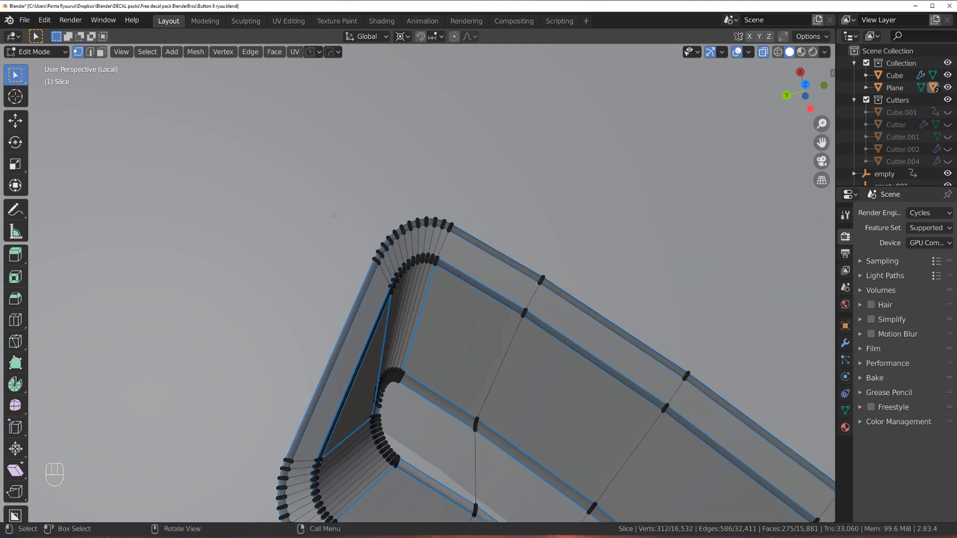
key("B")
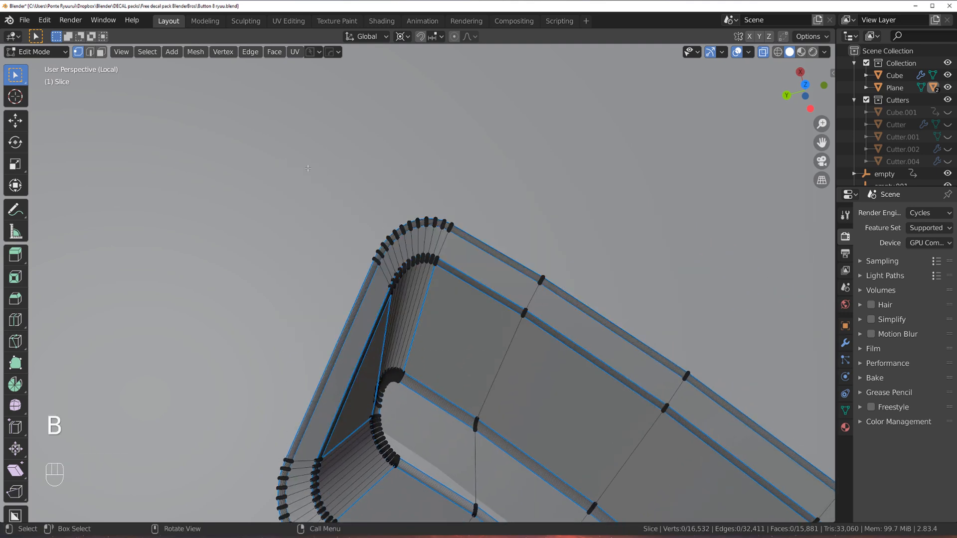
key("g")
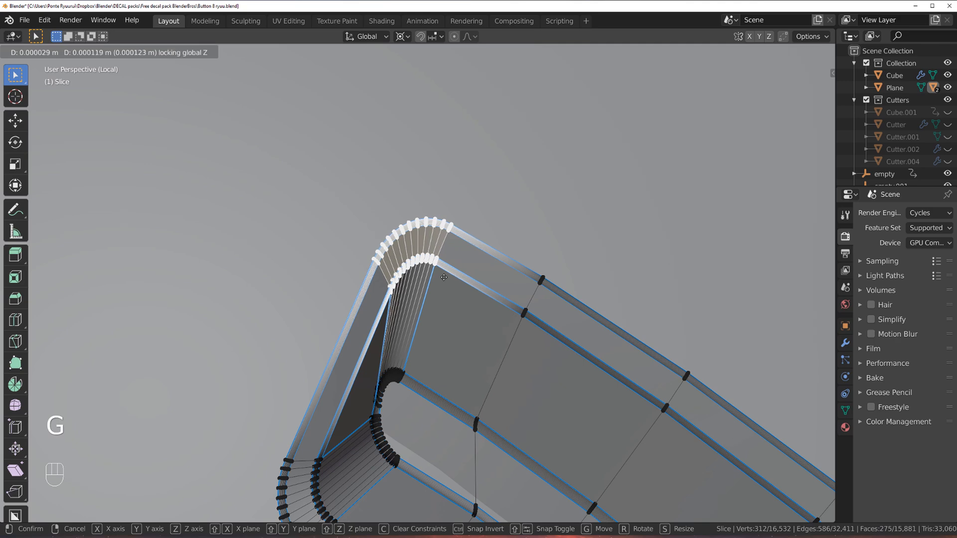
mouse_move(150, 477)
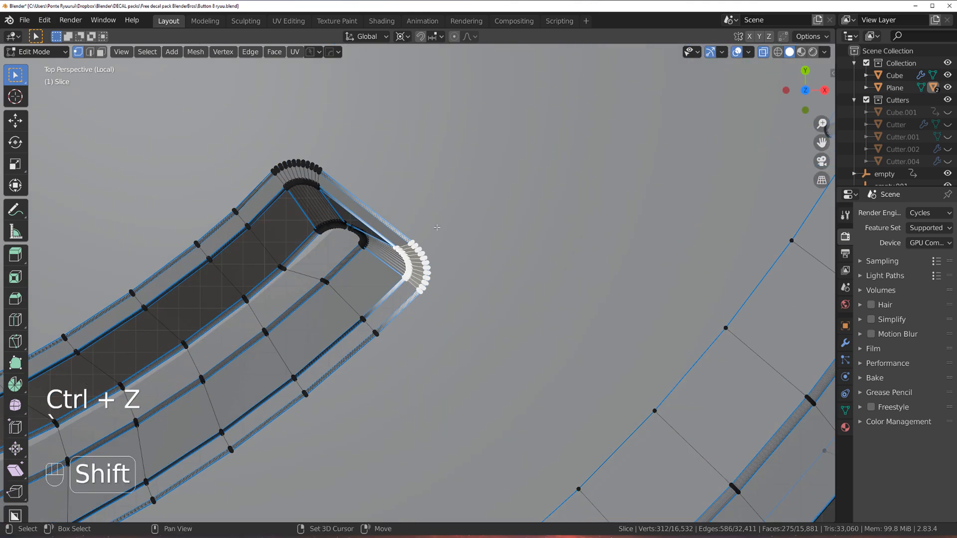
key("G")
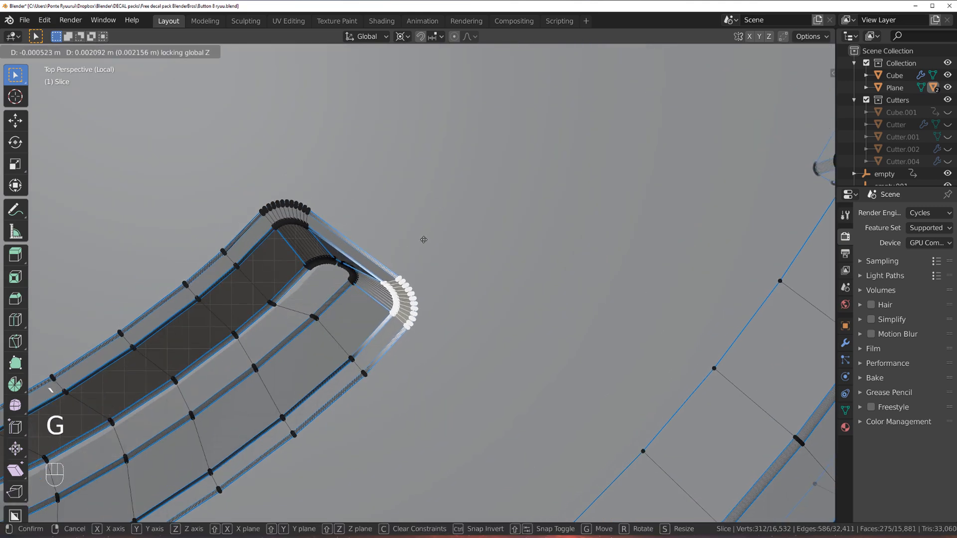
mouse_move(427, 236)
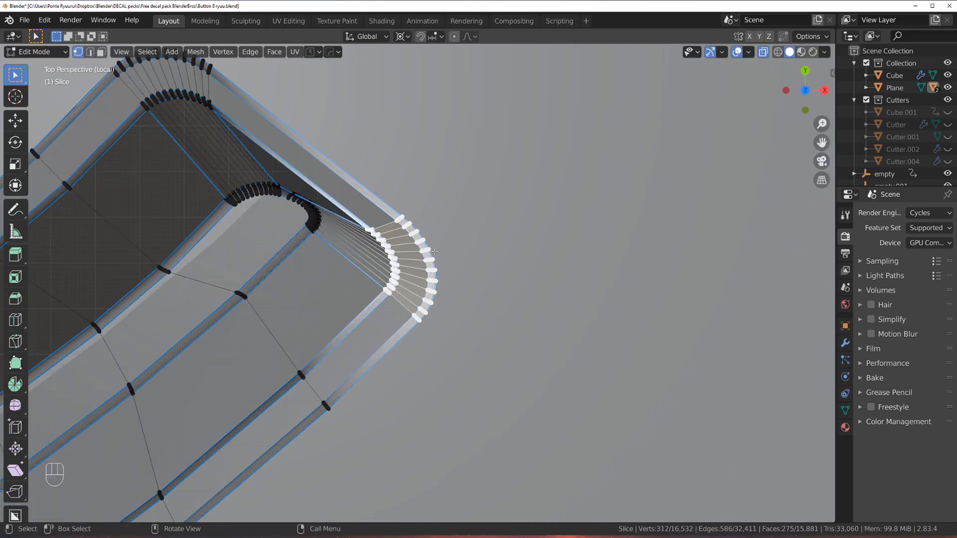
key("G")
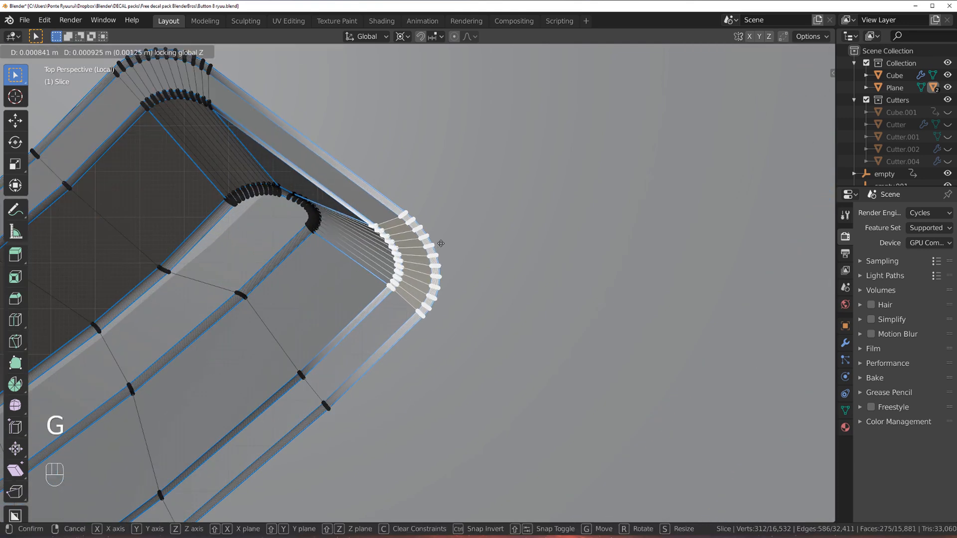
Toggle between shaded view and mesh editing to check the groove-tip shading
key("Tab")
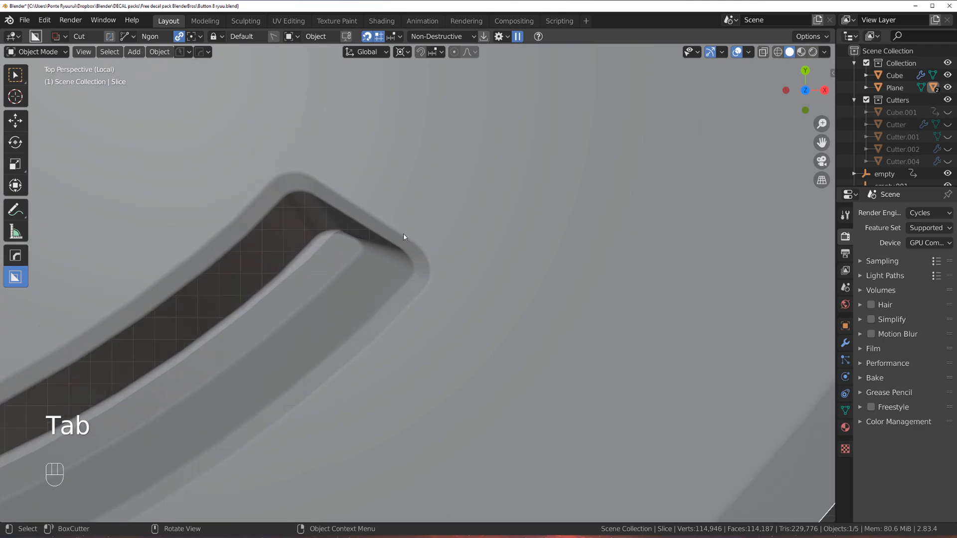
left_click_drag(403, 237, 470, 310)
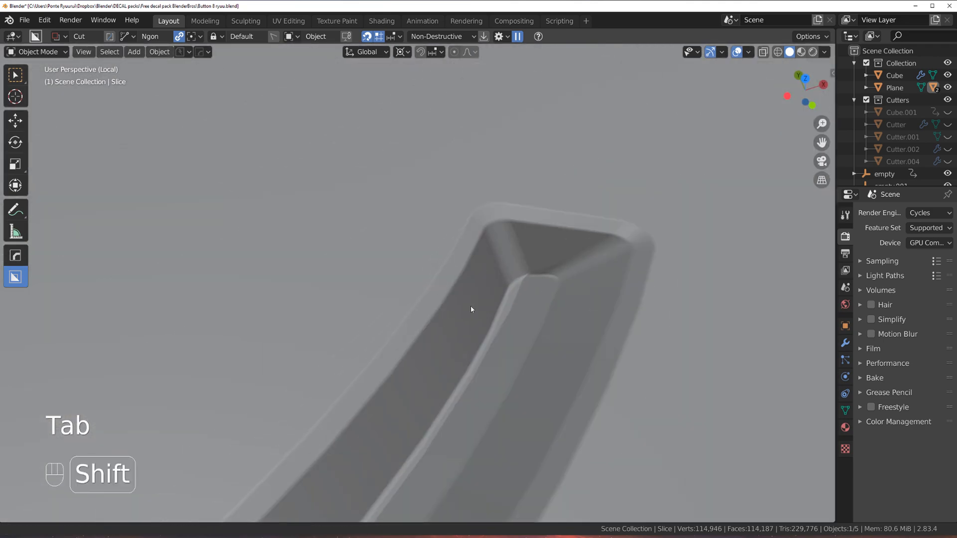
key("Tab")
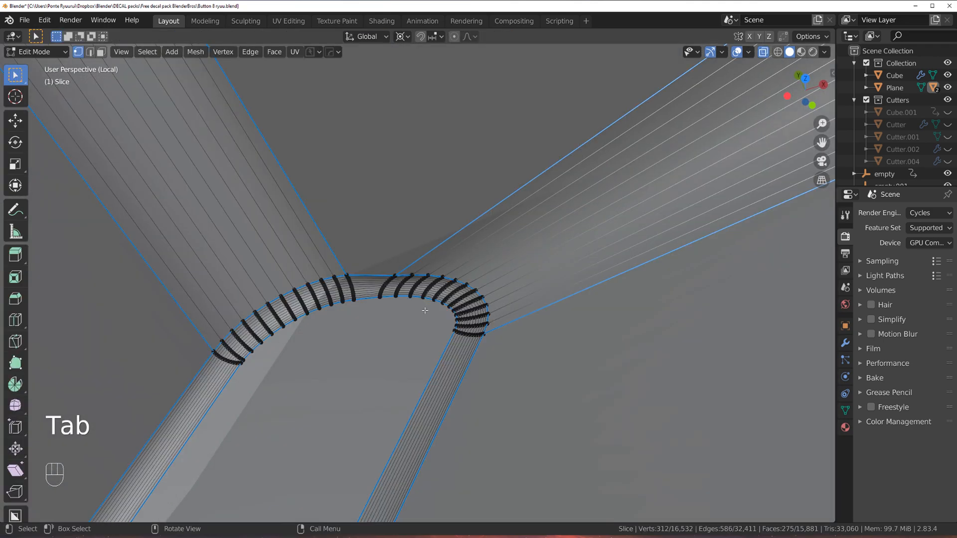
key("Tab")
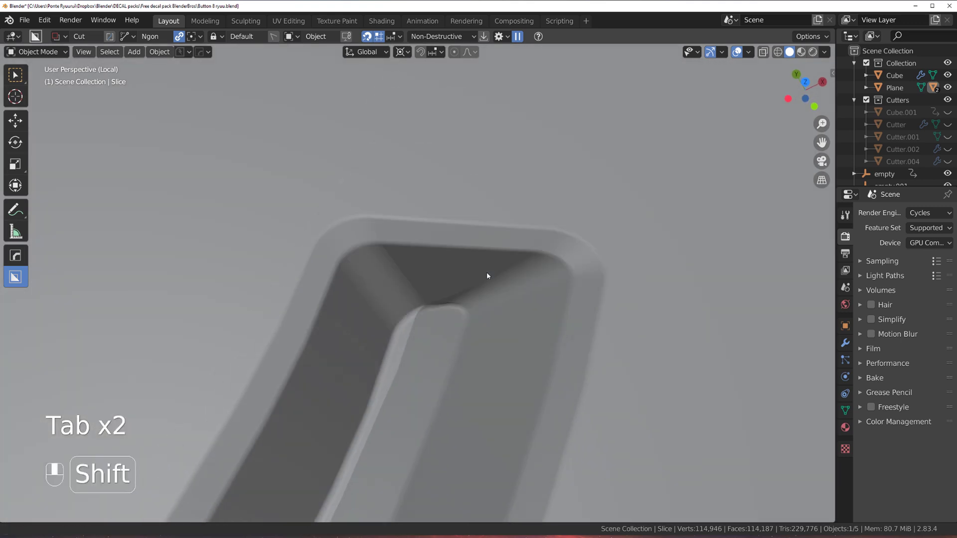
key("Tab")
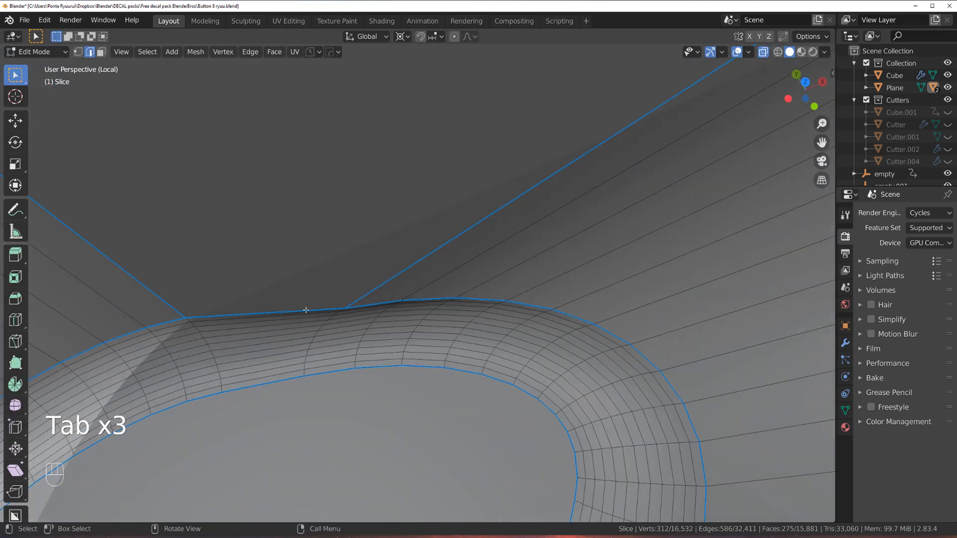
key("Tab")
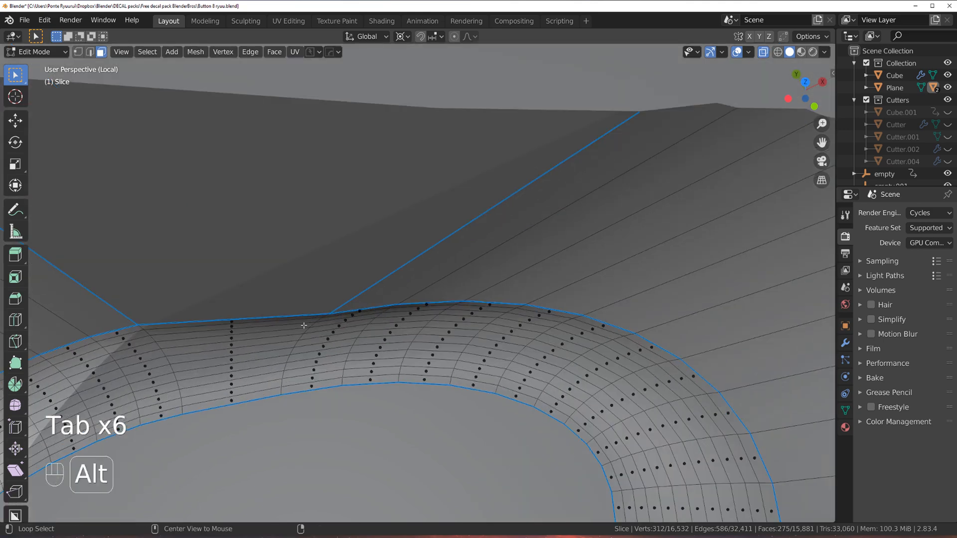
Rebuild the groove-tip bevel faces with MESHmachine Refuse and view the result shaded
key("Tab")
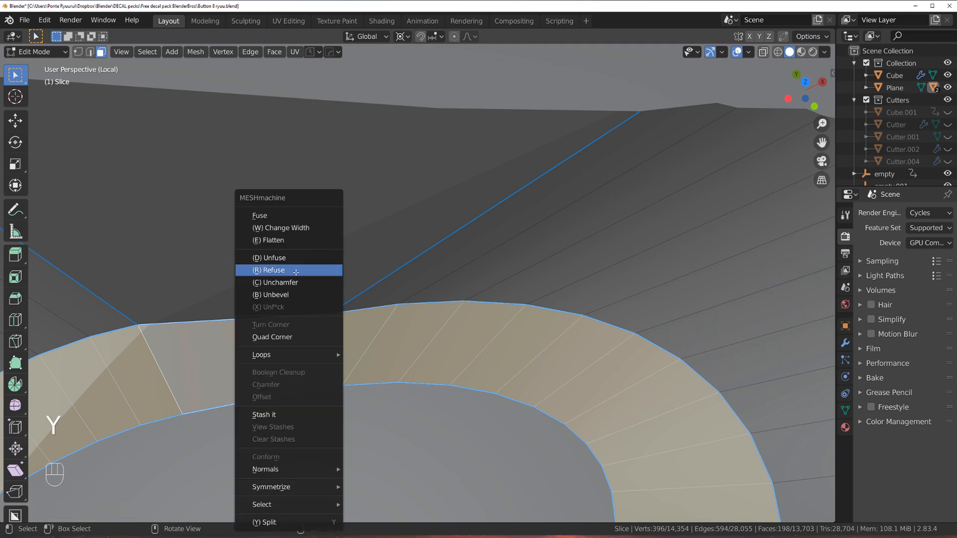
left_click(278, 283)
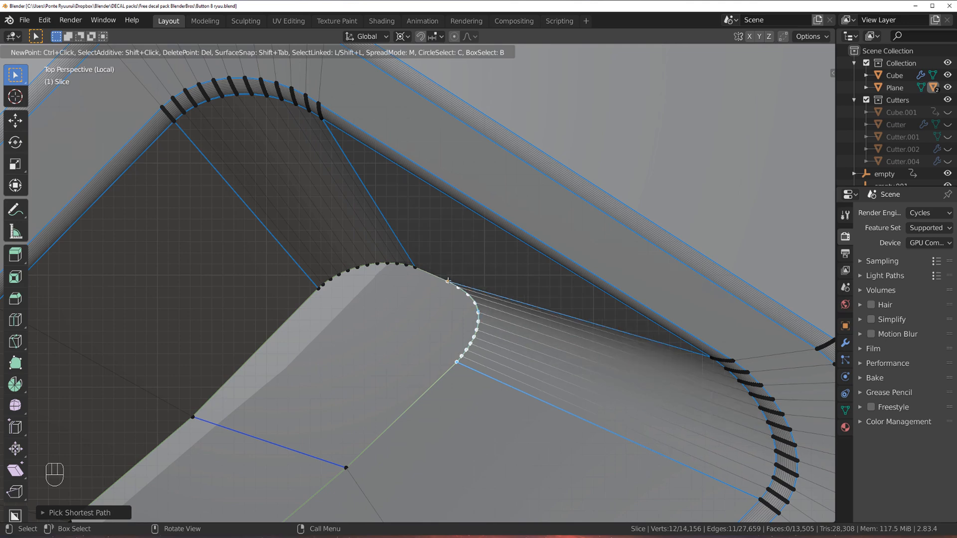
key("Tab")
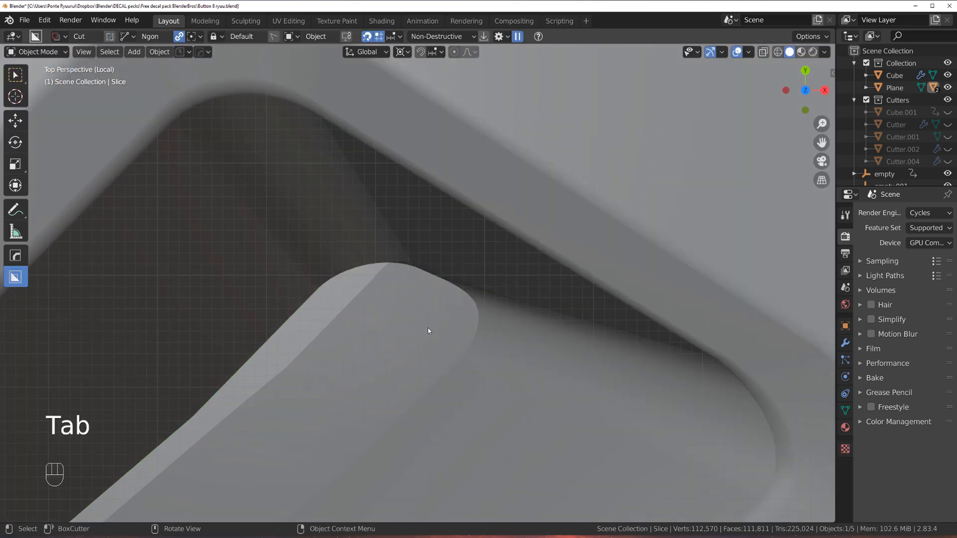
Mark the groove's inner edge loop sharp and give it a fresh bevel
key("Tab")
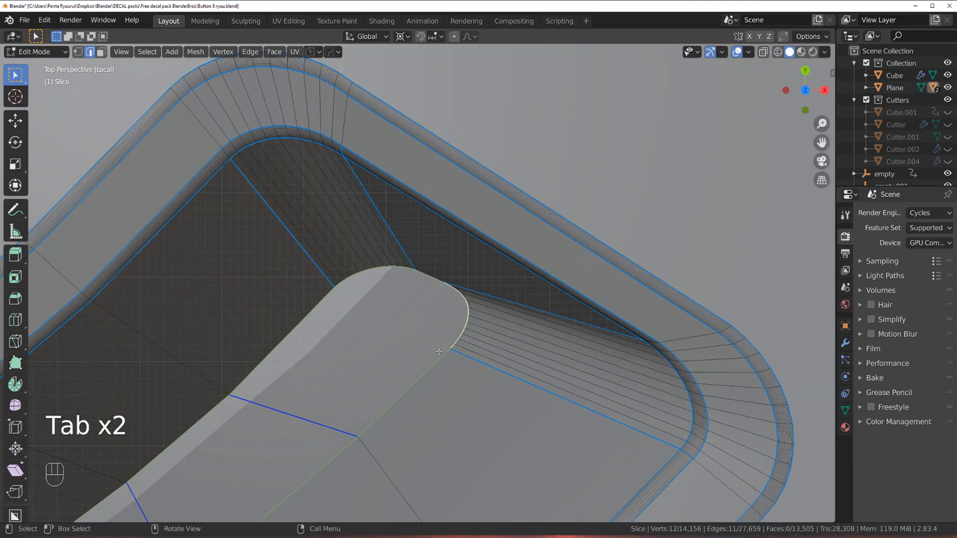
key("Tab")
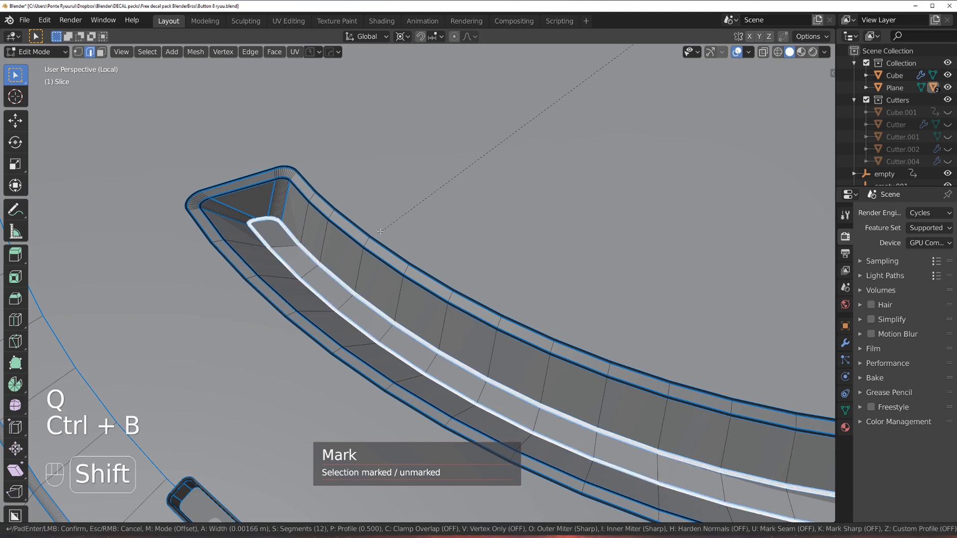
key("Tab")
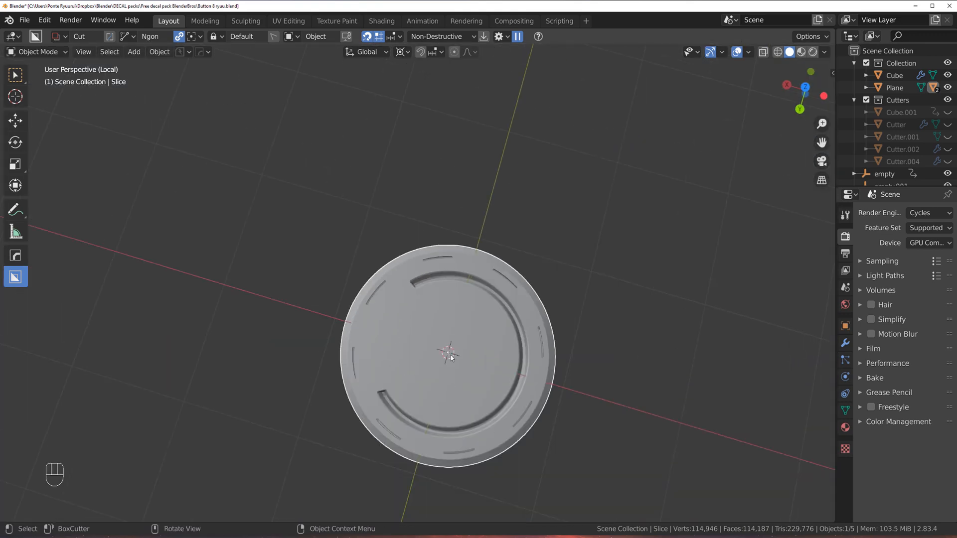
key("Tab")
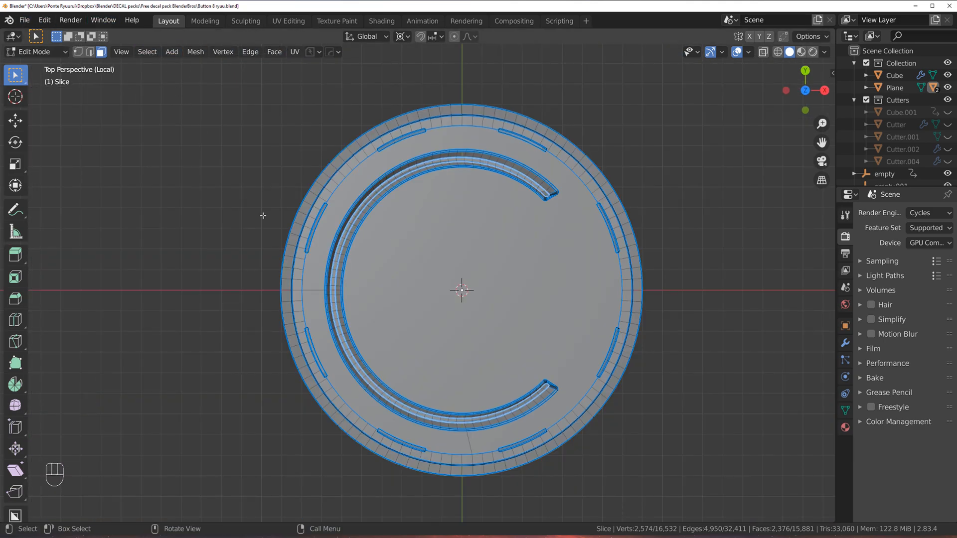
key("Tab")
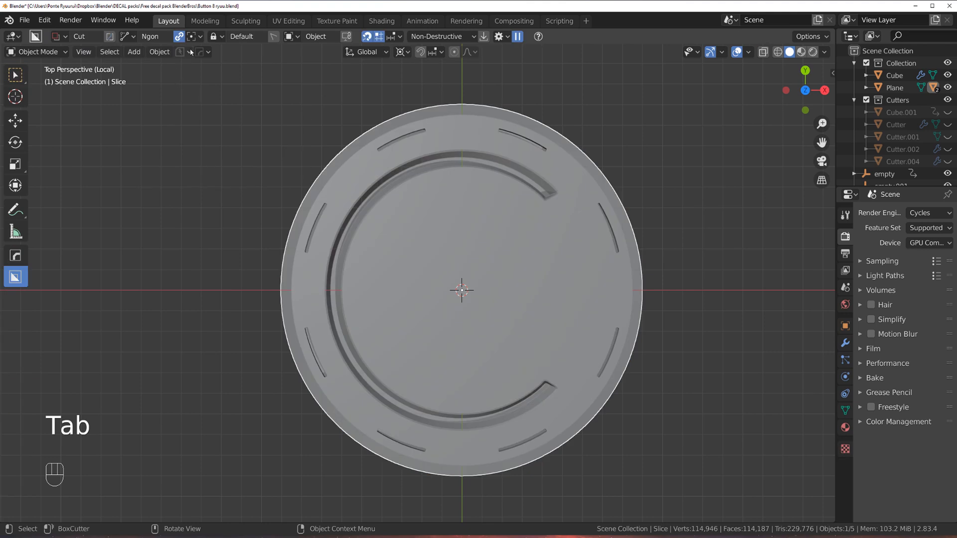
left_click(181, 52)
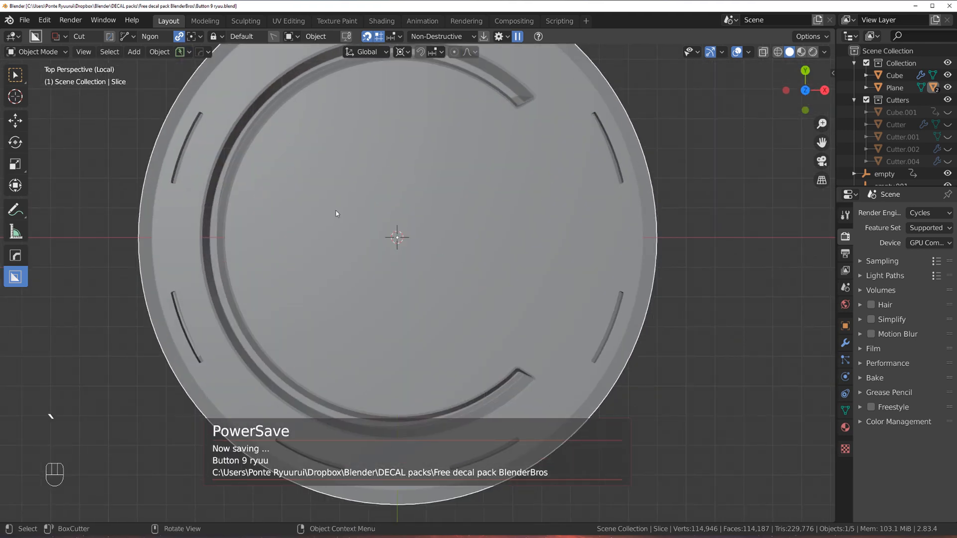
Save as Button 9 ryuu, cut a circle at the button centre, and inset it
key("Tab")
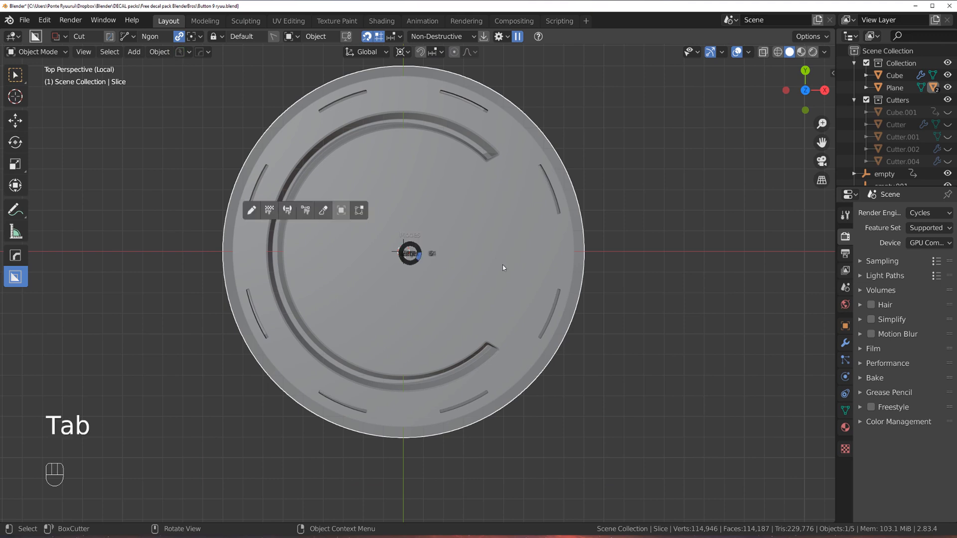
key("Tab")
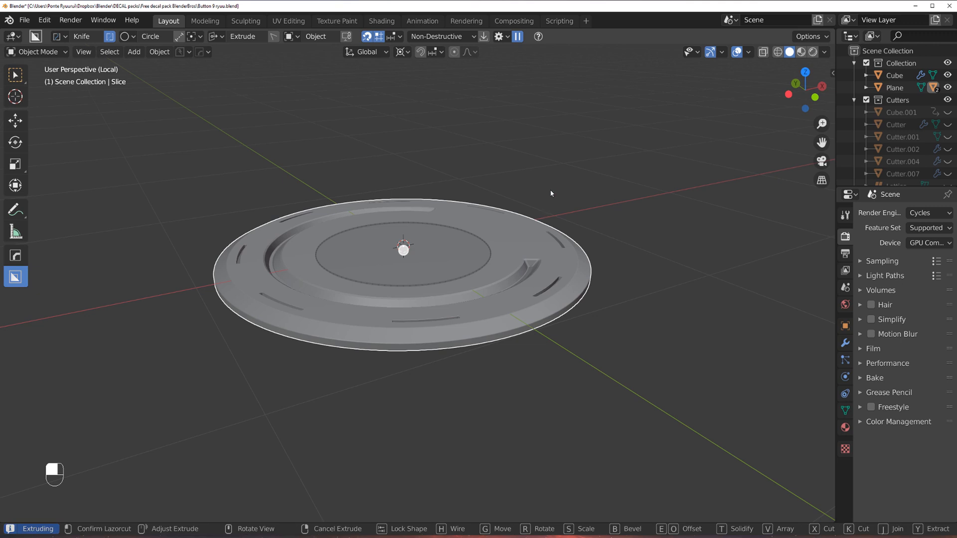
key("Tab")
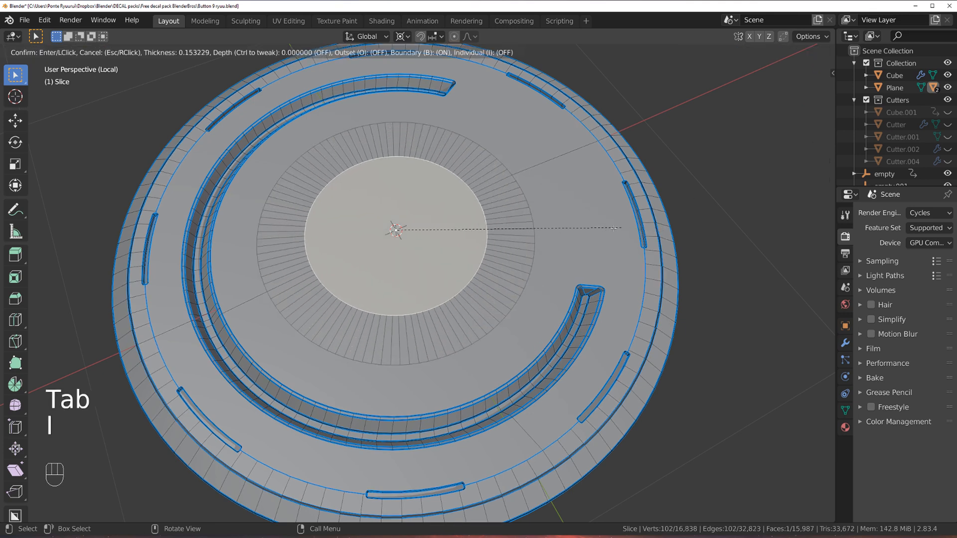
key("g")
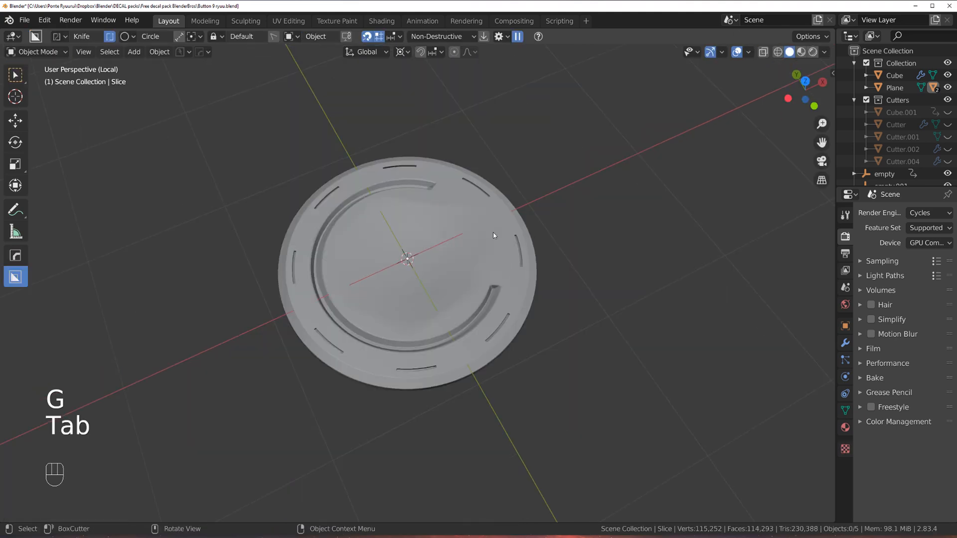
Mark the recessed centre rings sharp and bevel their rims
key("Tab")
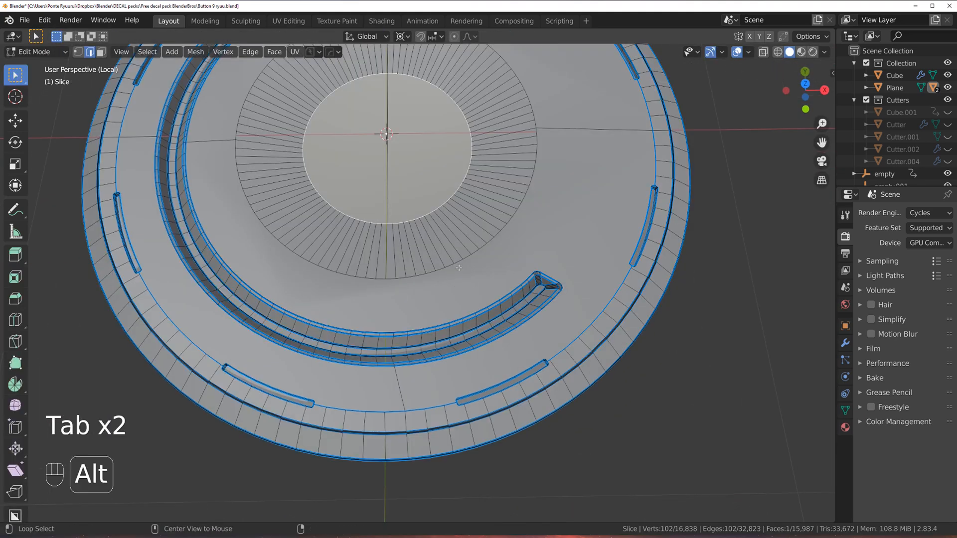
key("Q")
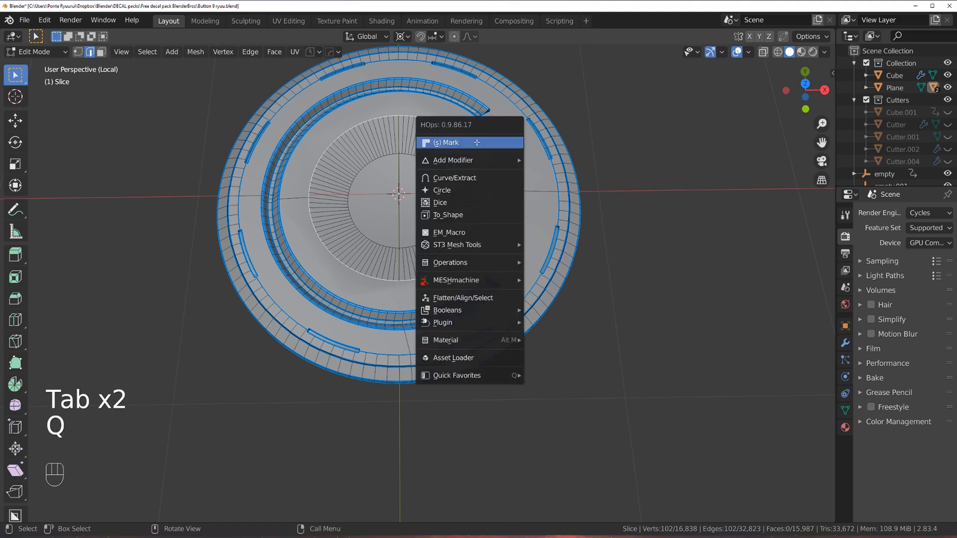
left_click(448, 143)
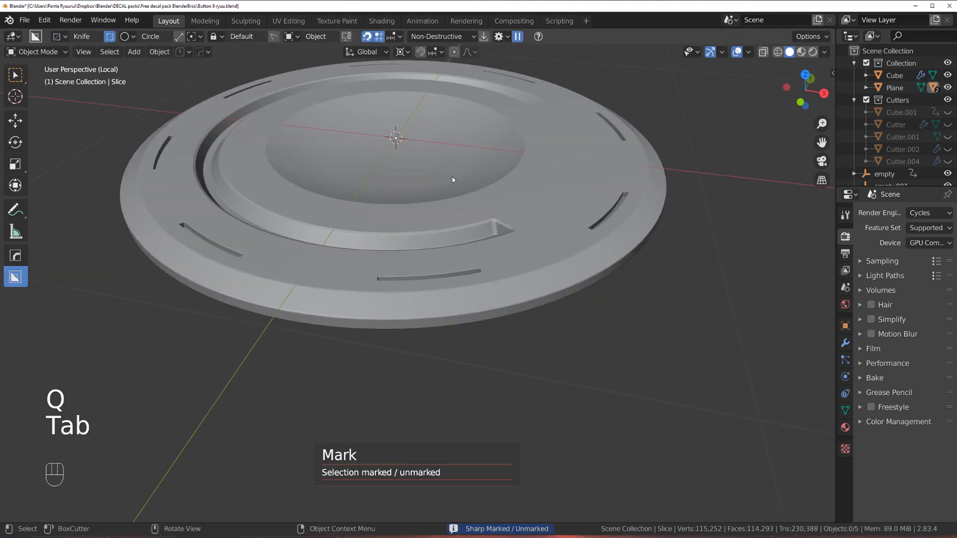
key("Tab")
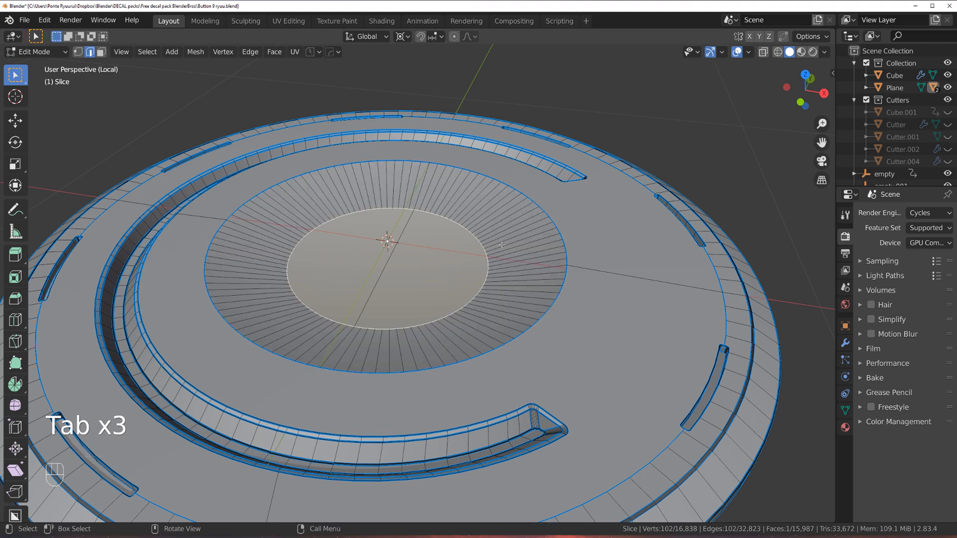
key("Tab")
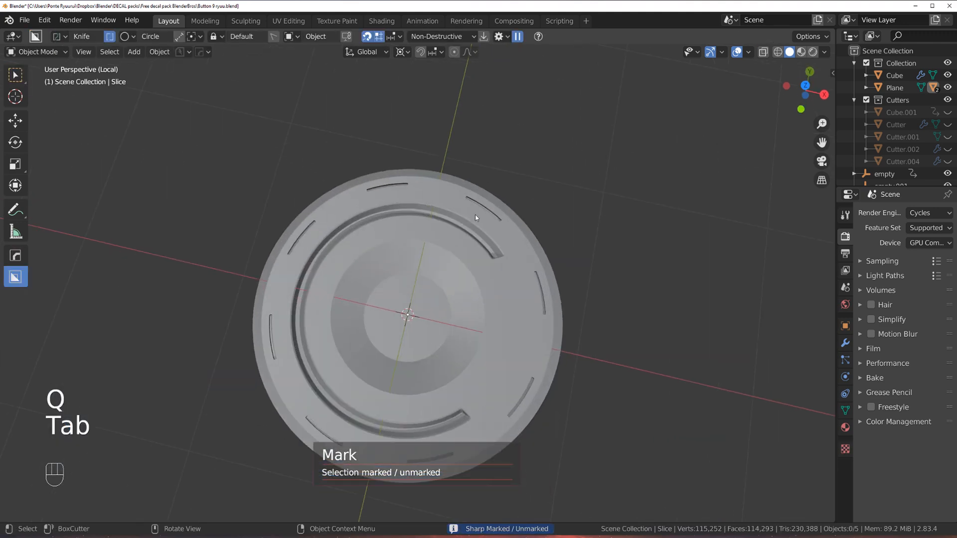
key("Tab")
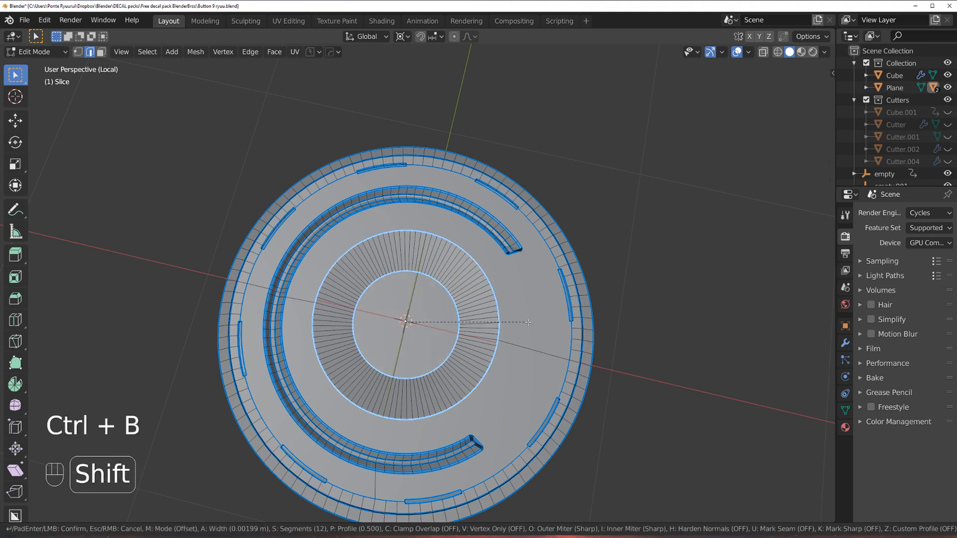
key("Tab")
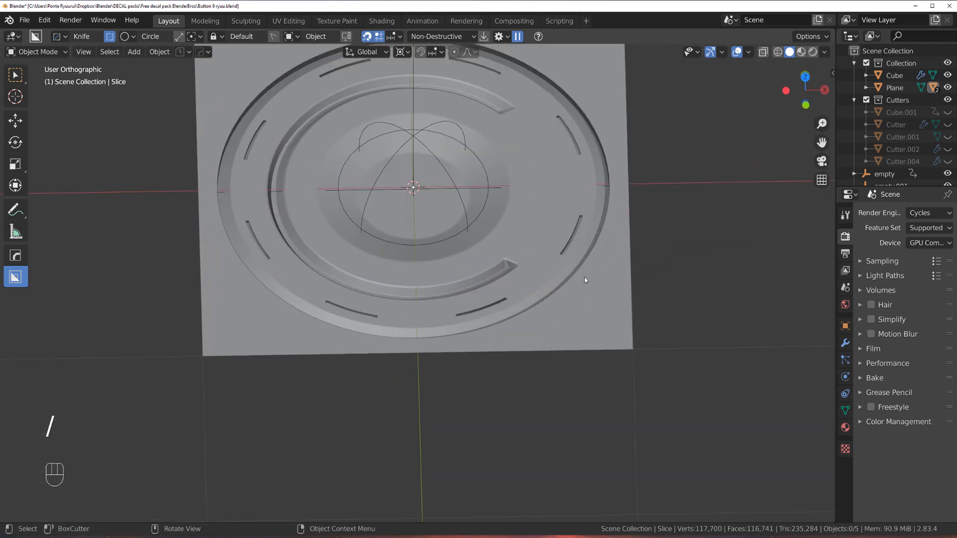
Bevel the backing plane's outer rim edge loop, then exit mesh editing
key("Tab")
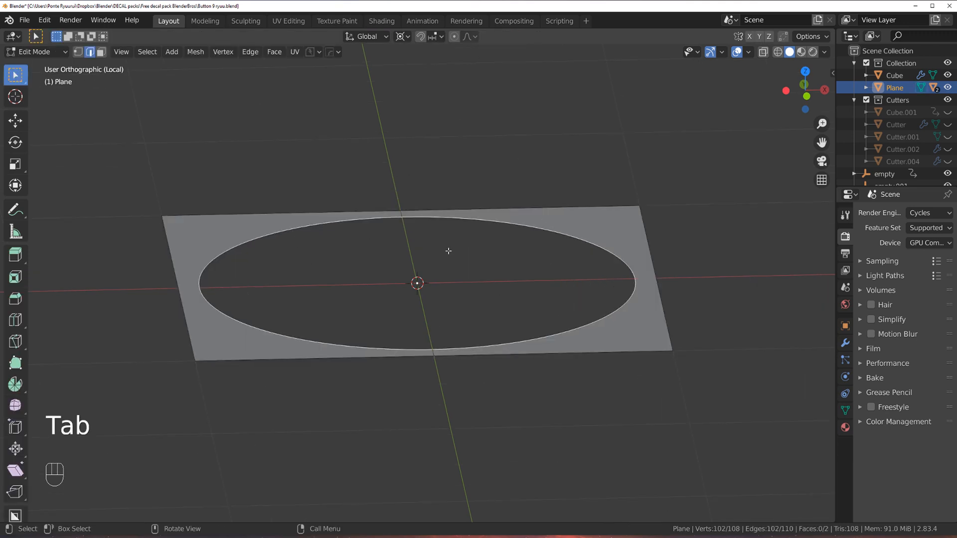
key("e")
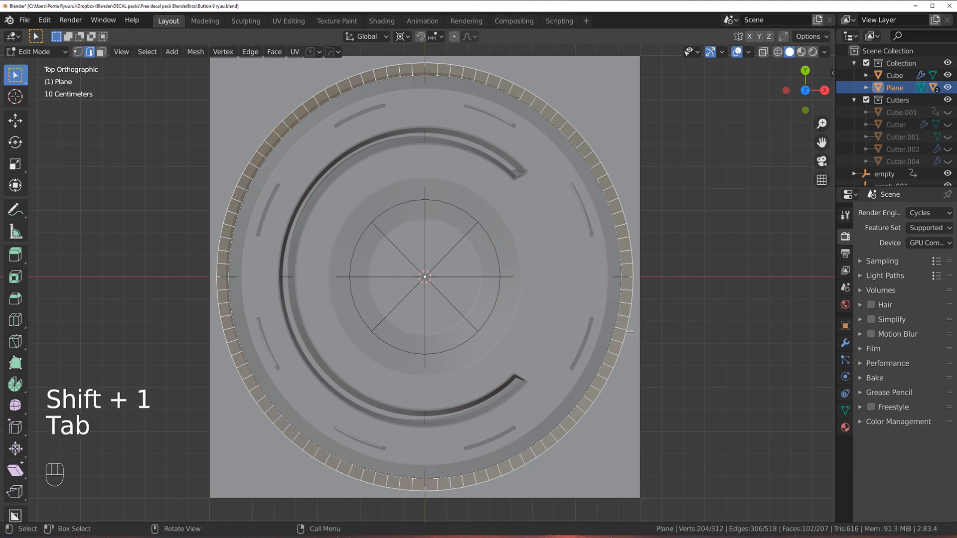
key("Tab")
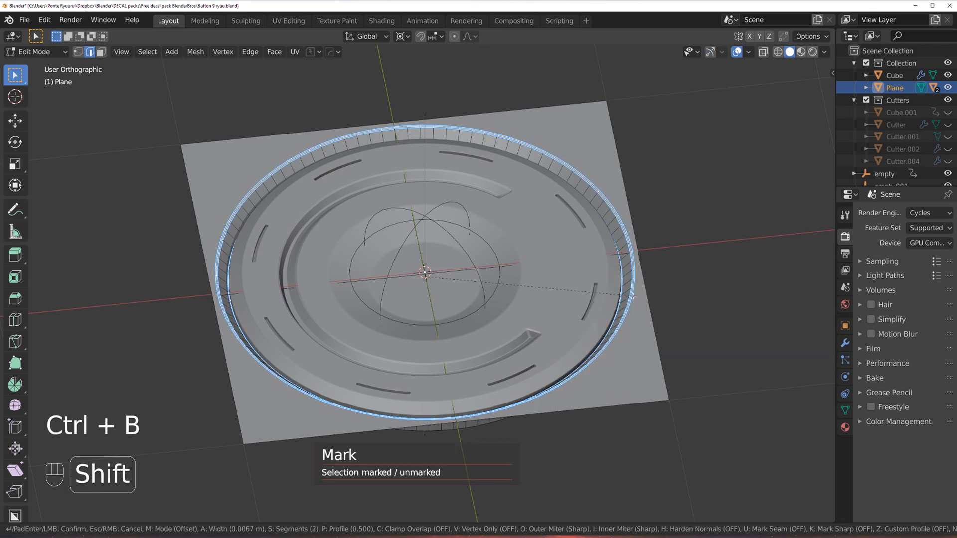
key("Tab")
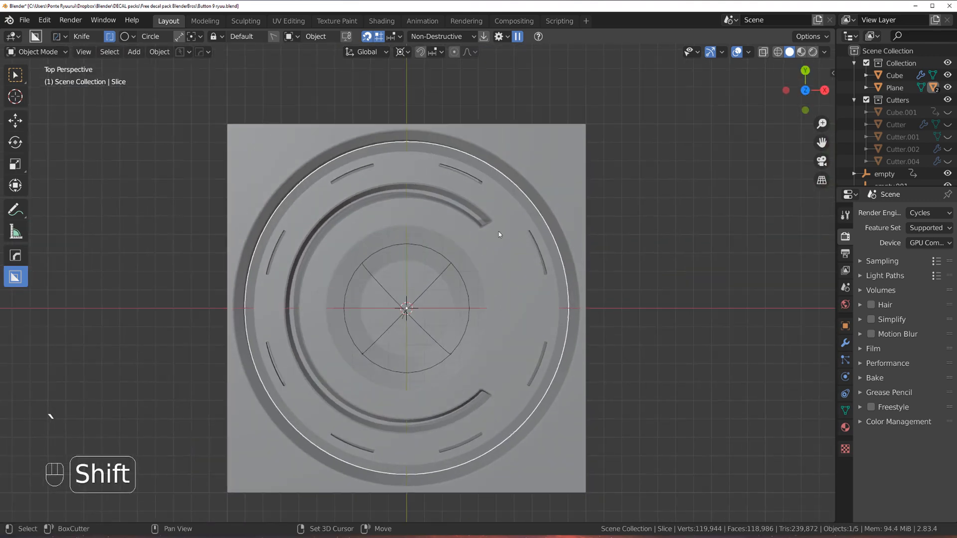
Bake the button plane into an instant decal with DecalMachine's Create Decal
left_click(23, 21)
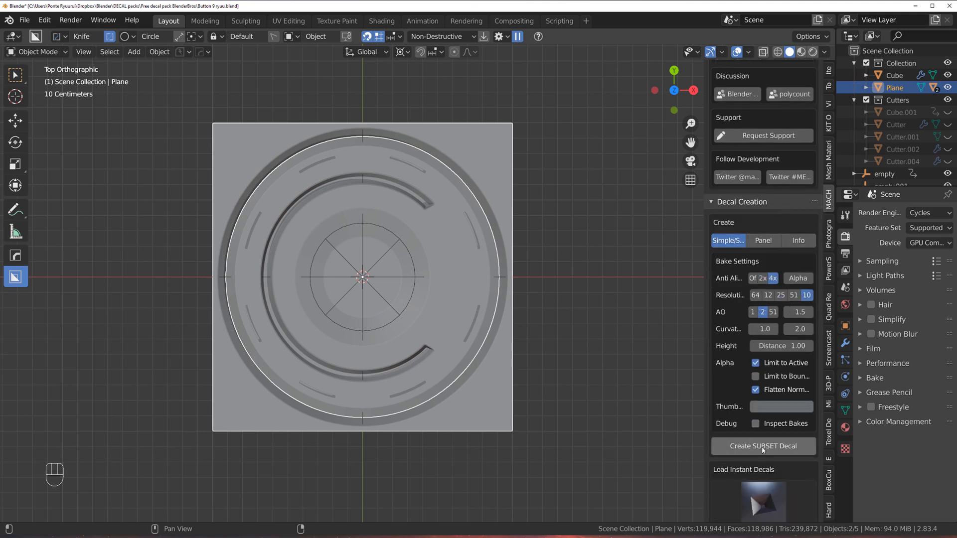
left_click(763, 446)
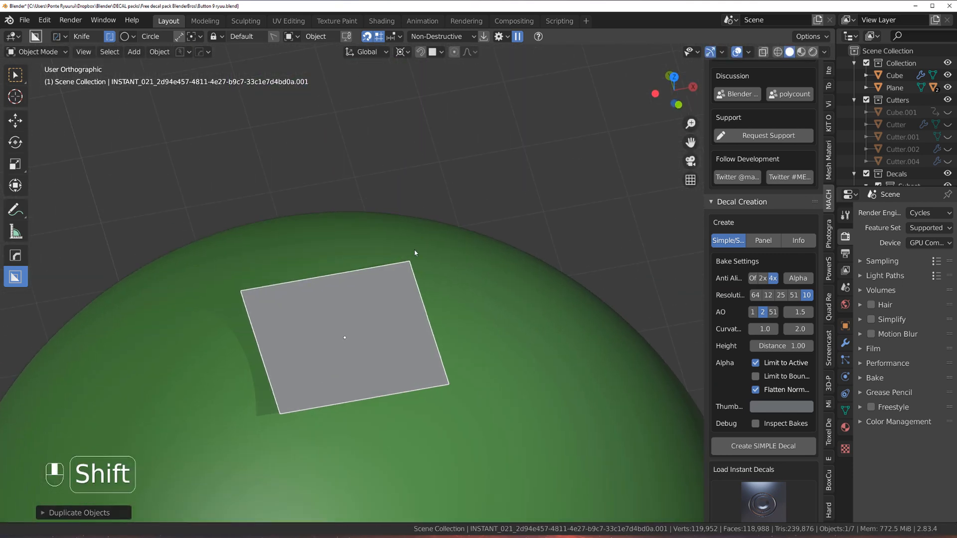
Project the duplicated button decal onto the green sphere's curved surface
key("KP_5")
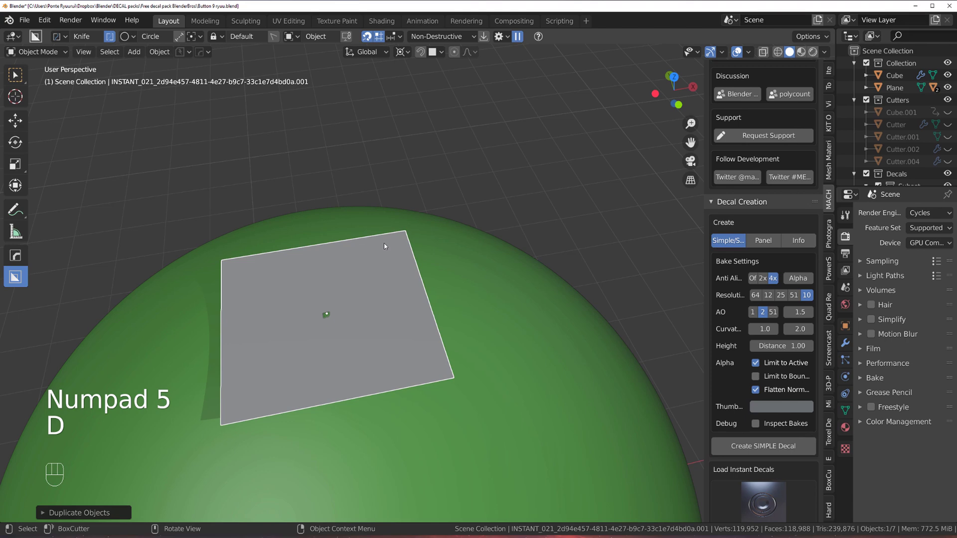
key("W")
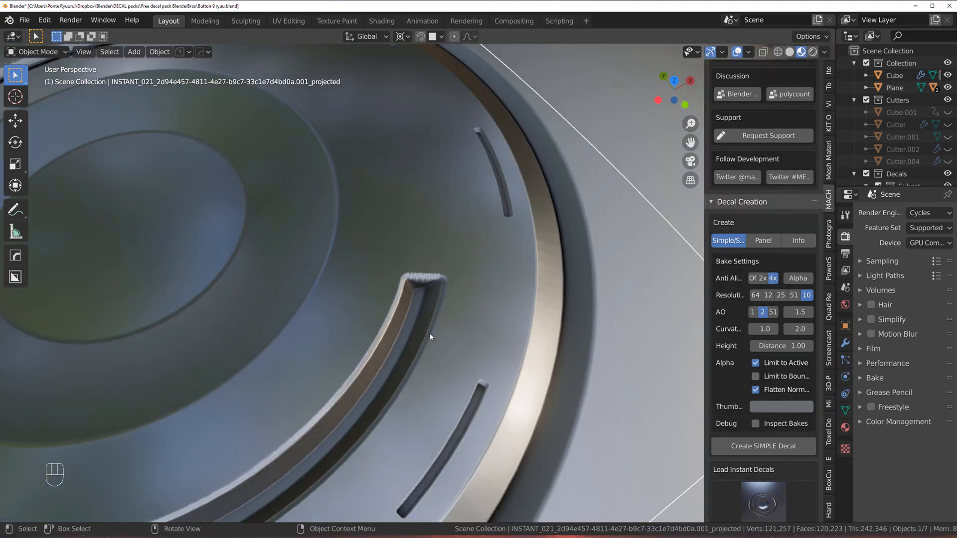
Orbit around the projected decal to inspect its slots, recessed centre and outer edge
left_click_drag(430, 337, 405, 374)
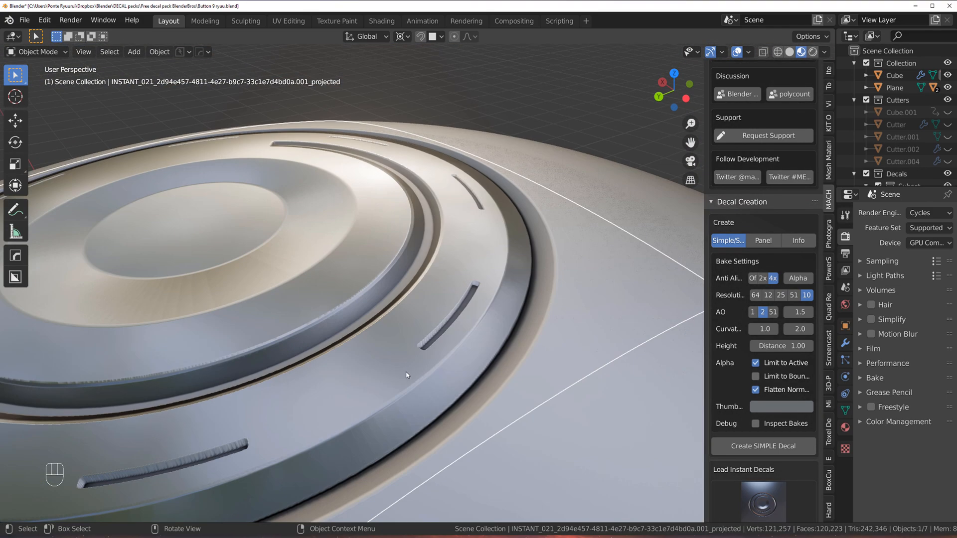
left_click_drag(406, 375, 458, 290)
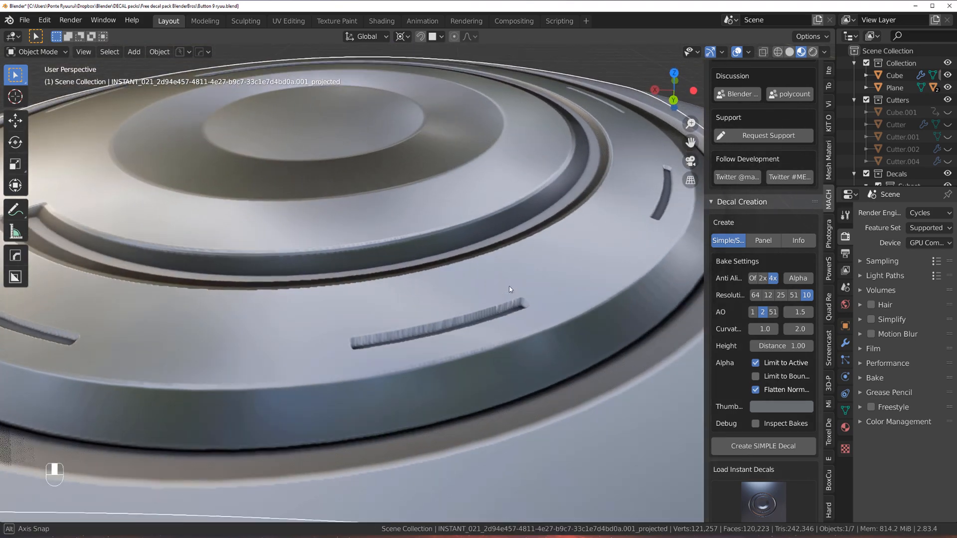
left_click_drag(509, 290, 440, 200)
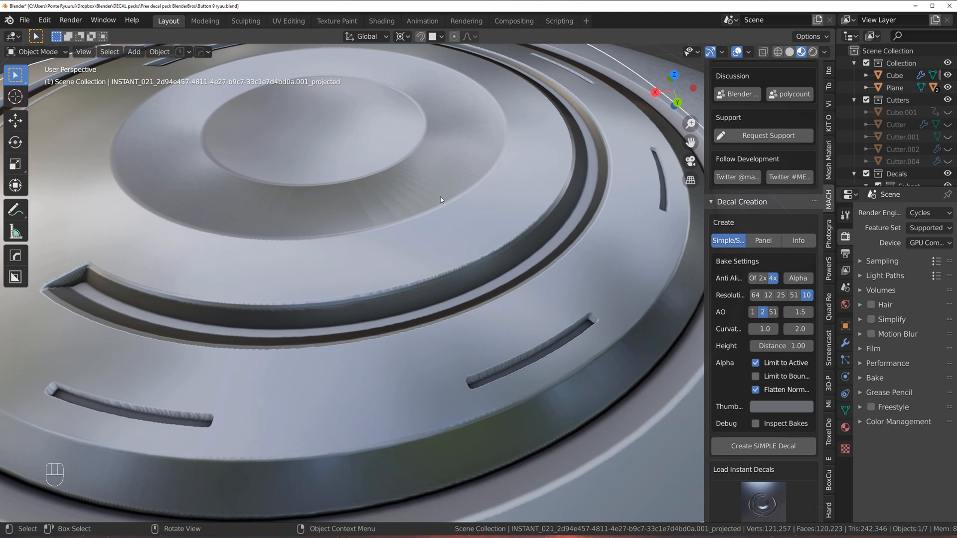
left_click_drag(440, 199, 389, 175)
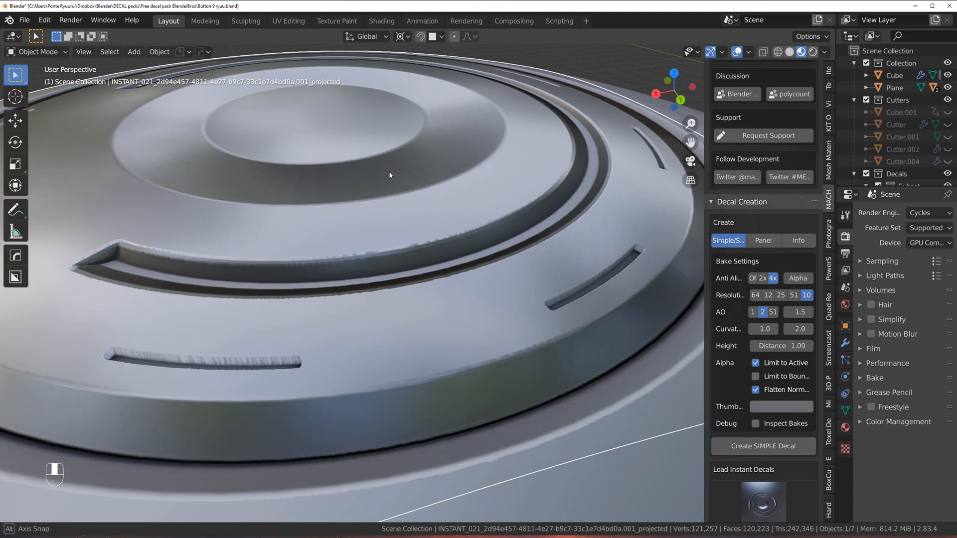
left_click_drag(389, 175, 345, 225)
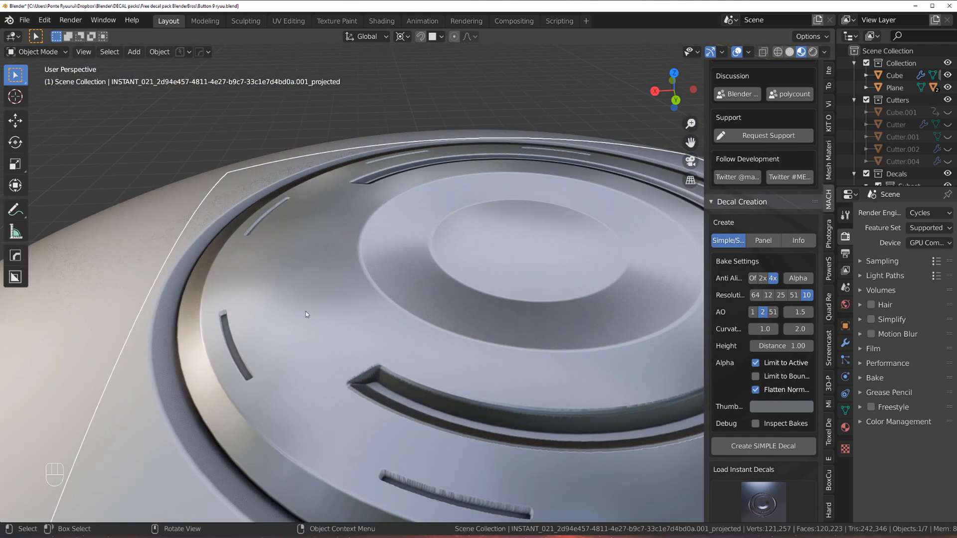
left_click_drag(306, 314, 482, 388)
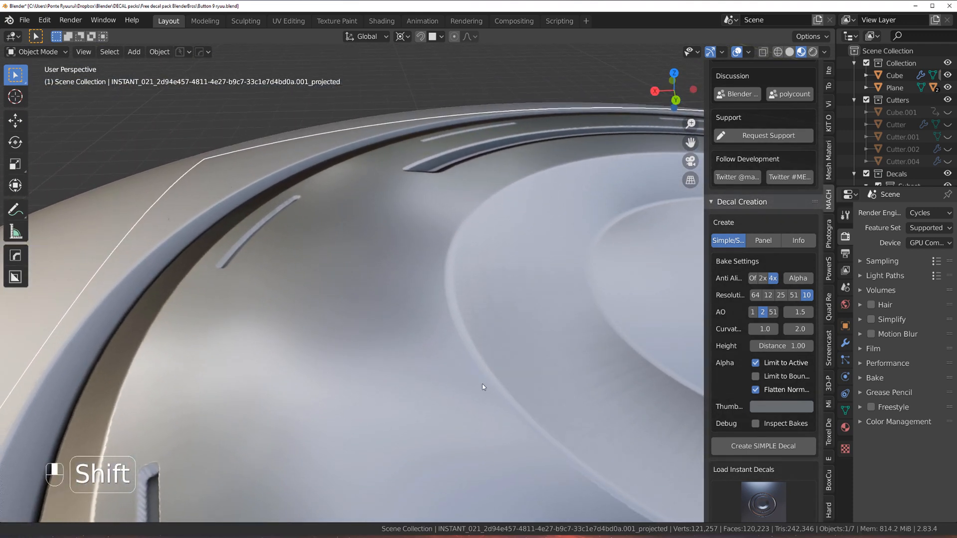
left_click_drag(482, 387, 486, 333)
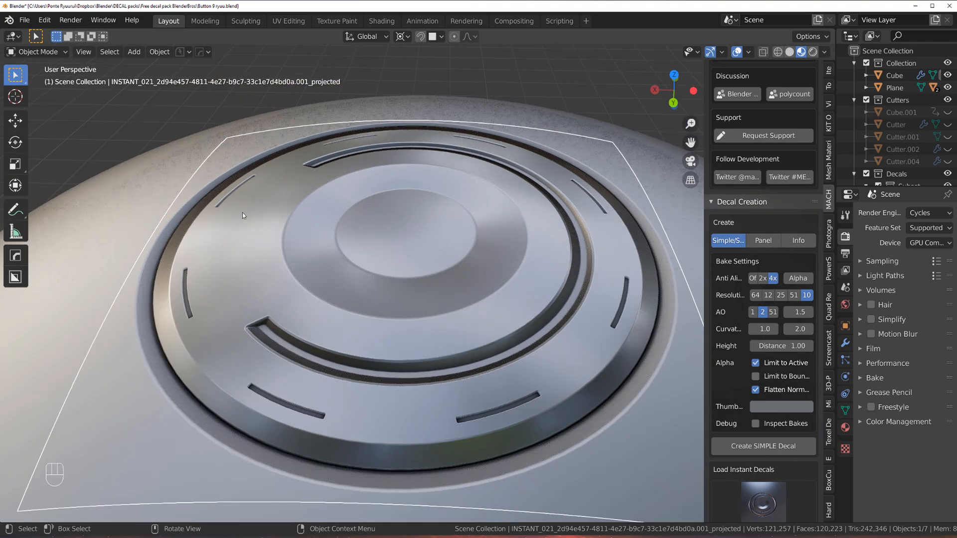
left_click_drag(244, 215, 359, 267)
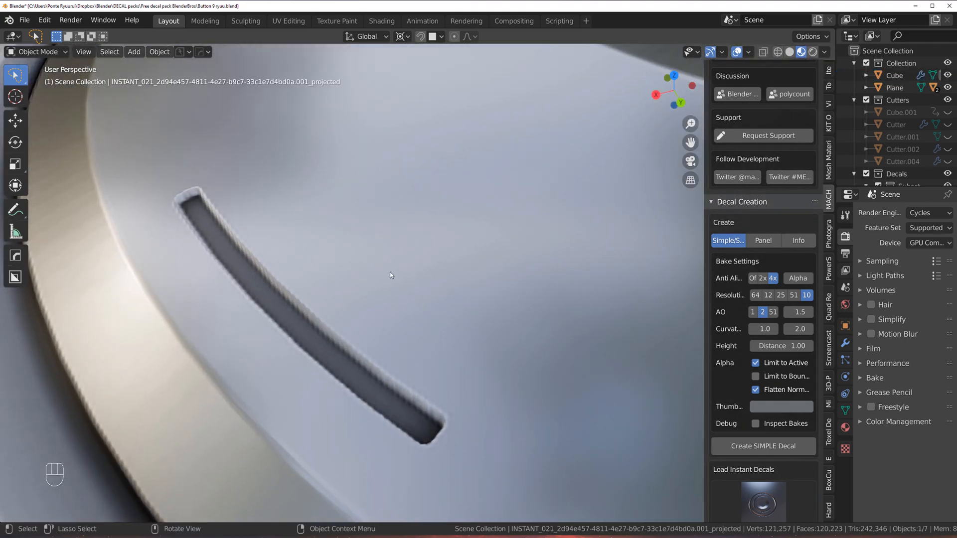
View the decal from above and display the sphere's metallic material settings
key("d")
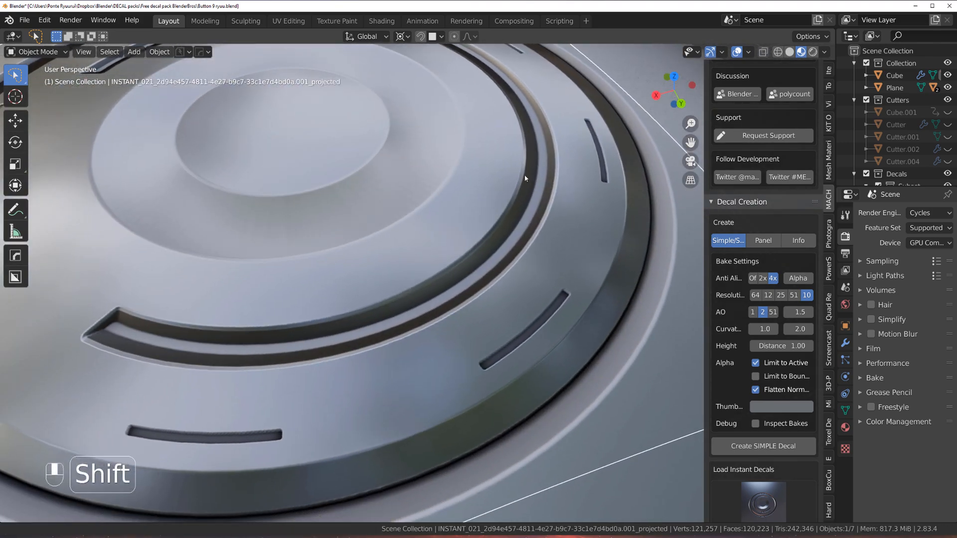
left_click_drag(525, 177, 391, 237)
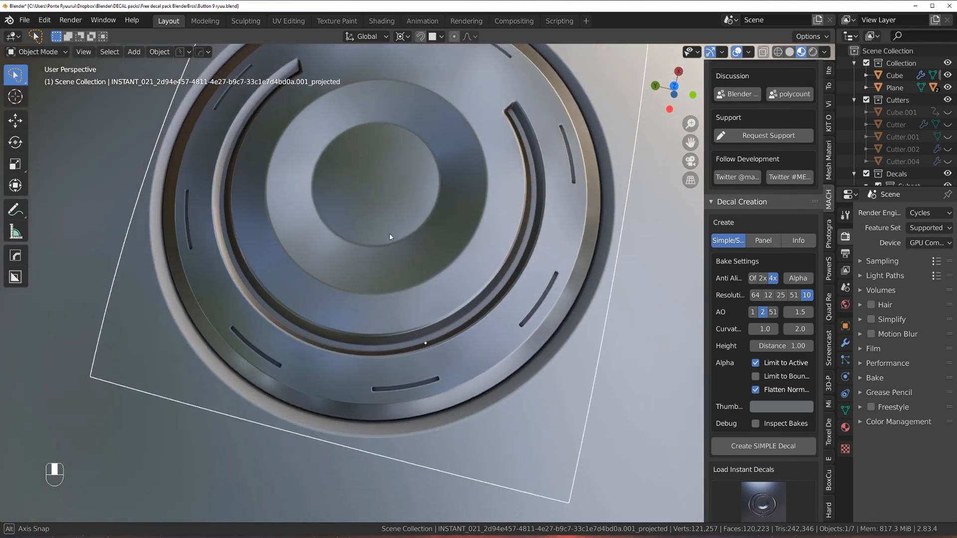
left_click_drag(391, 237, 505, 188)
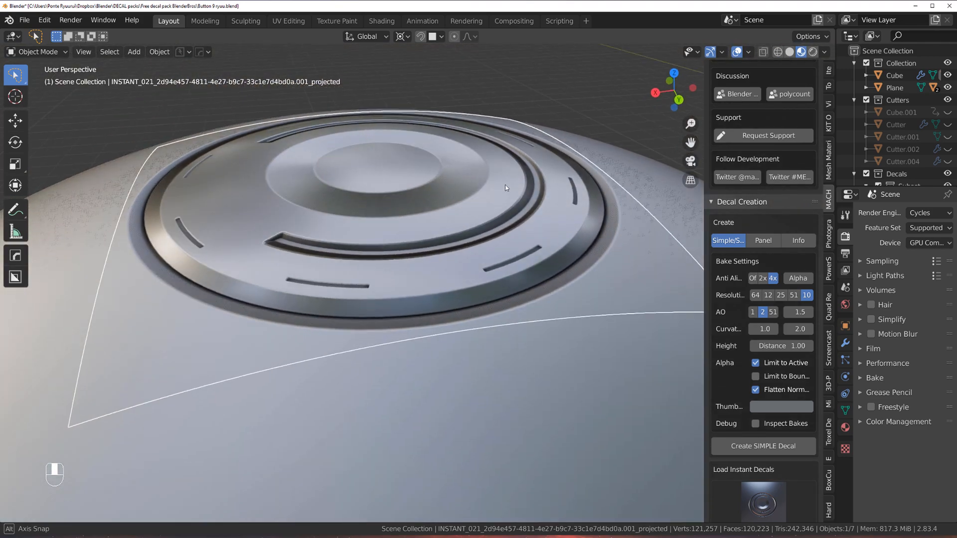
left_click_drag(506, 188, 501, 220)
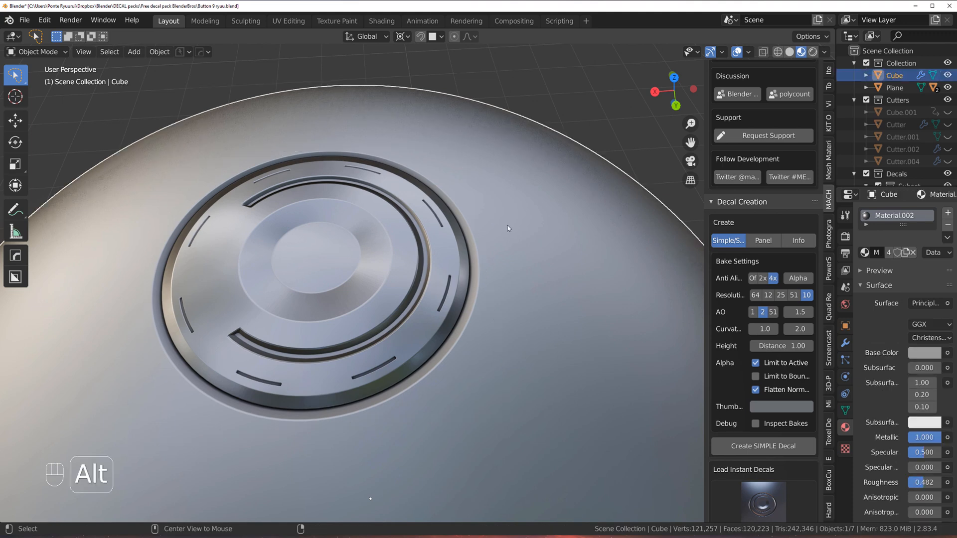
Give the sphere a new blank material, Material.001, with a near-black base colour
key("alt+m")
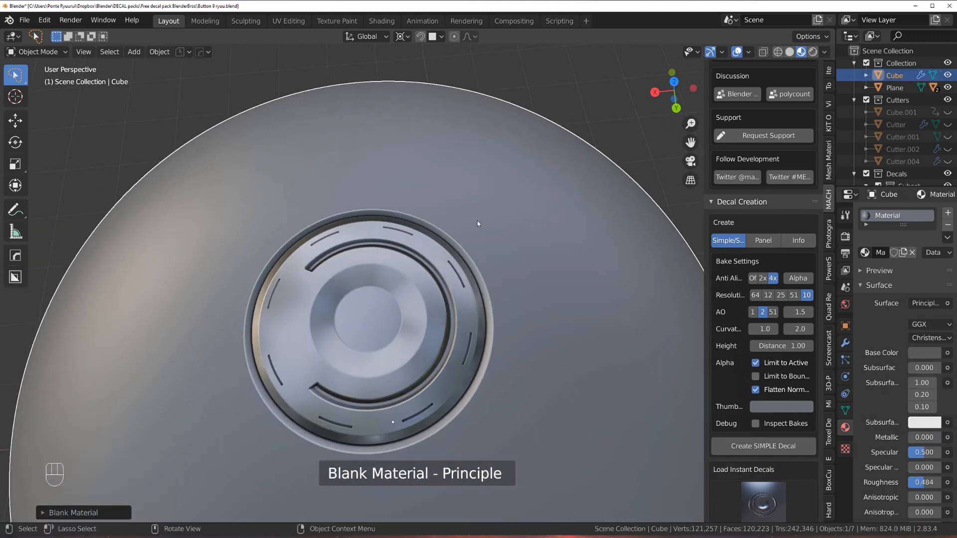
key("Alt+M")
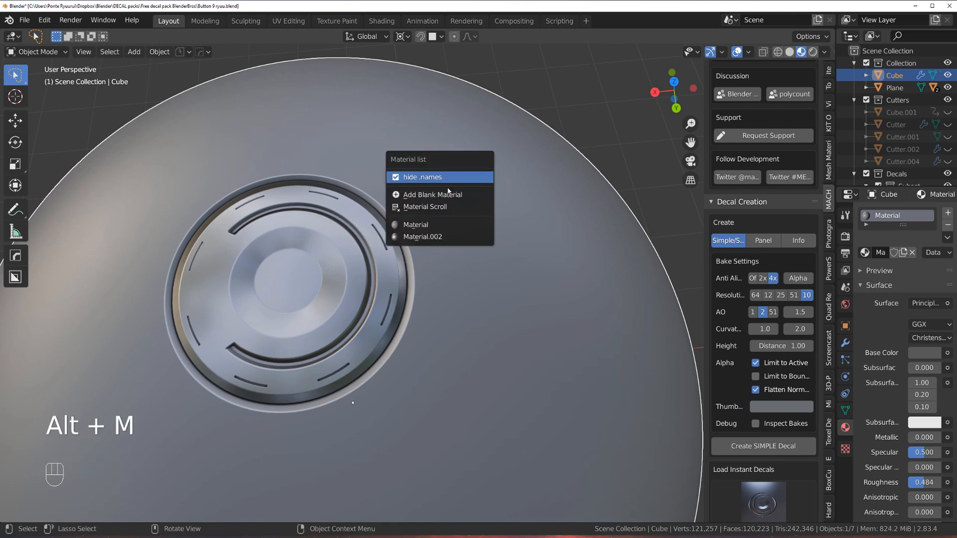
left_click(432, 195)
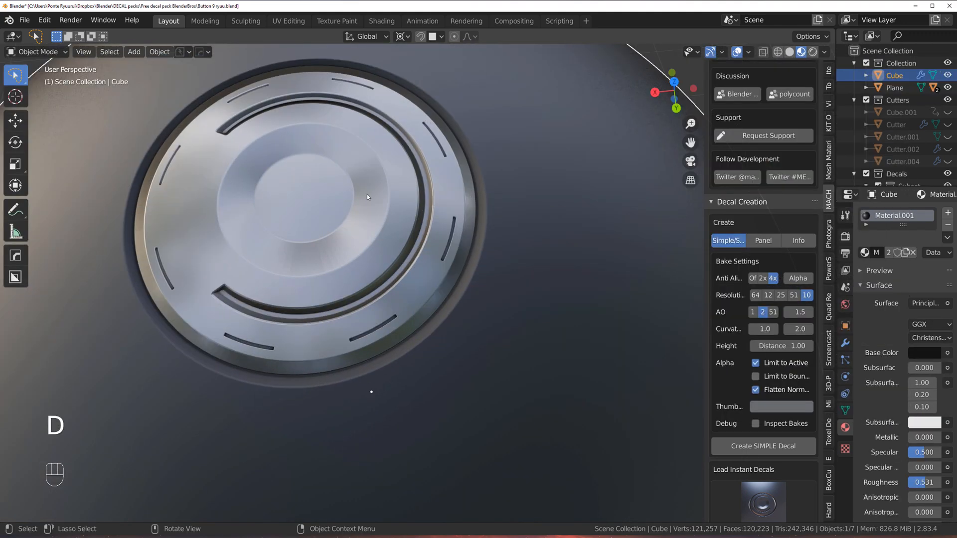
key("D")
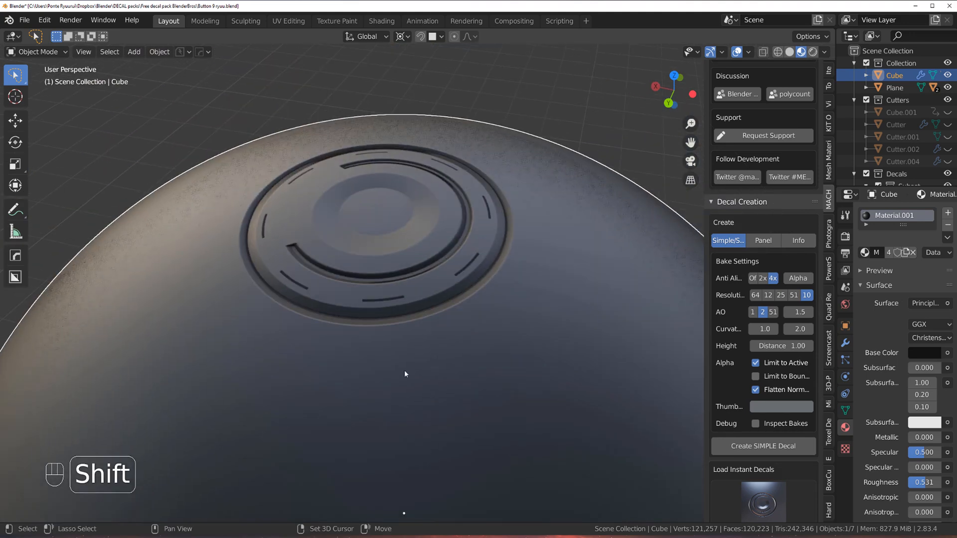
Orbit around the dark sphere to inspect the projected button decal up close
left_click_drag(405, 374, 413, 281)
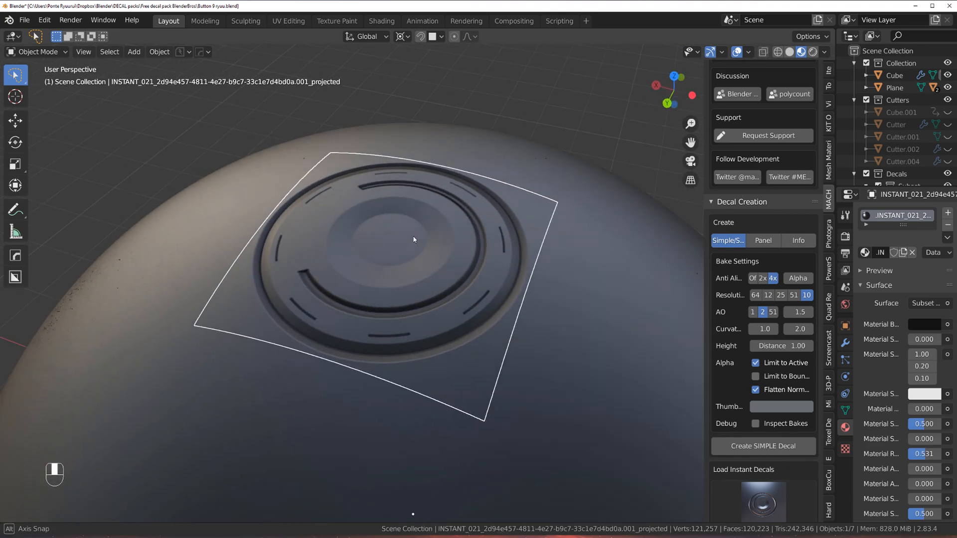
left_click_drag(414, 240, 403, 249)
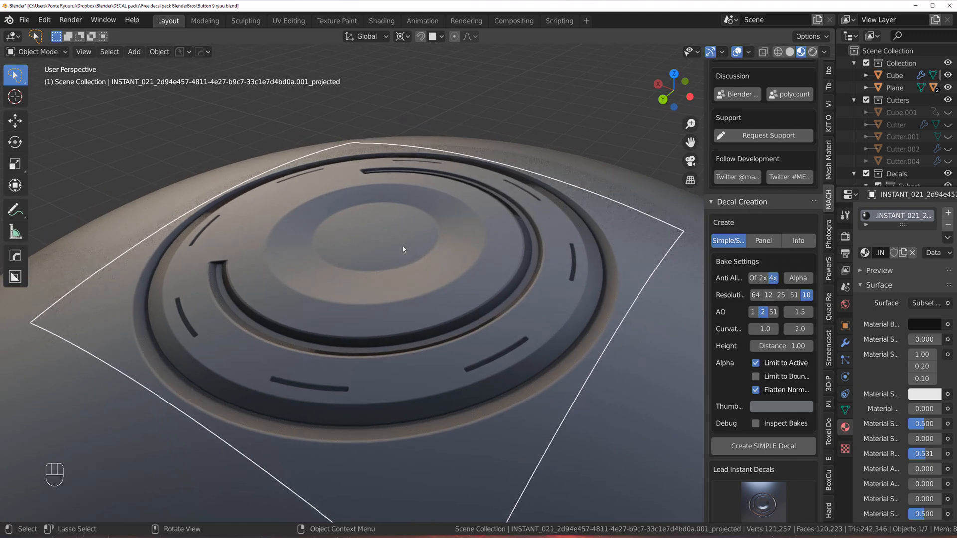